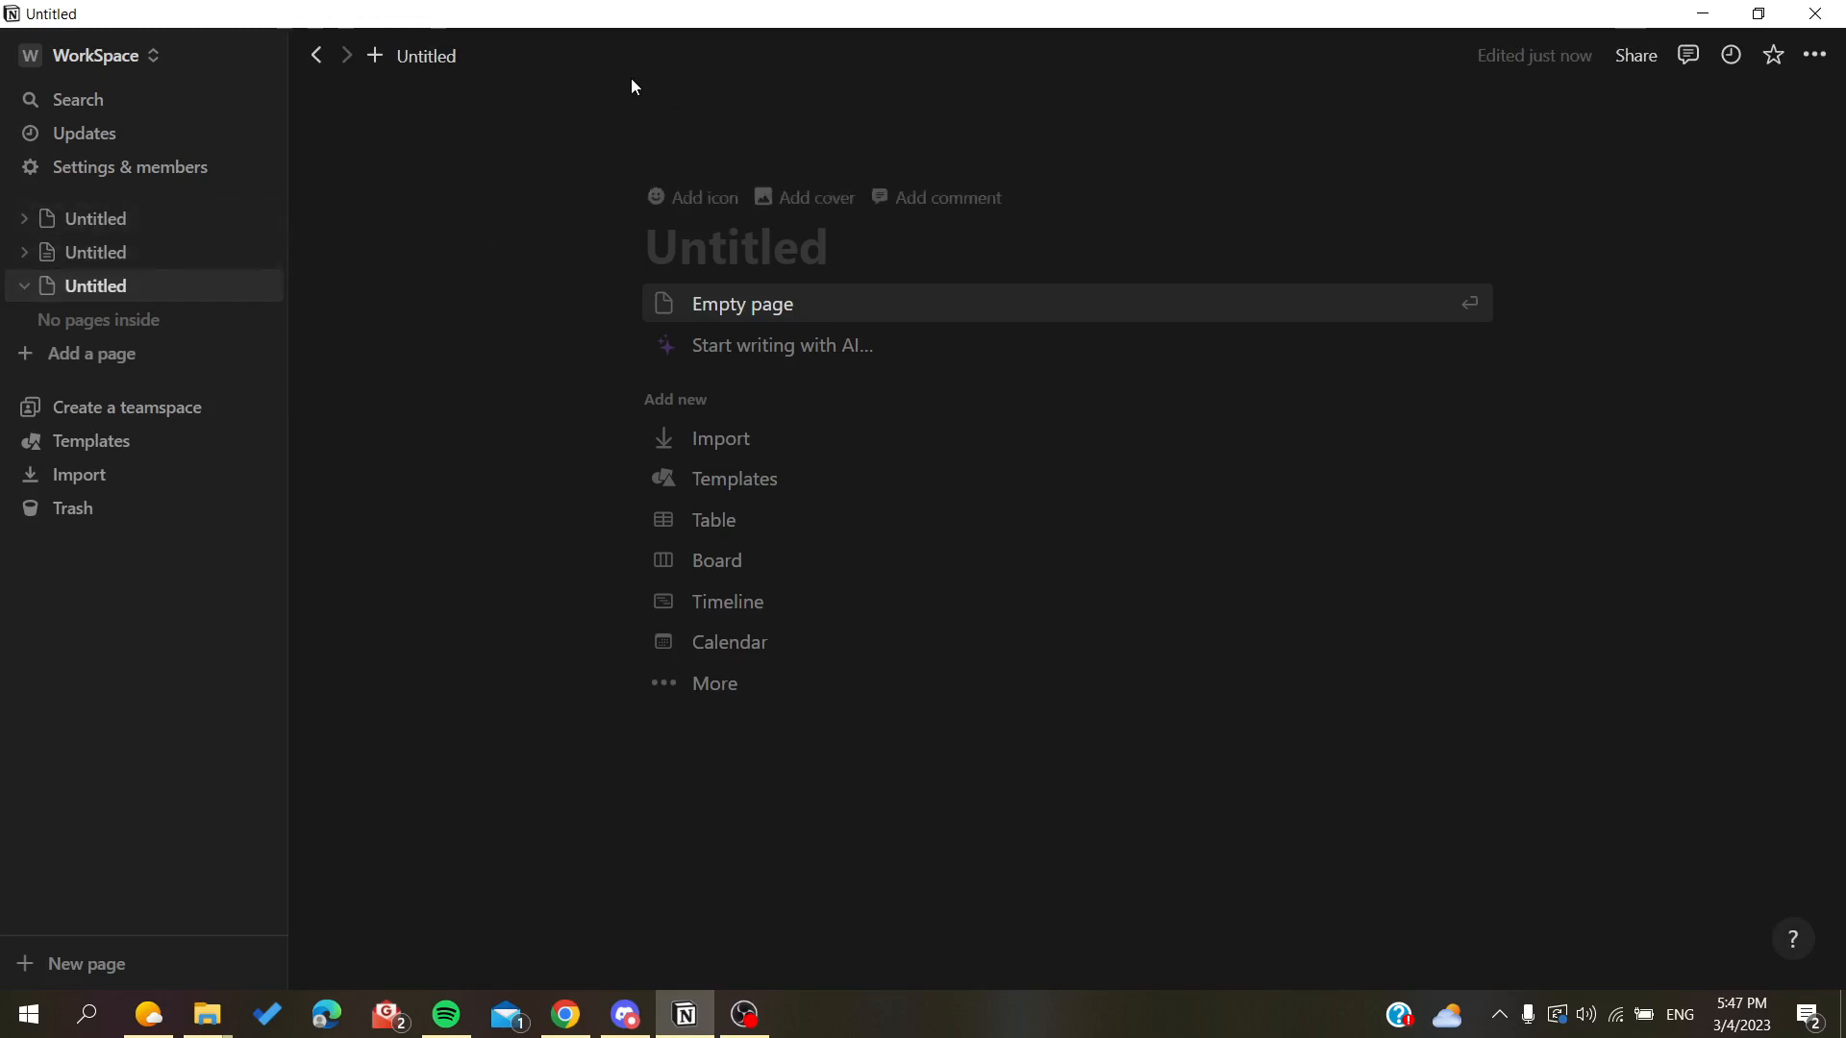
pyautogui.moveTo(781, 344)
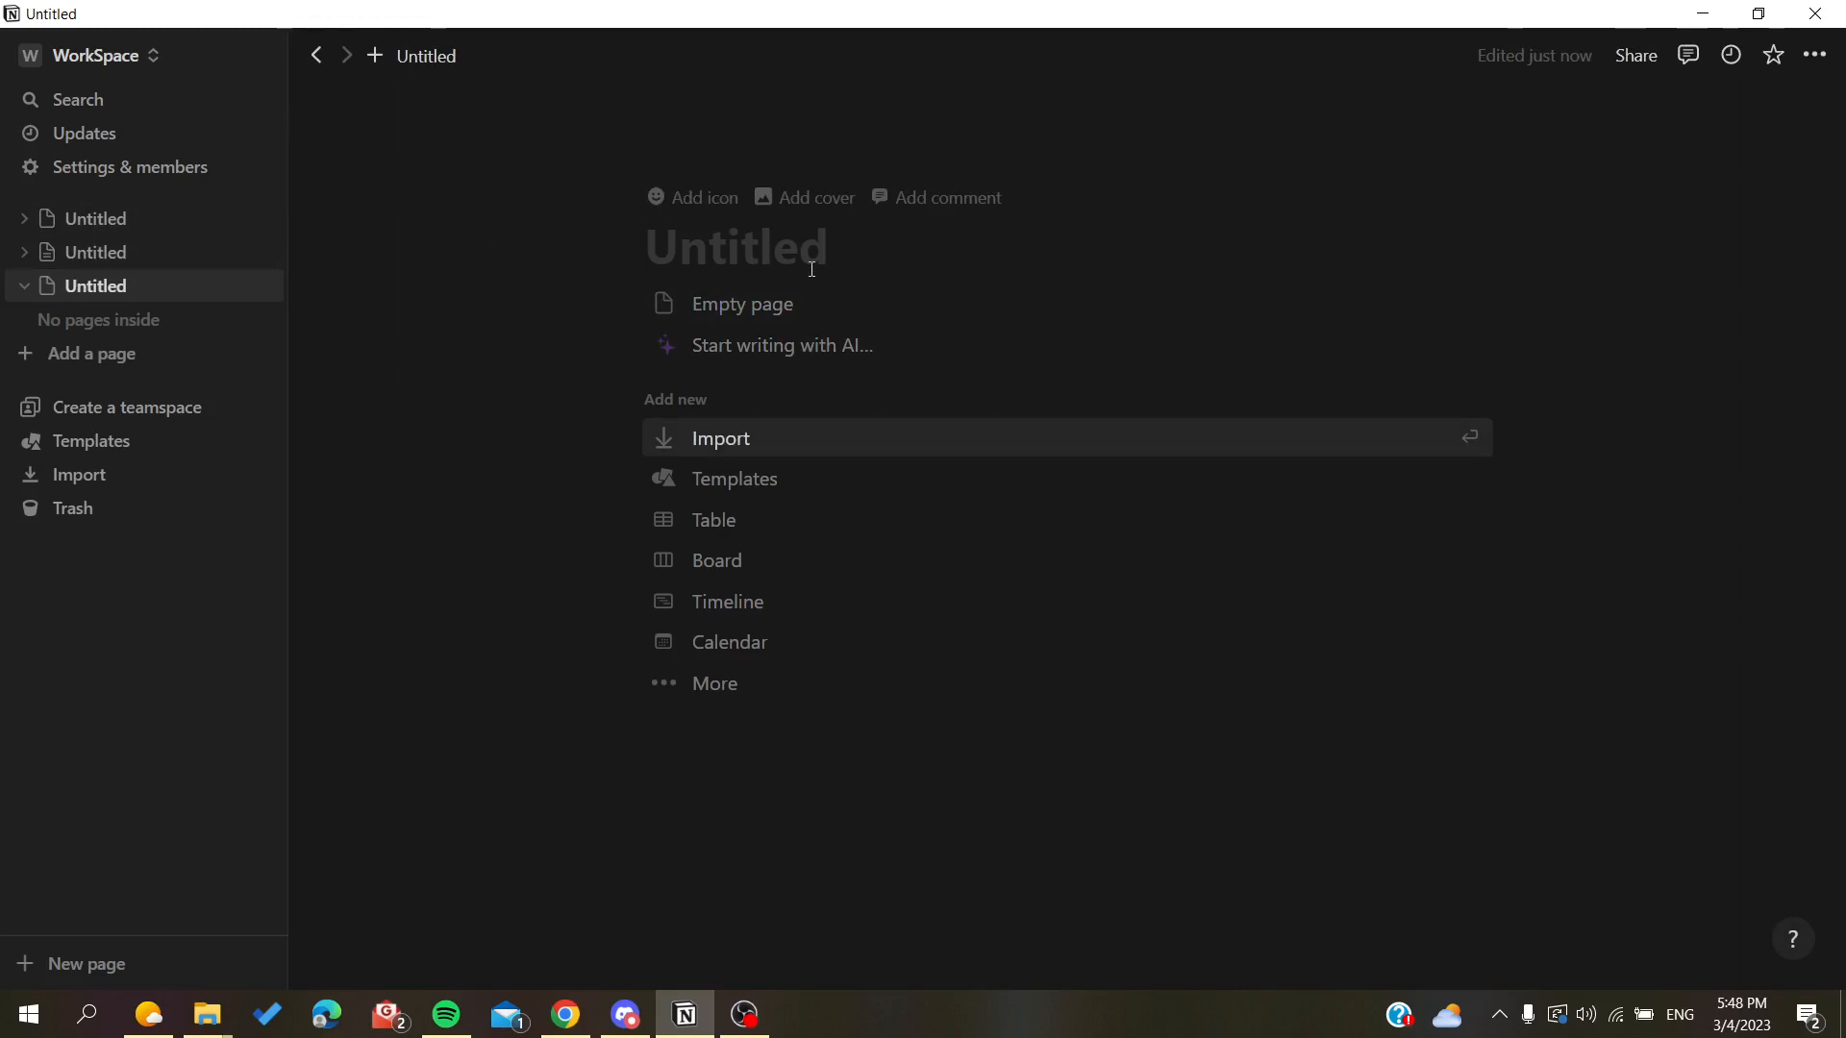
pyautogui.moveTo(731, 538)
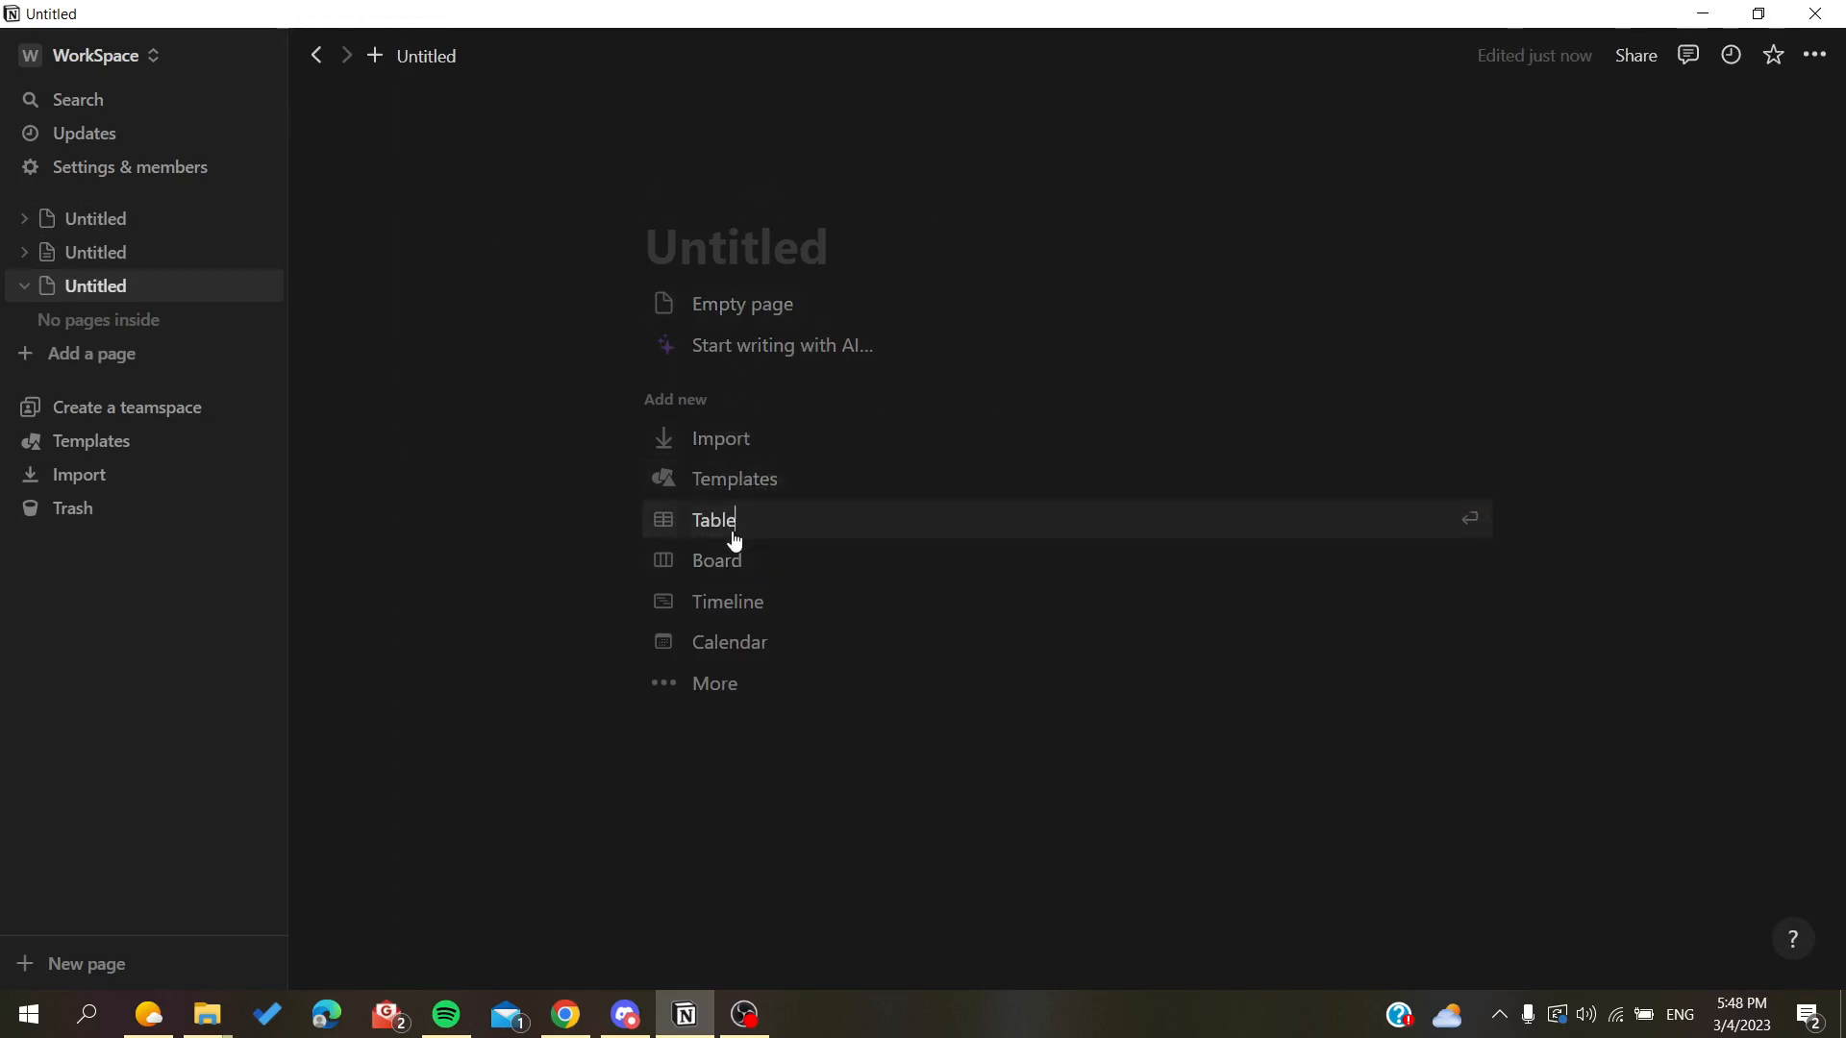
# Create a table database and rename its columns to check and Tasks
pyautogui.click(714, 519)
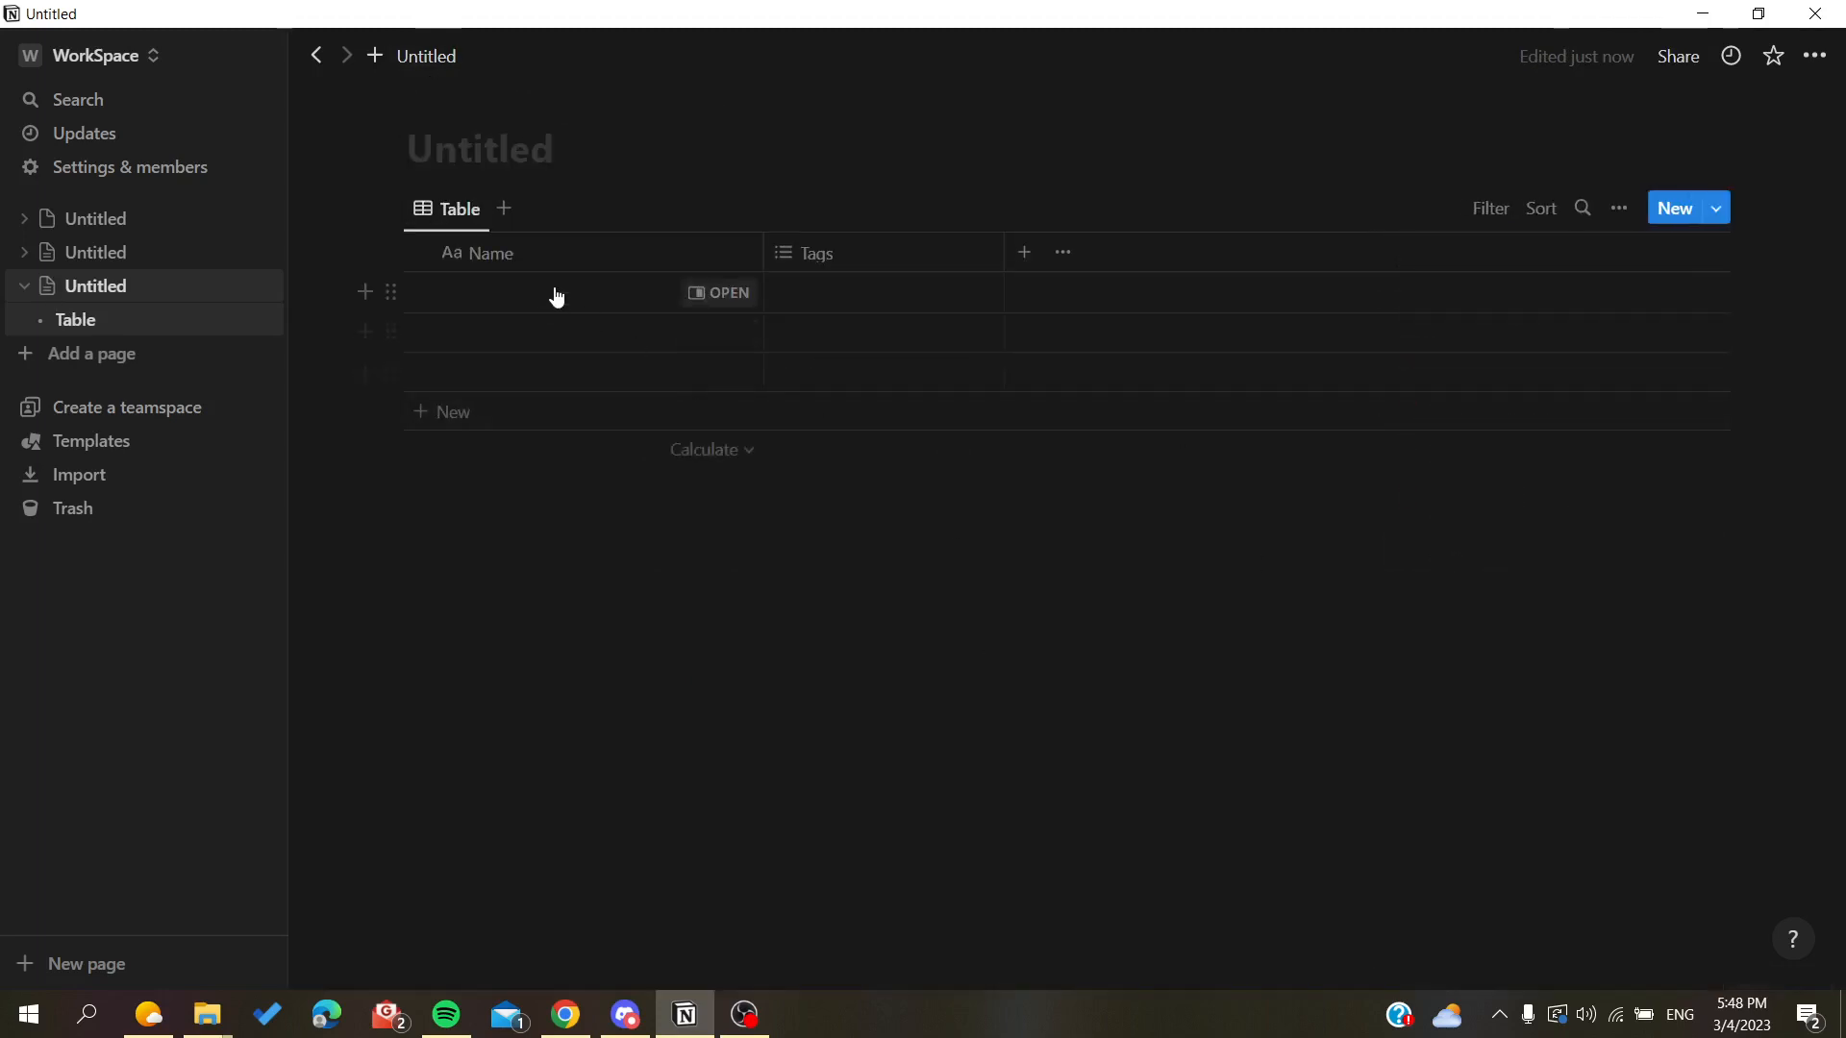
pyautogui.click(479, 254)
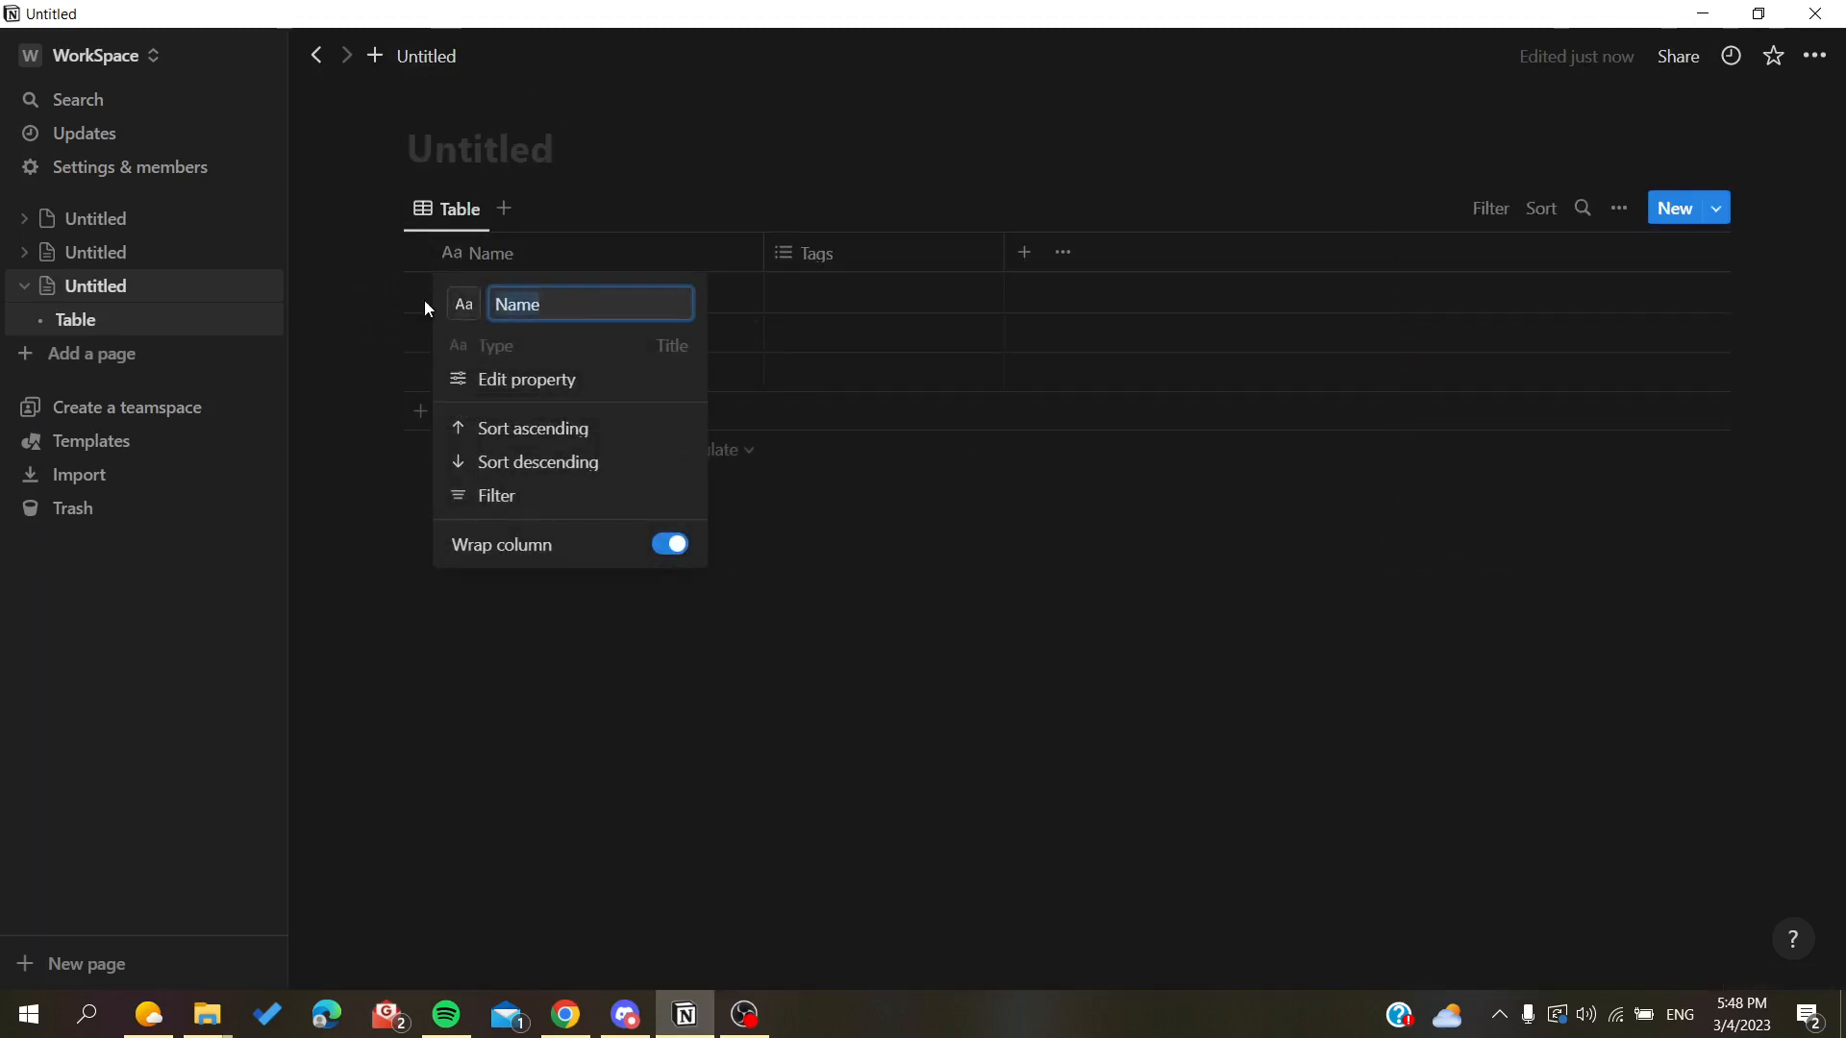
pyautogui.moveTo(706, 291)
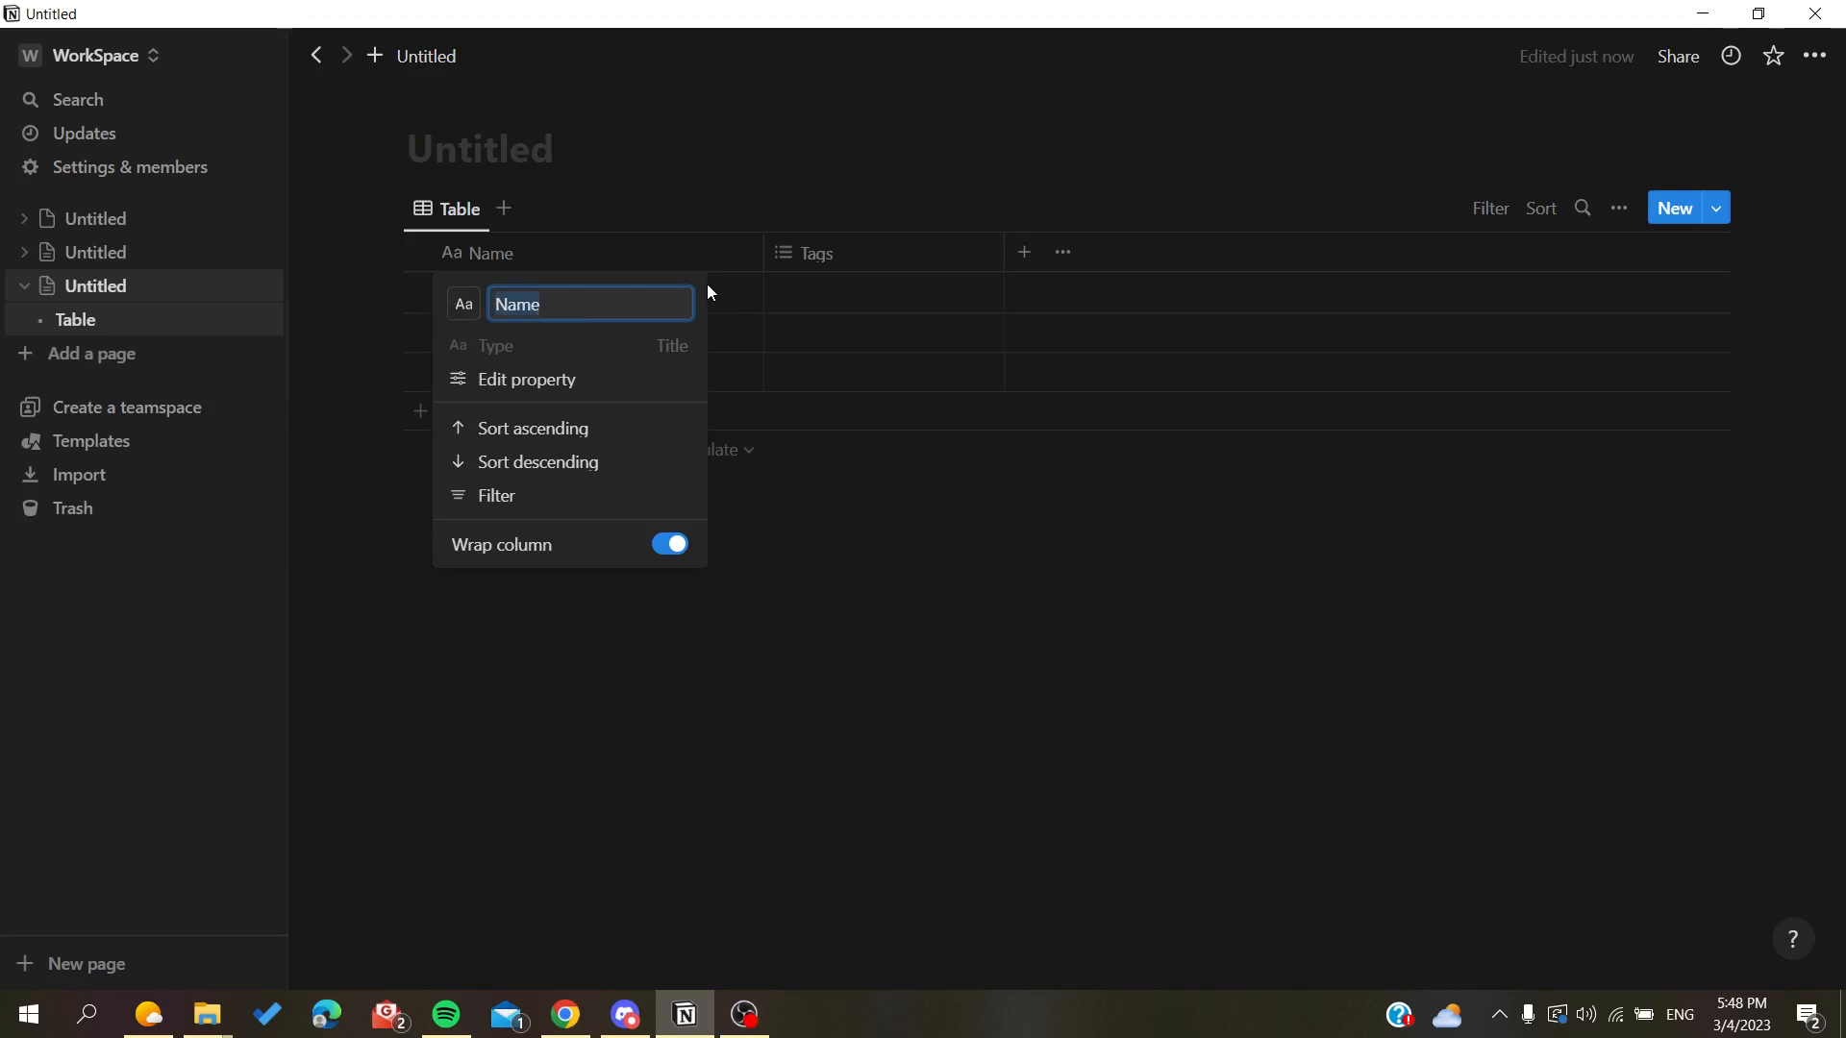
pyautogui.write('che')
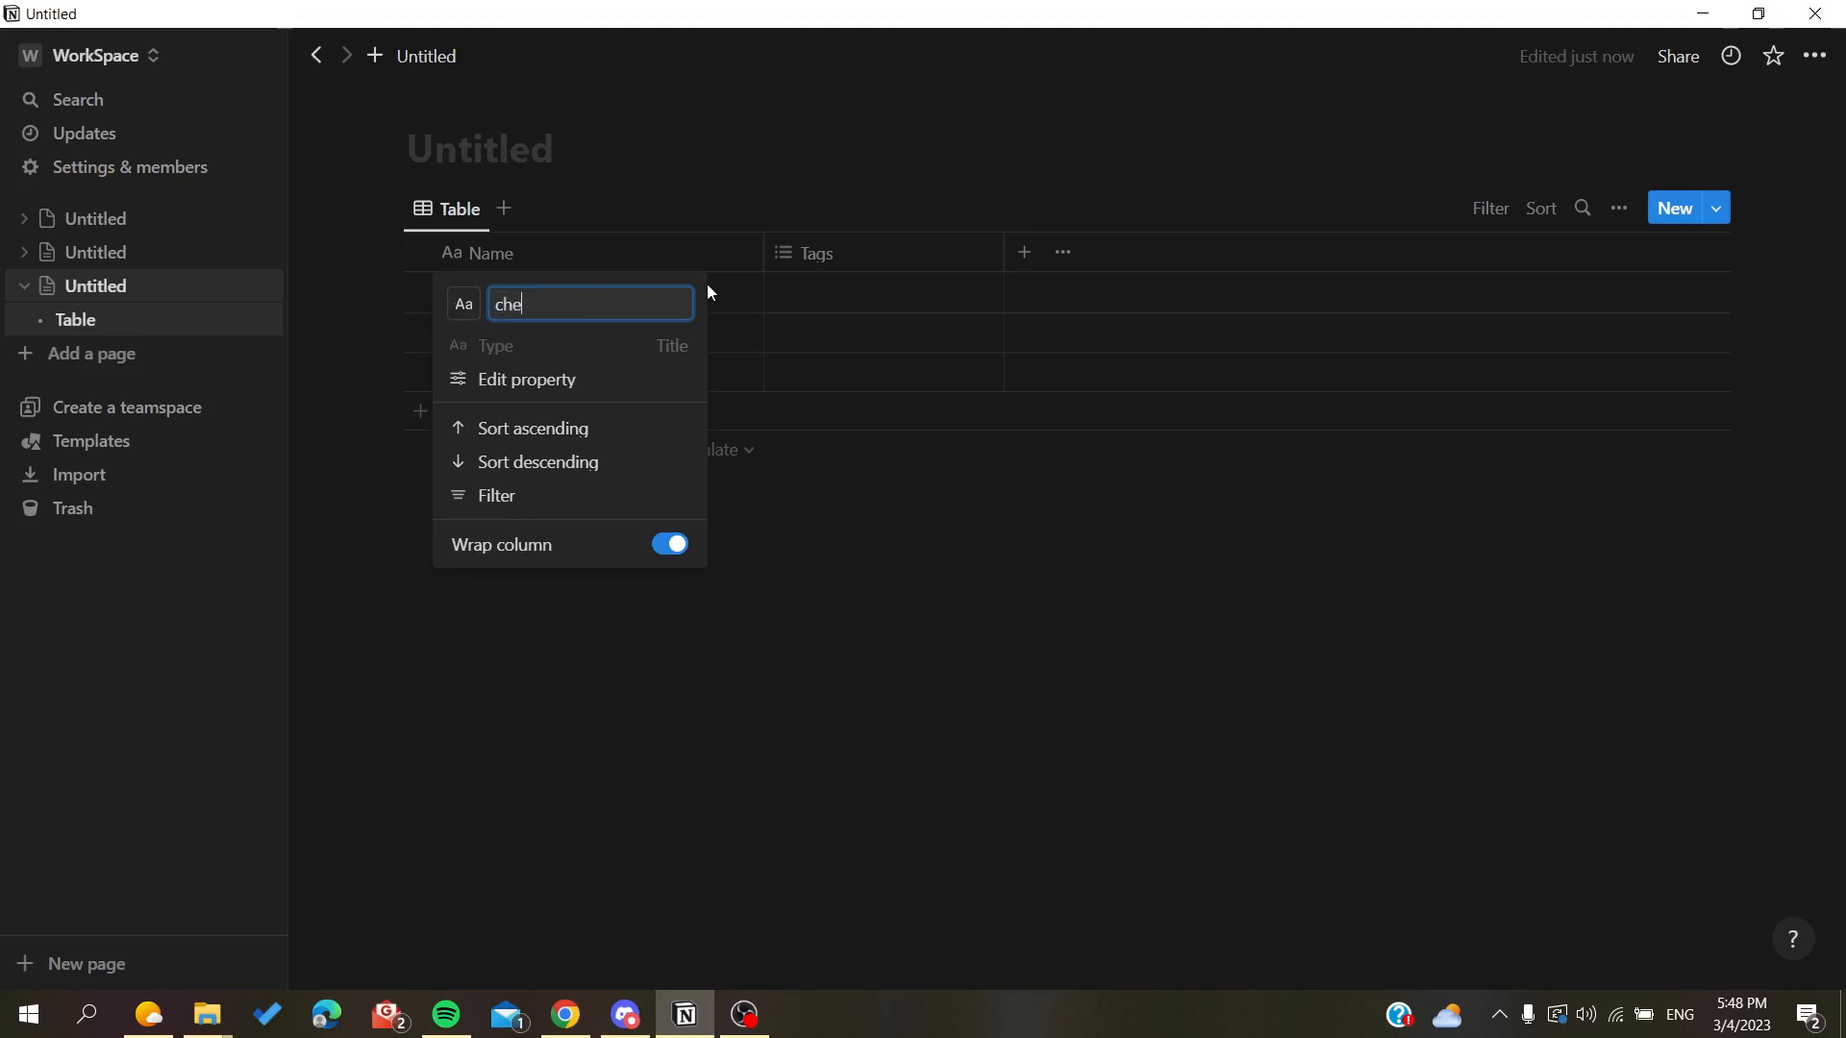
pyautogui.write('ck')
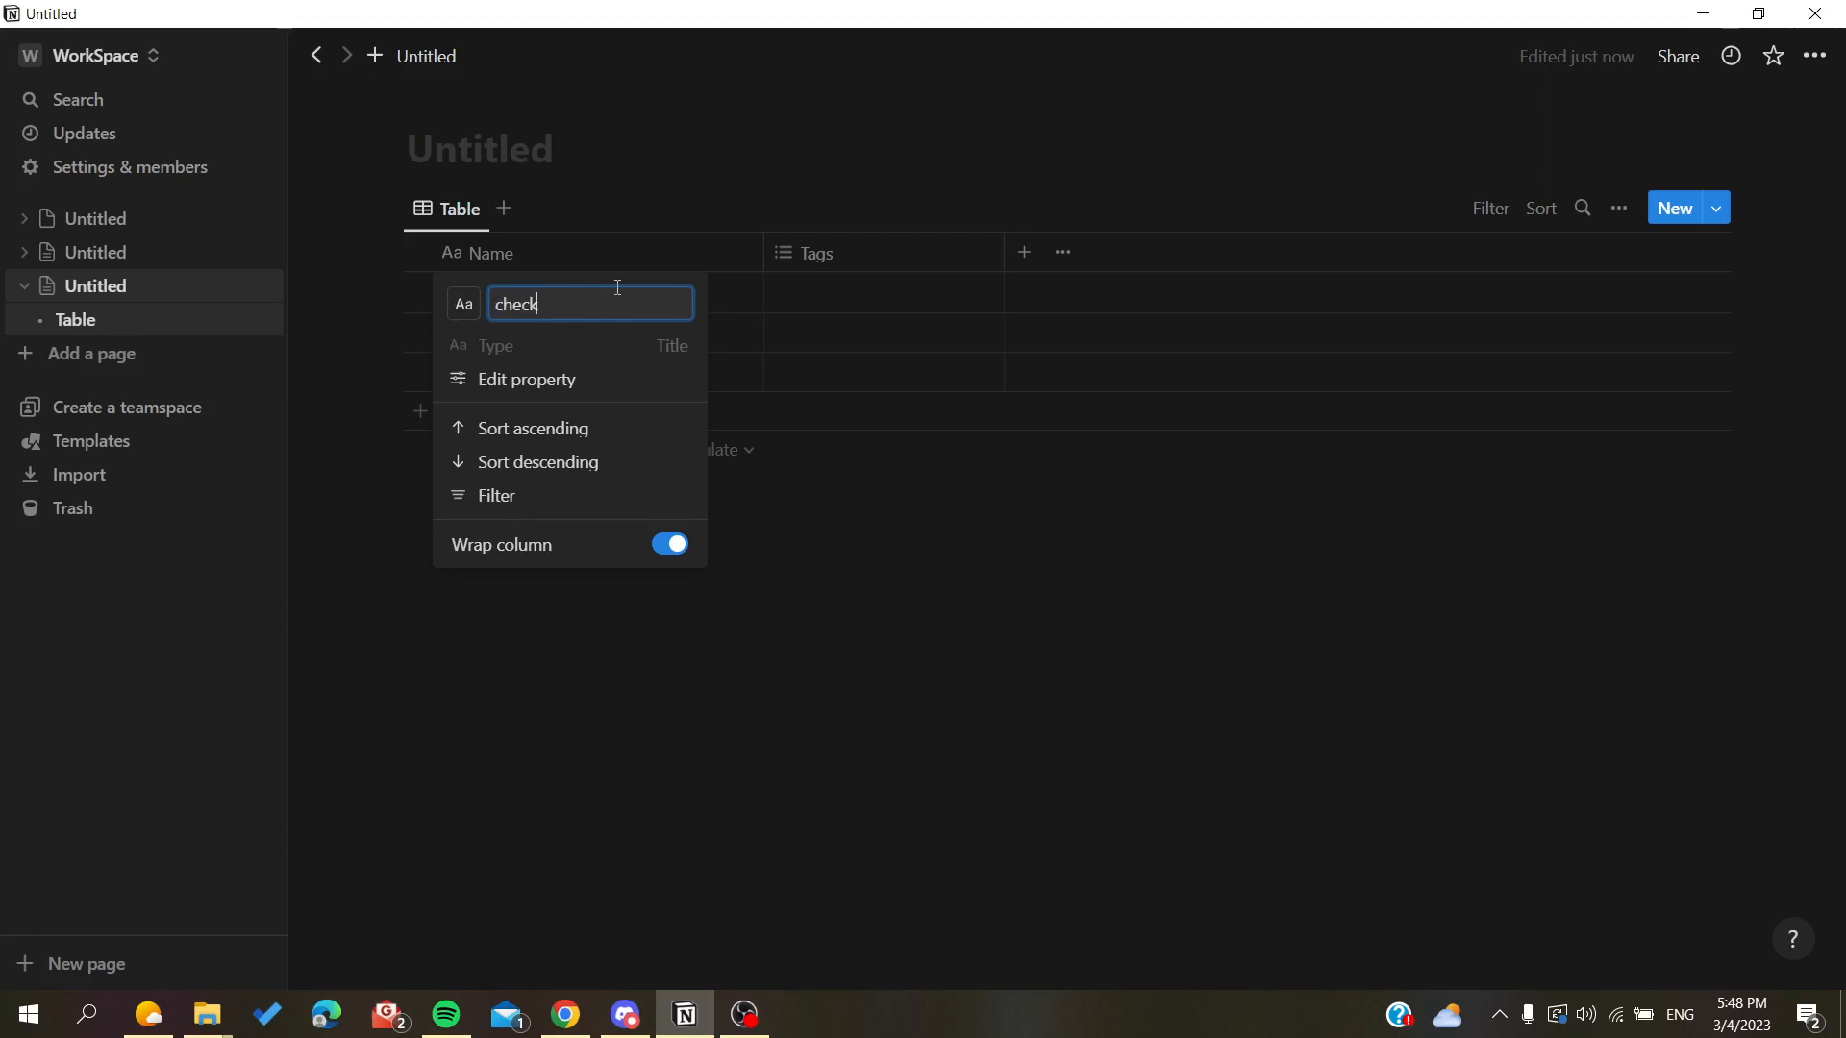
pyautogui.press('Return')
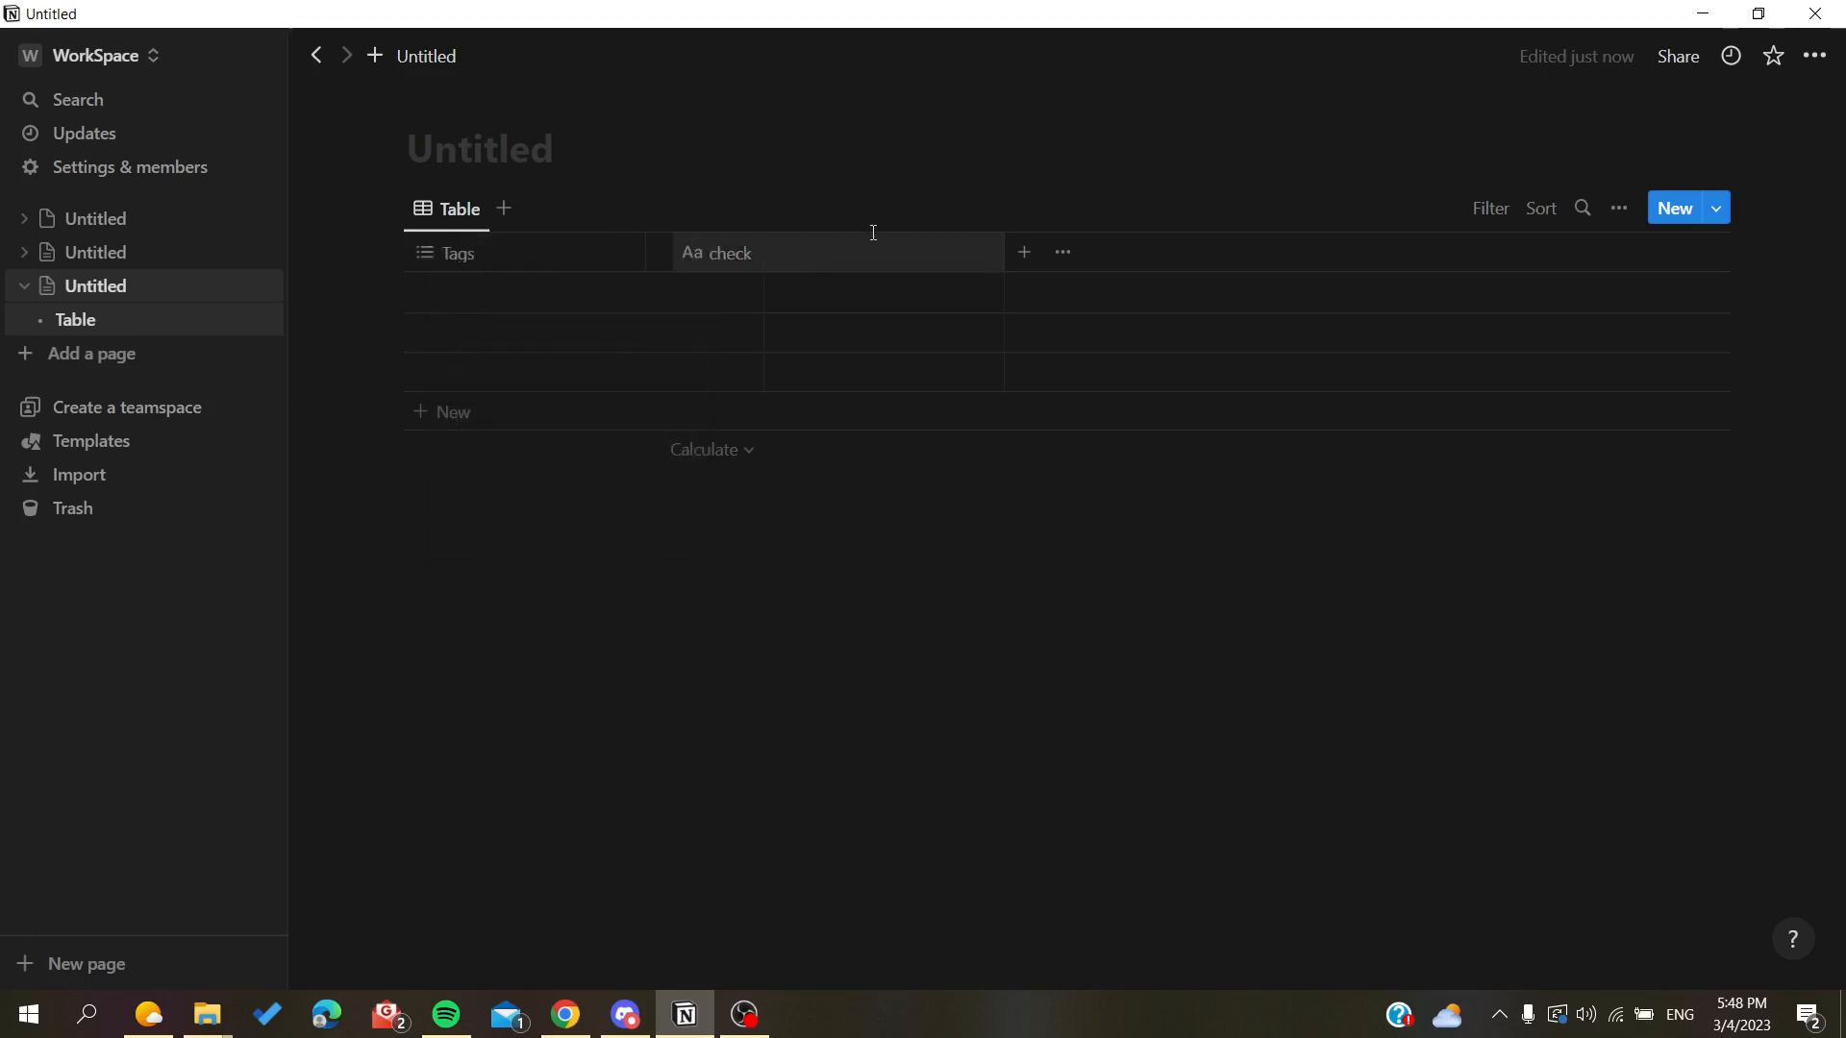
pyautogui.click(717, 252)
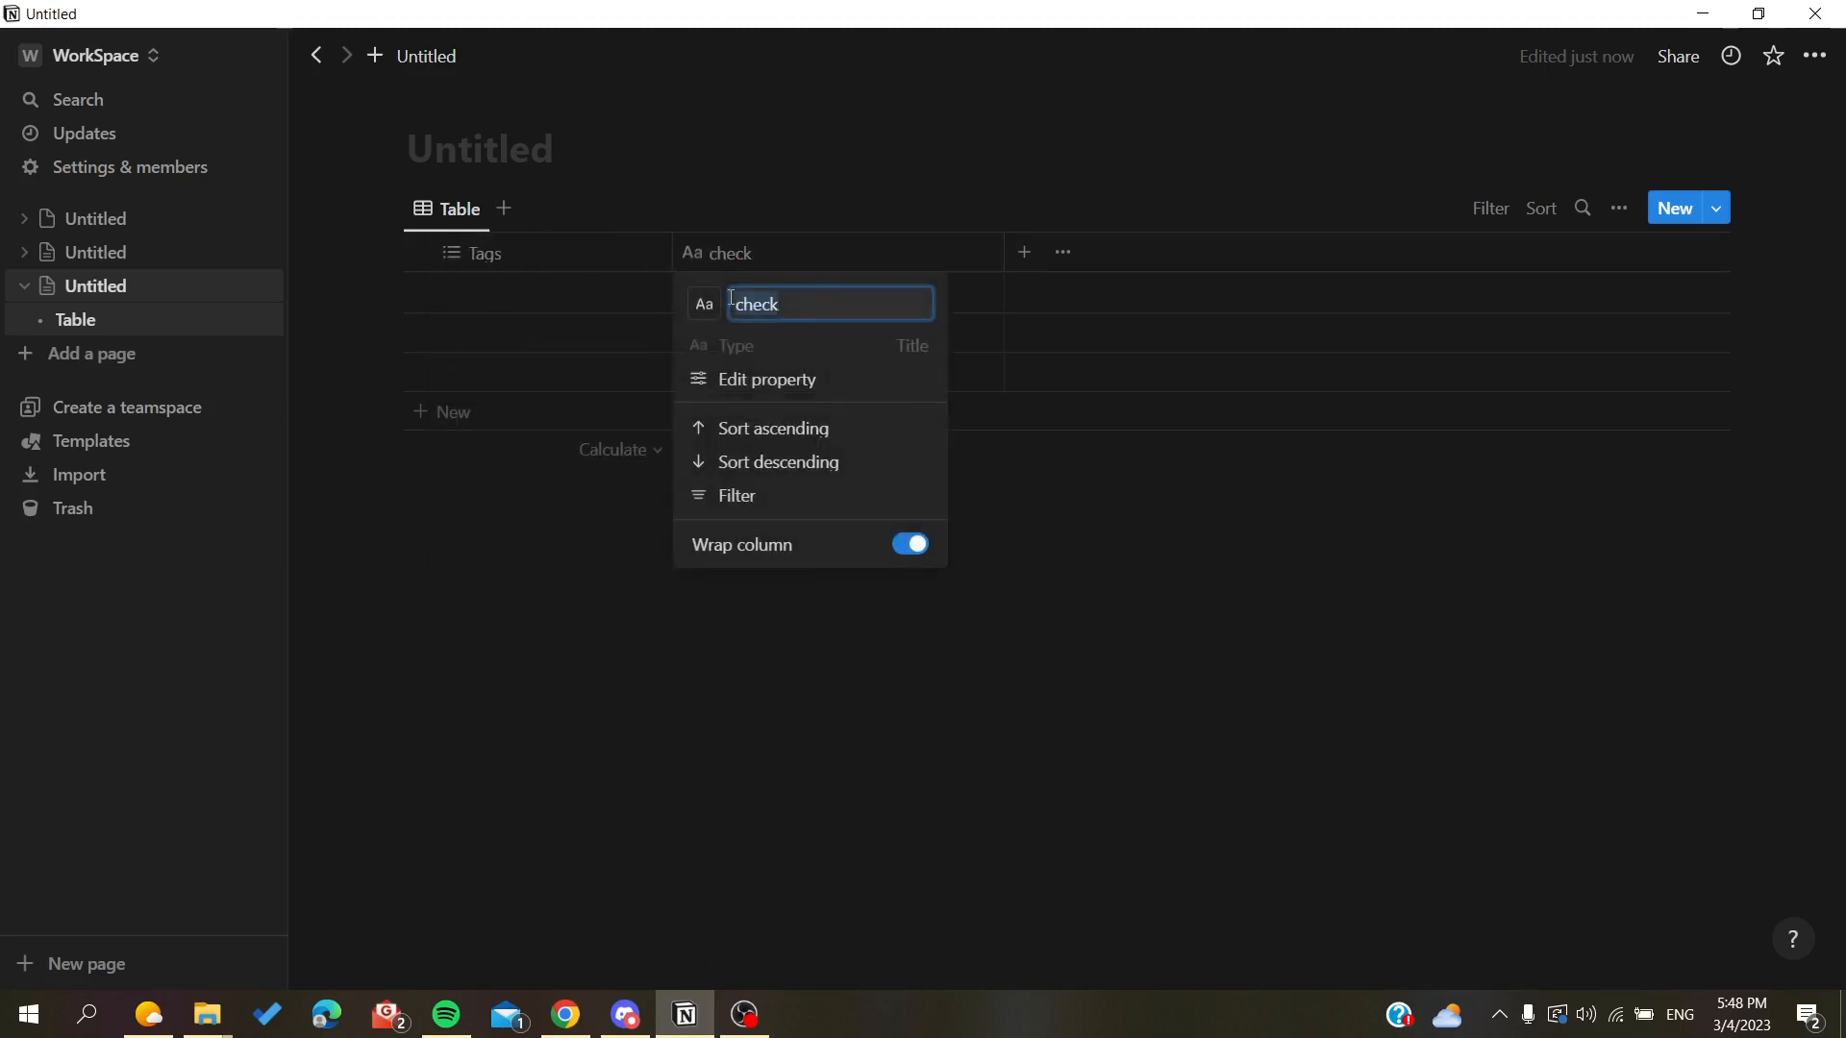
pyautogui.write('Tasks')
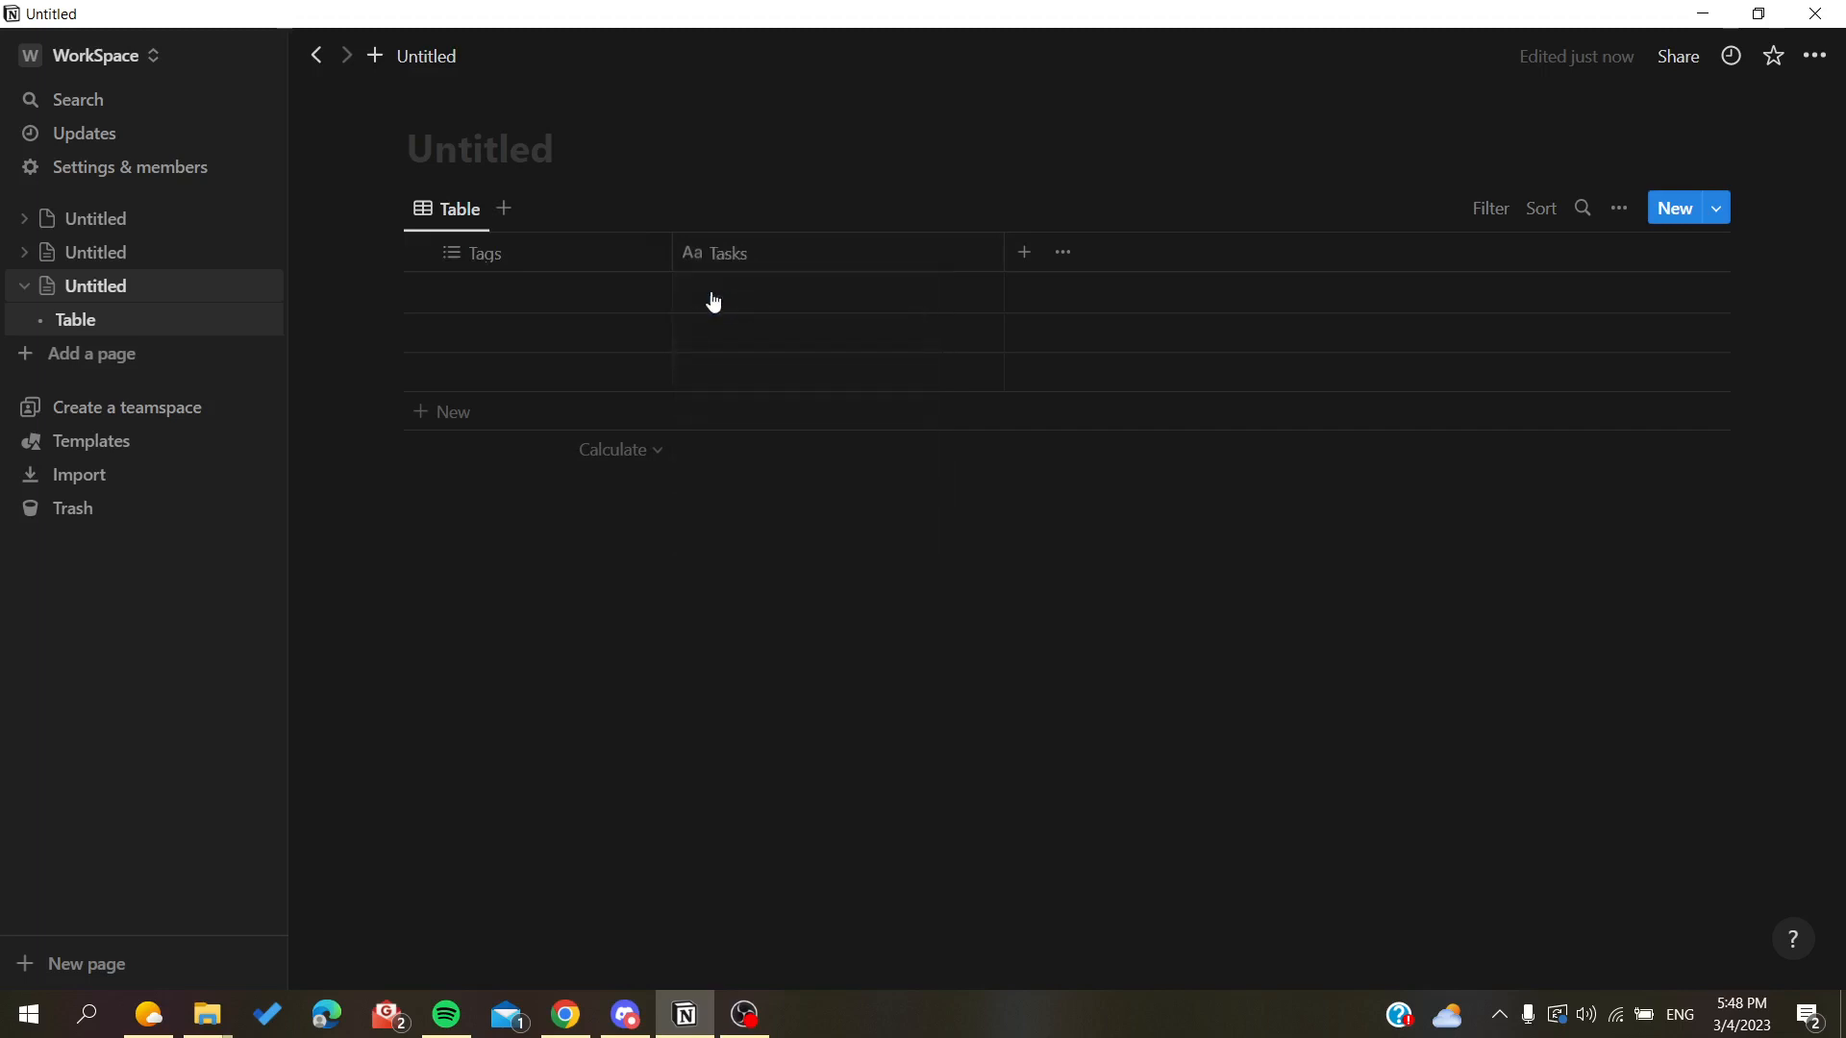
# Make the Tags column a Checkbox property named check
pyautogui.click(475, 254)
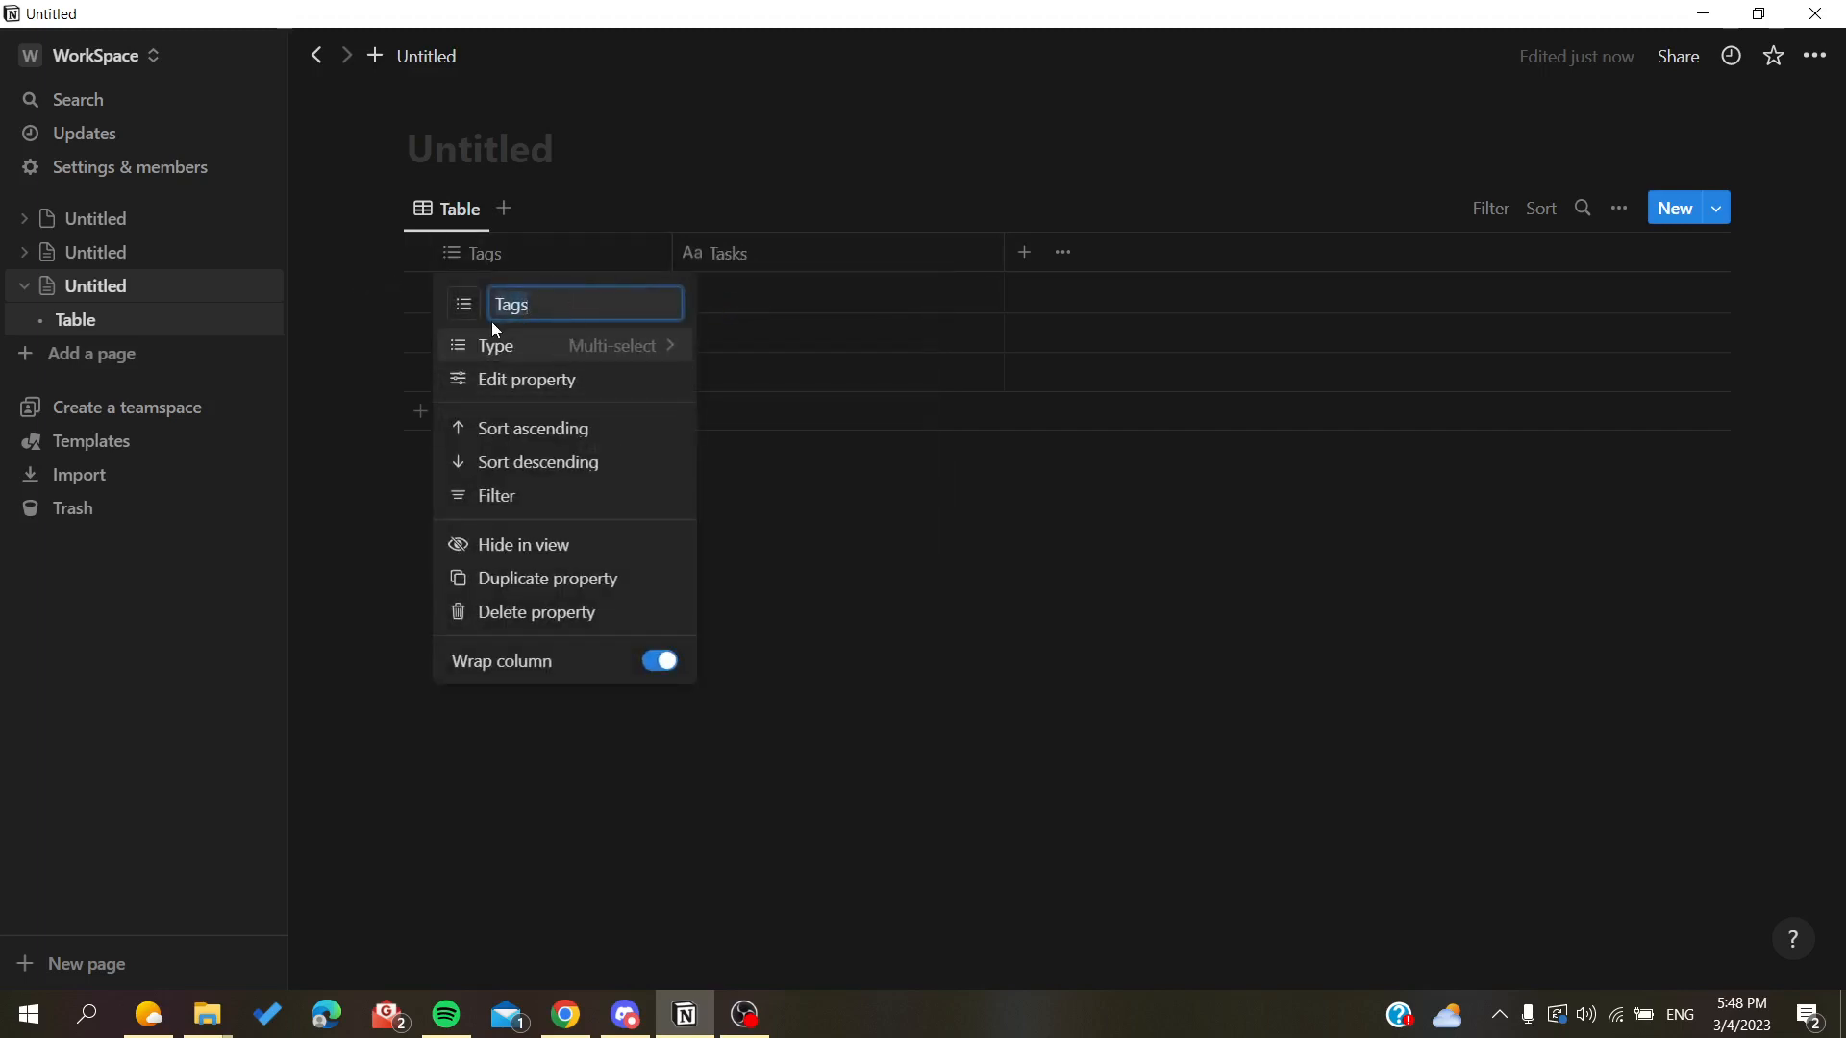
pyautogui.write('check')
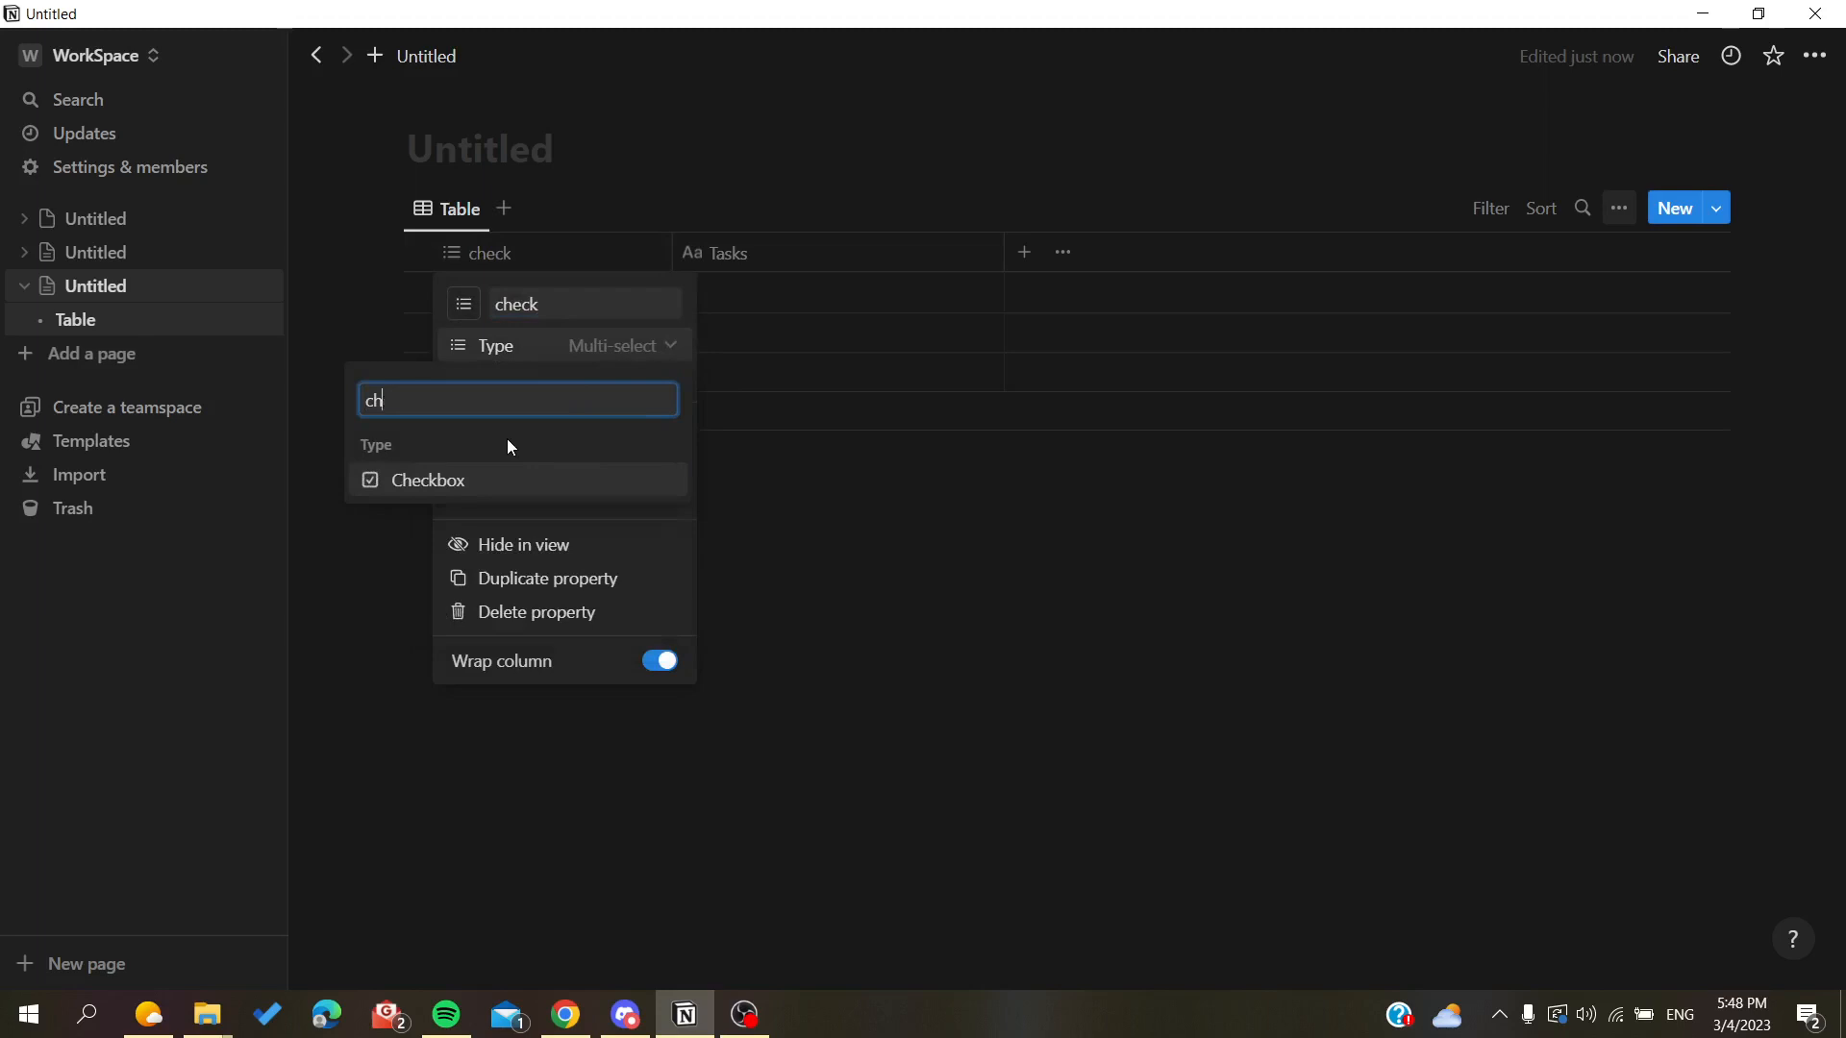
pyautogui.click(427, 484)
pyautogui.write('task')
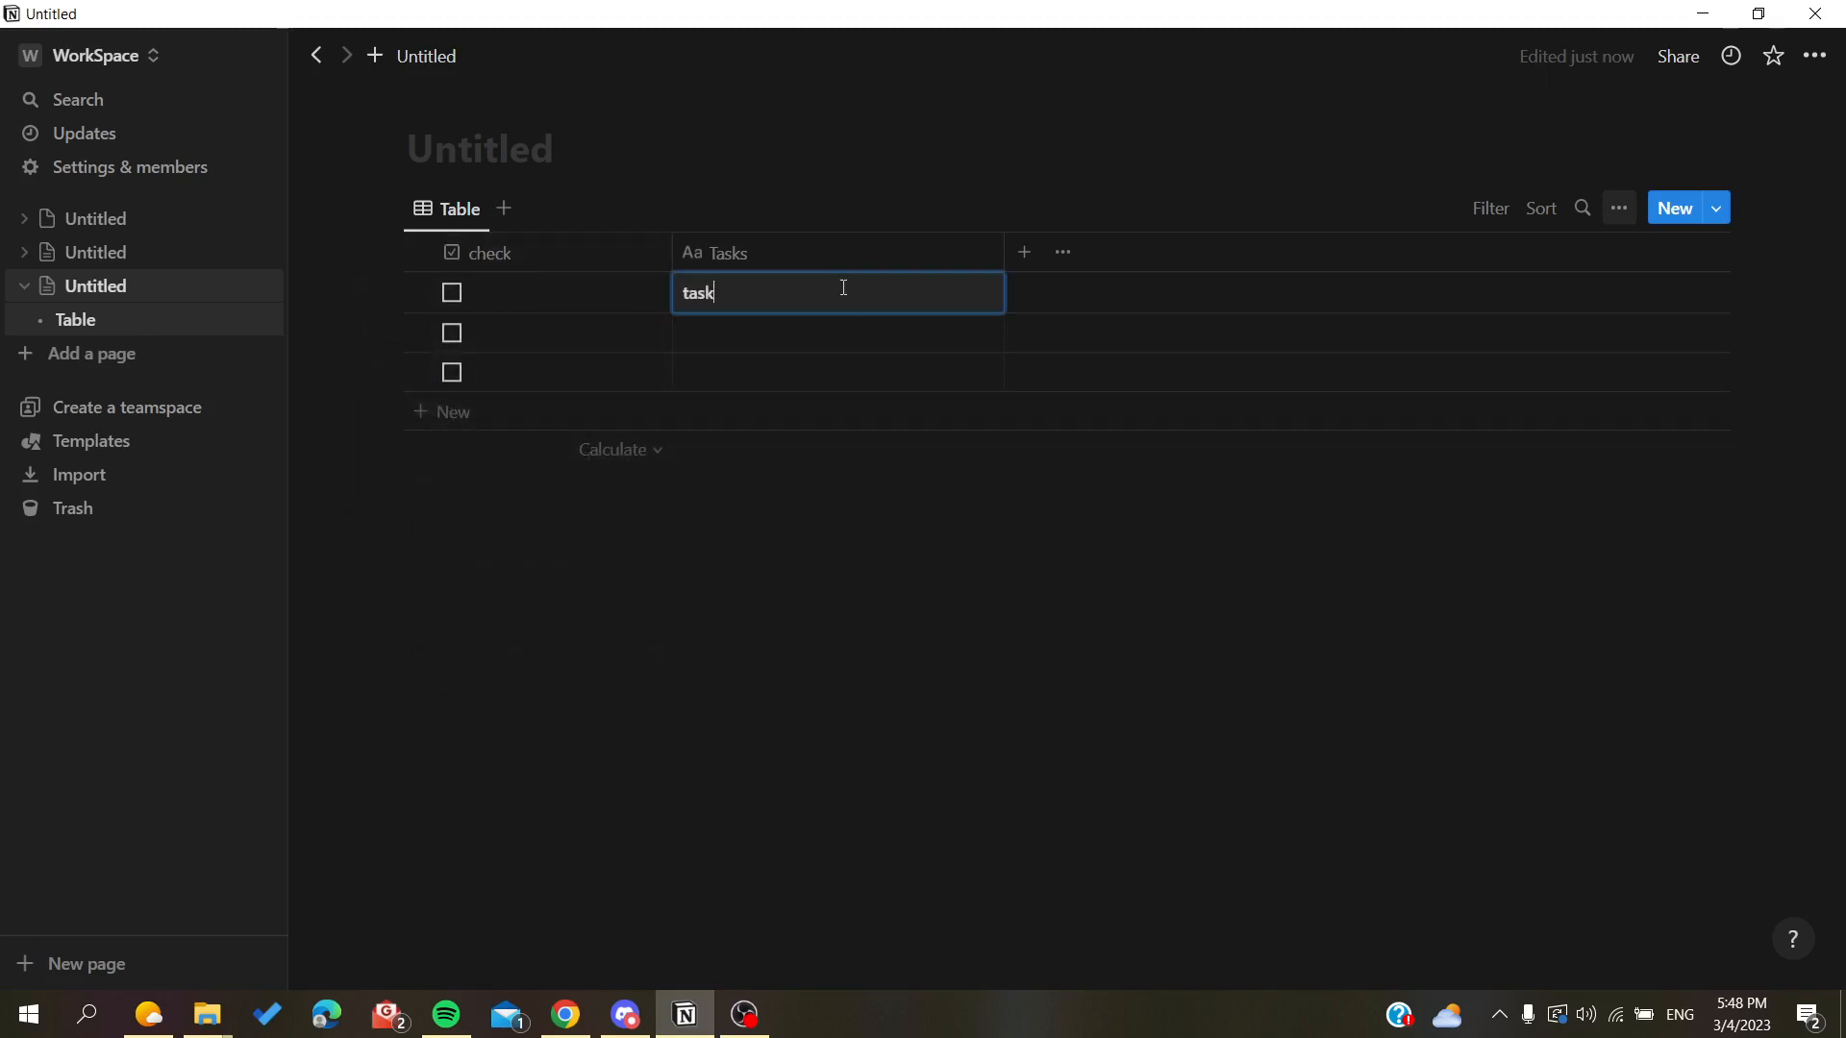
# Enter task 1, task 2 and task 3 in the three Tasks cells
pyautogui.write('1')
pyautogui.click(838, 372)
pyautogui.write('task')
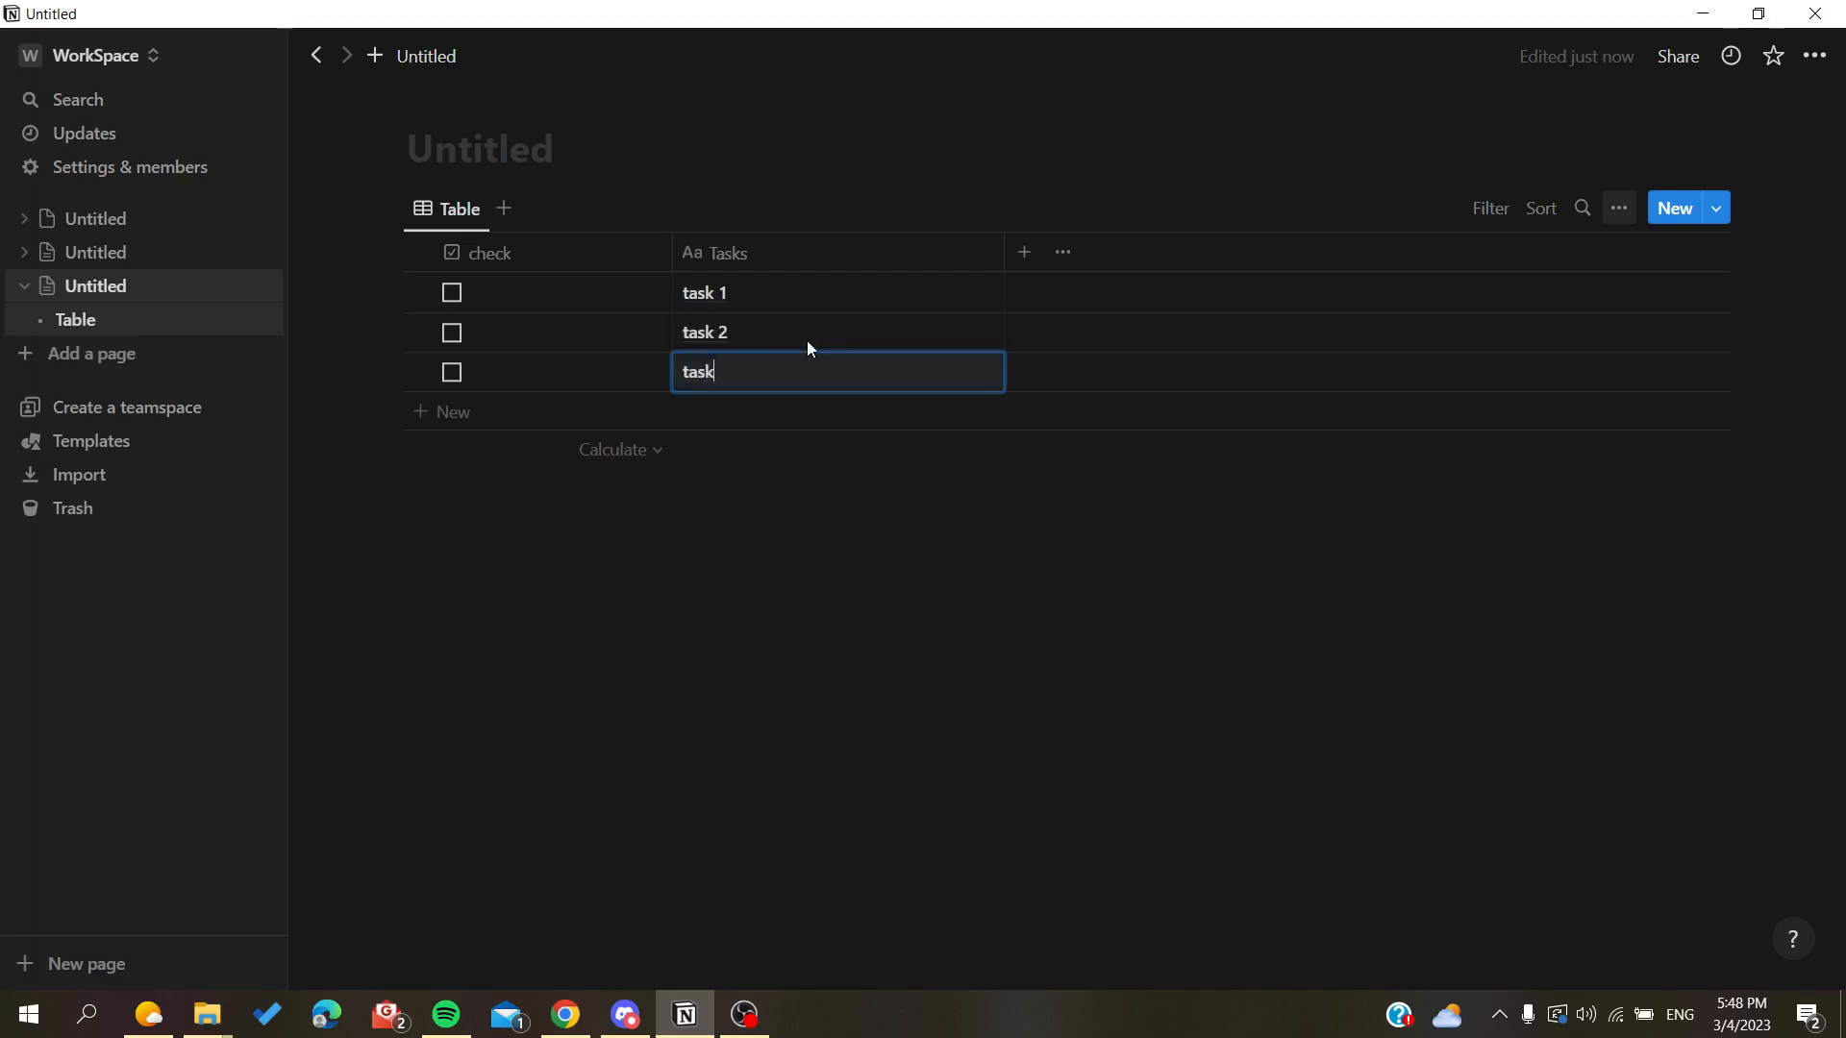
pyautogui.write('3')
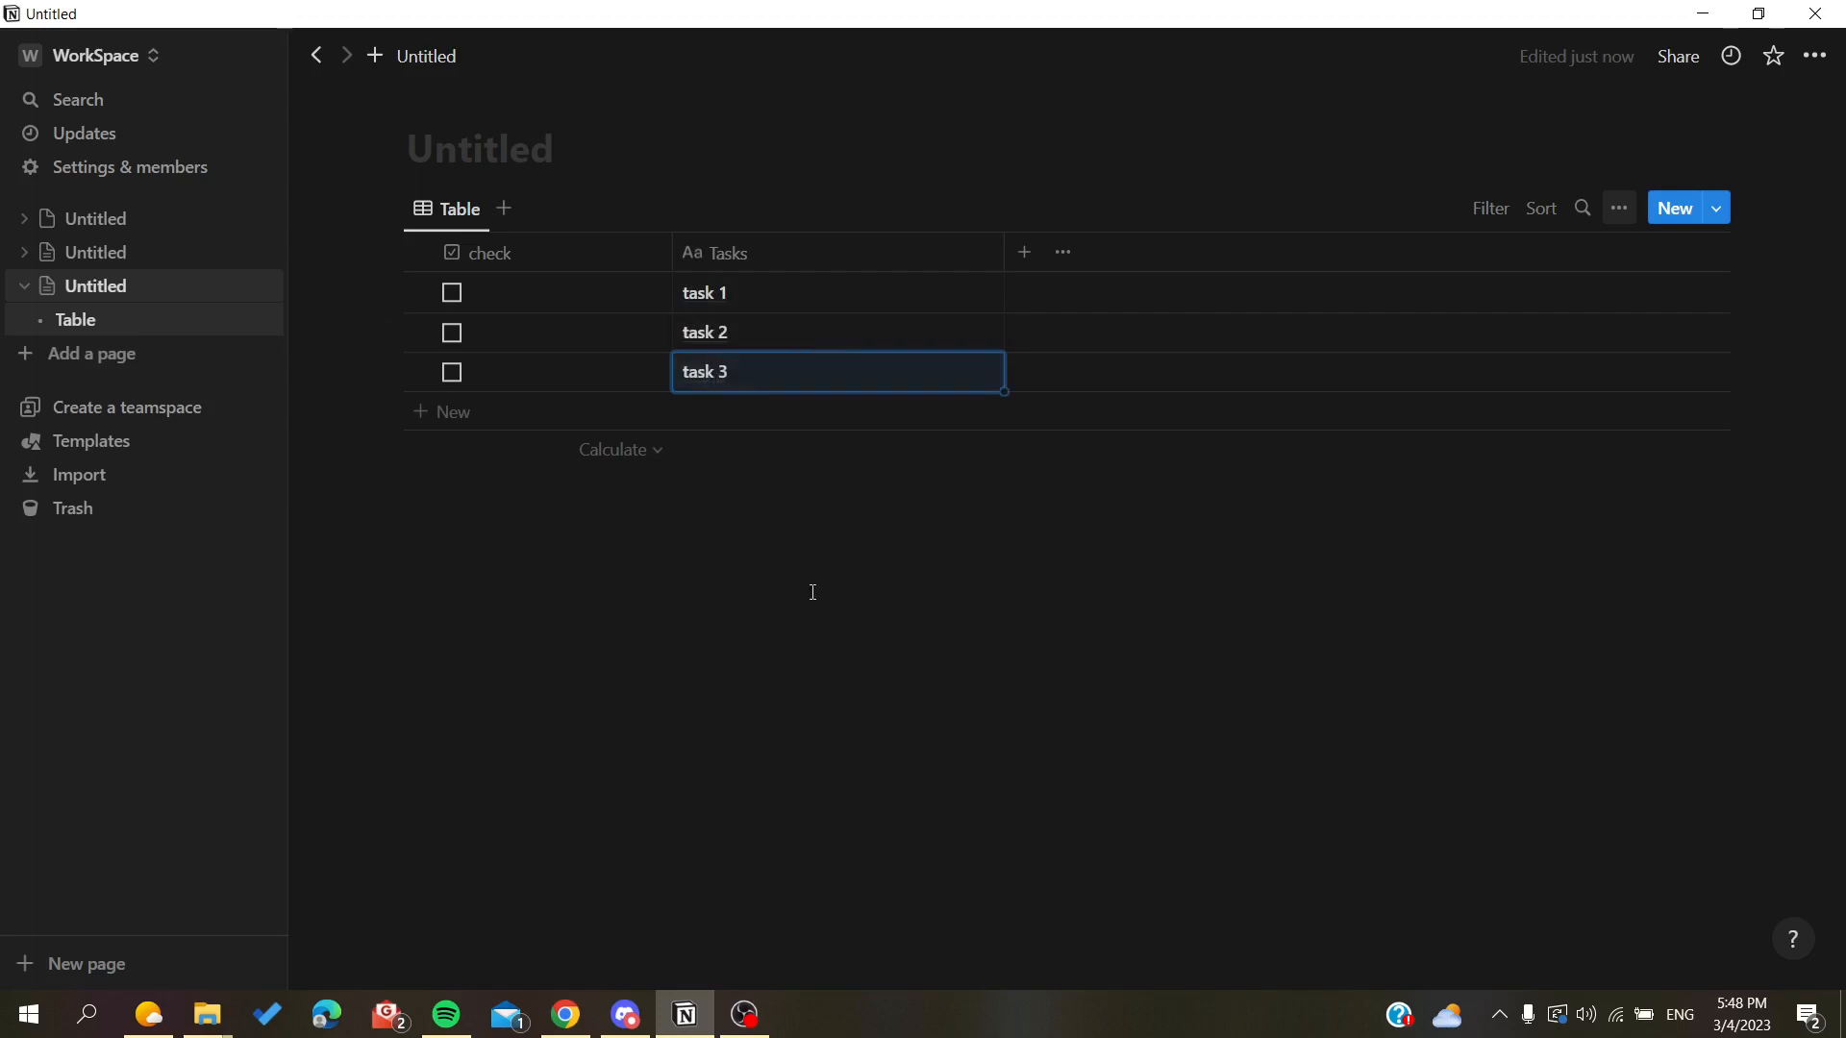
pyautogui.moveTo(580, 342)
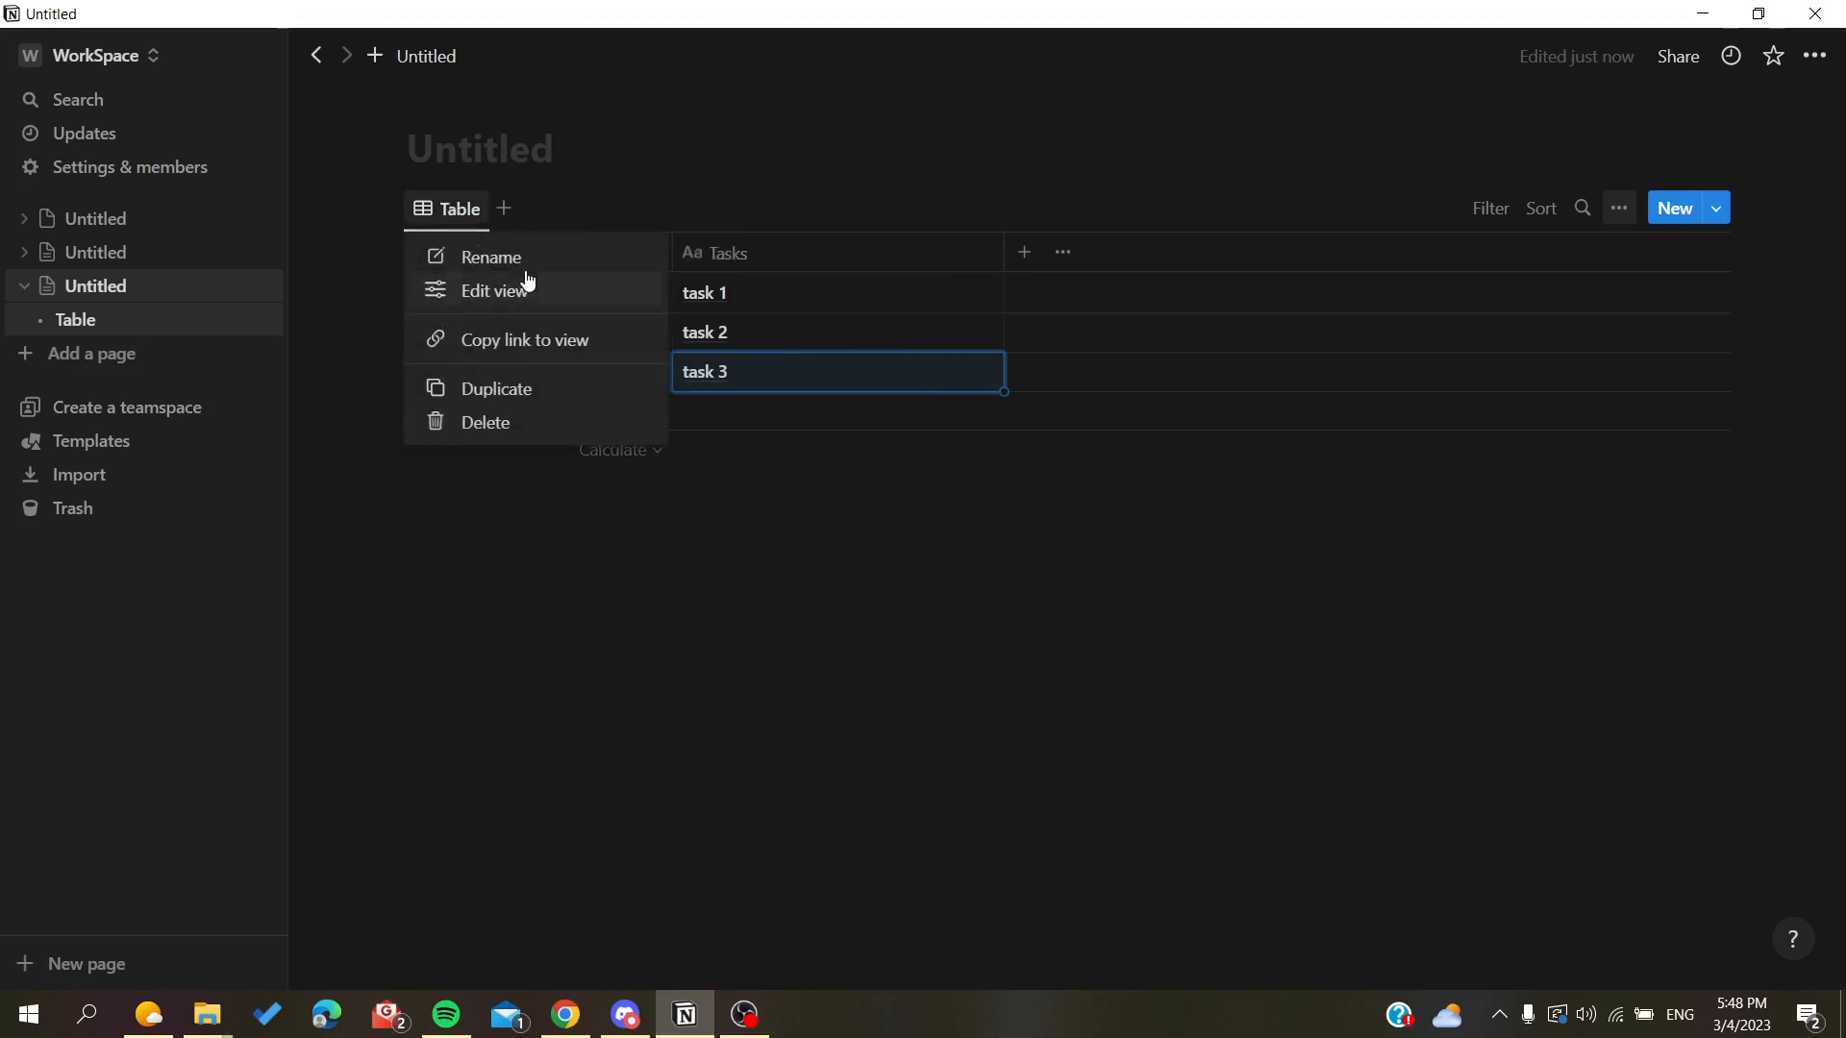
# Rename the table view to all tasks through Edit view
pyautogui.click(495, 291)
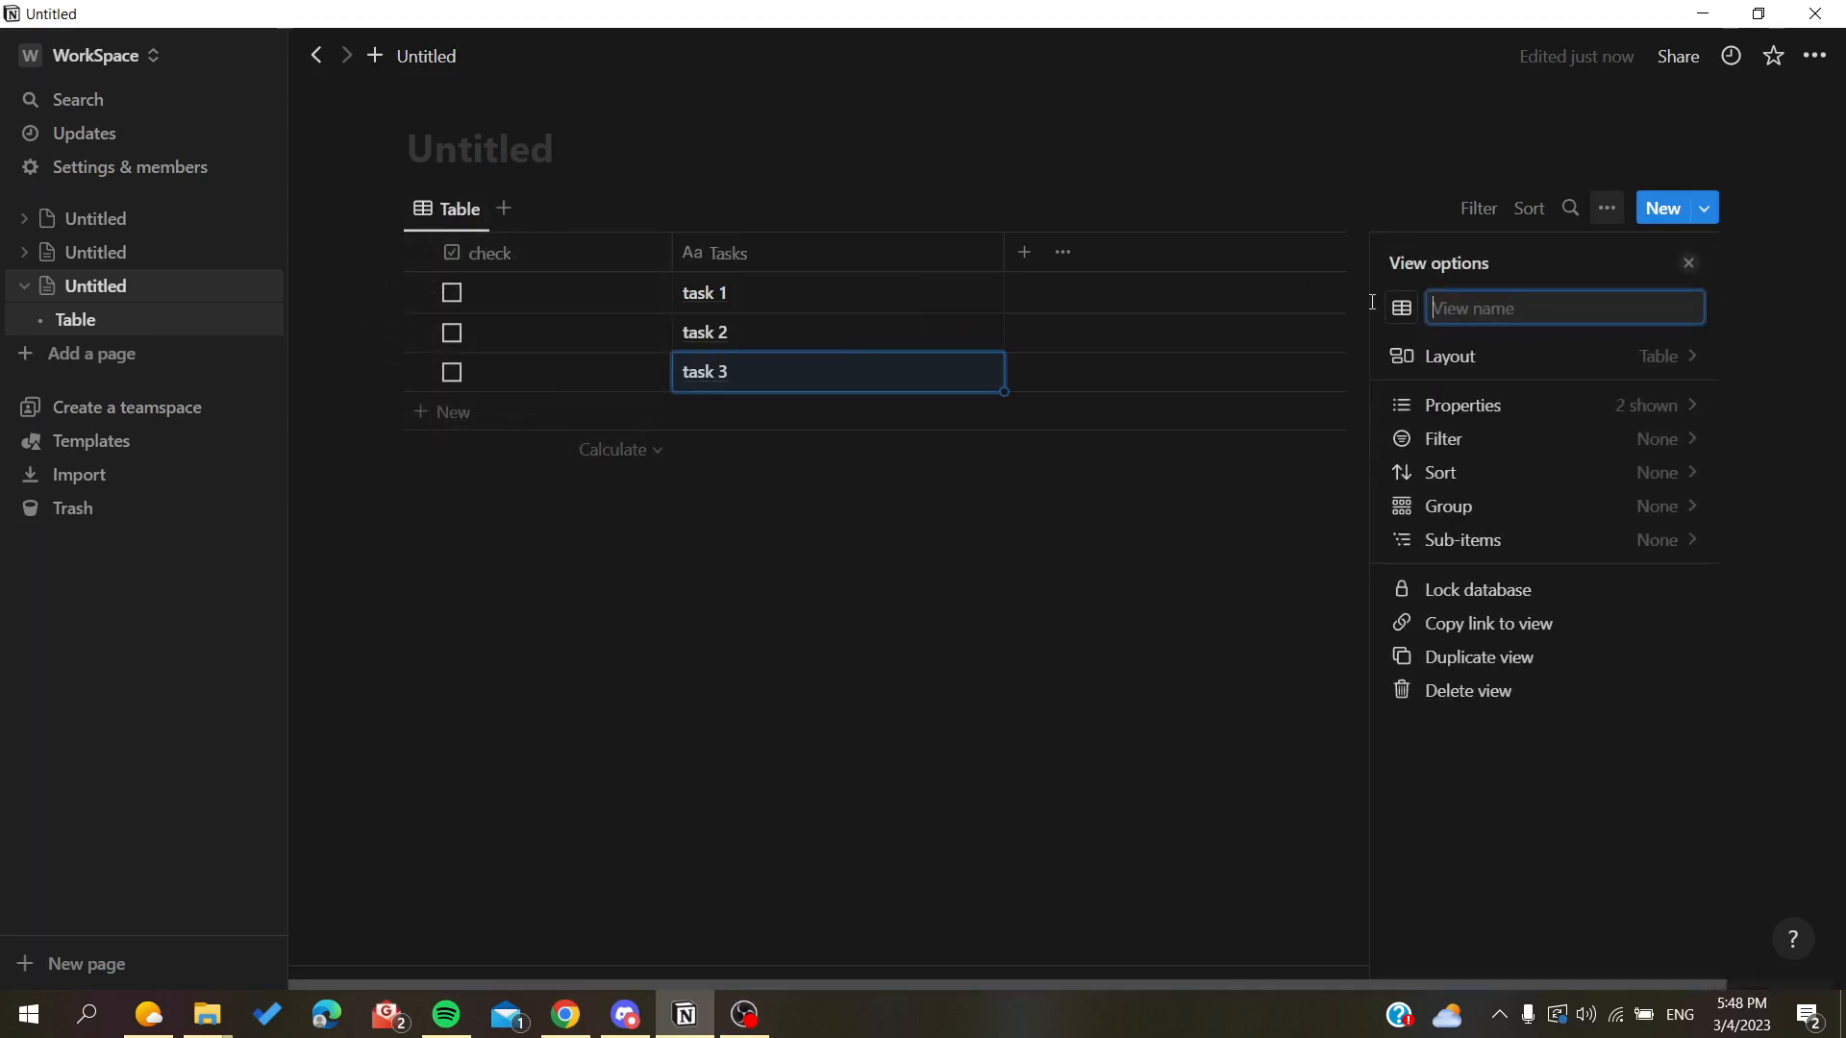
pyautogui.write('all tasks')
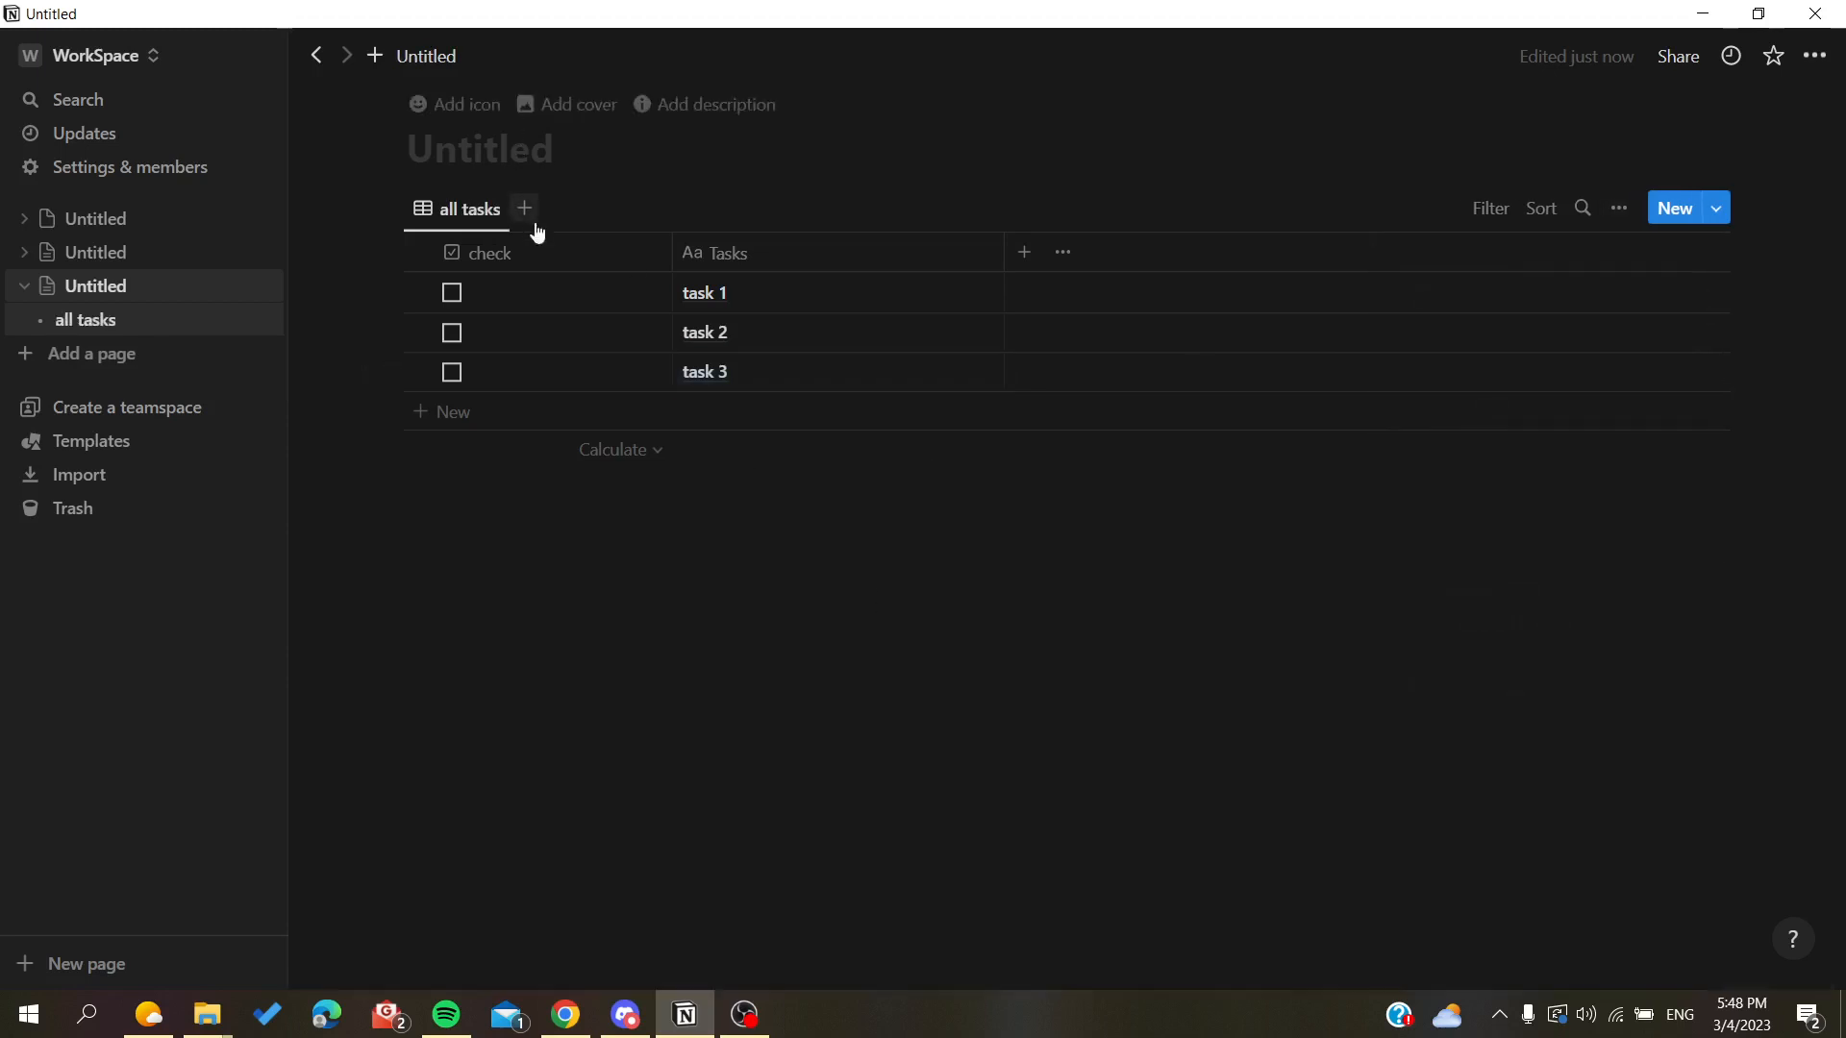
# Add a second table view and name it uncompleted tasks
pyautogui.click(523, 207)
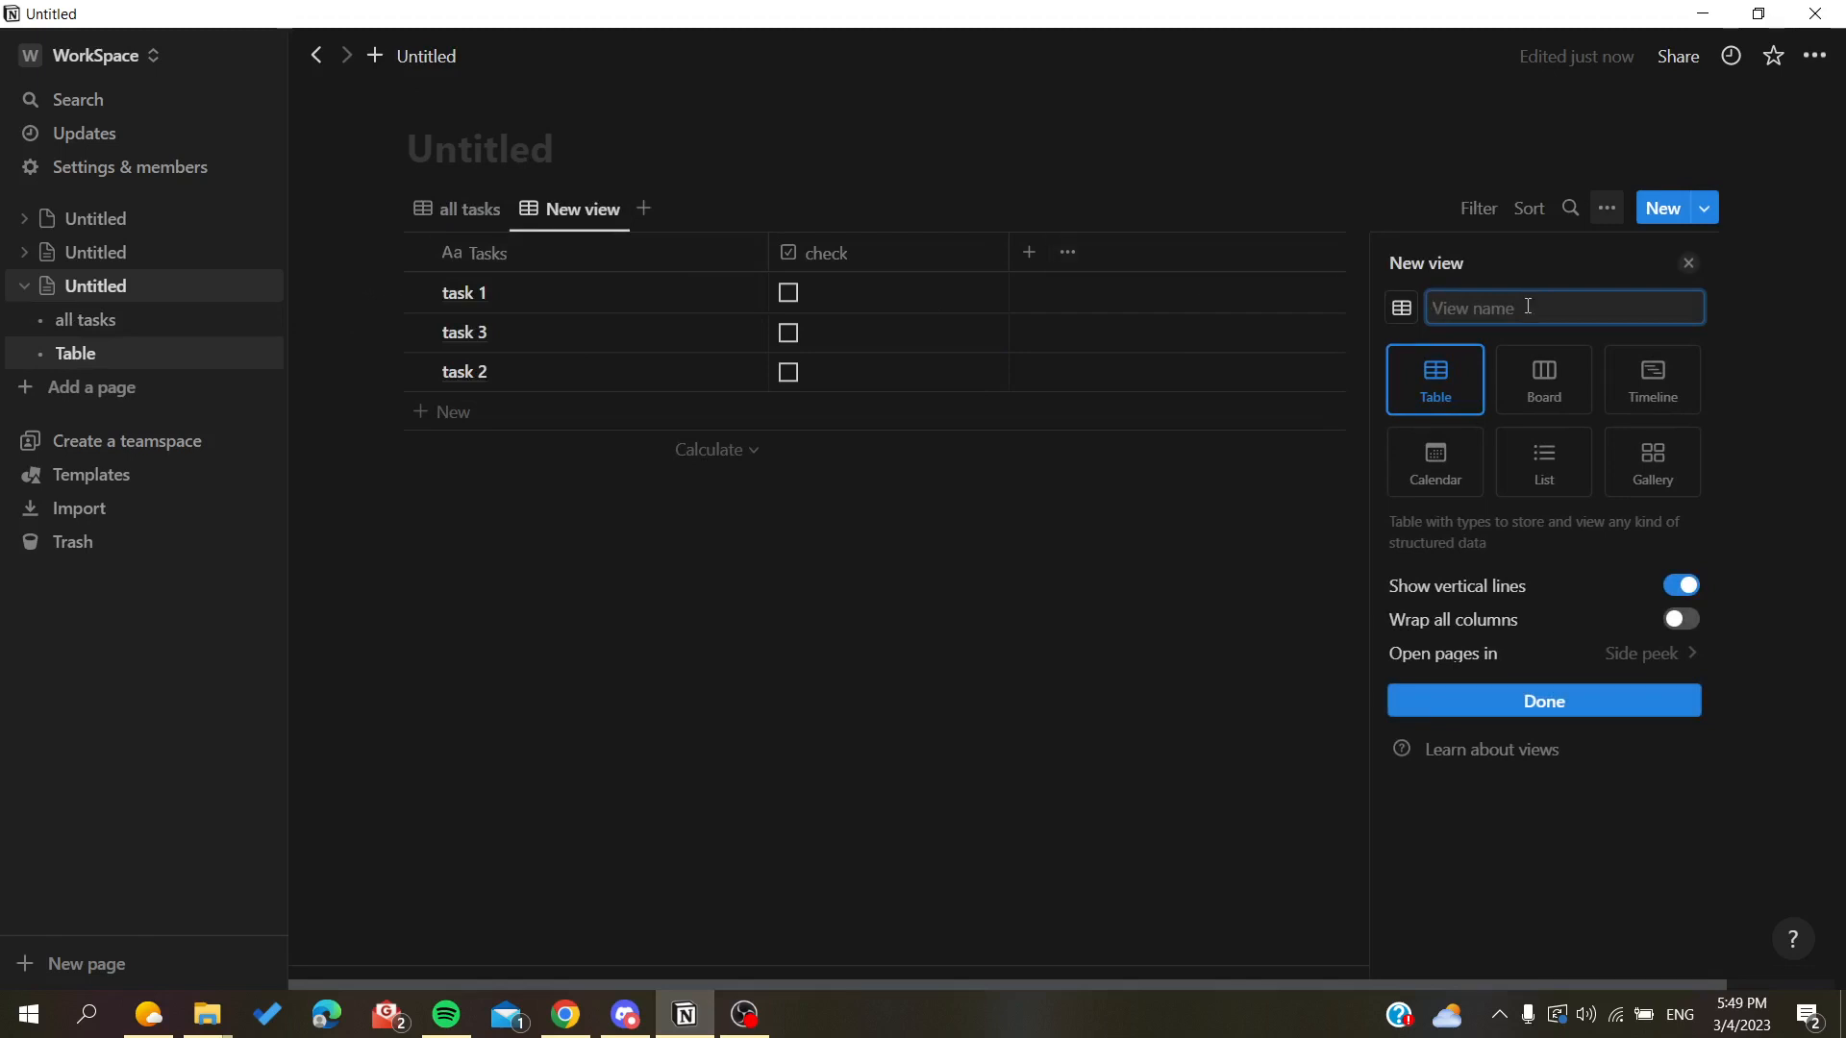
pyautogui.write('fi')
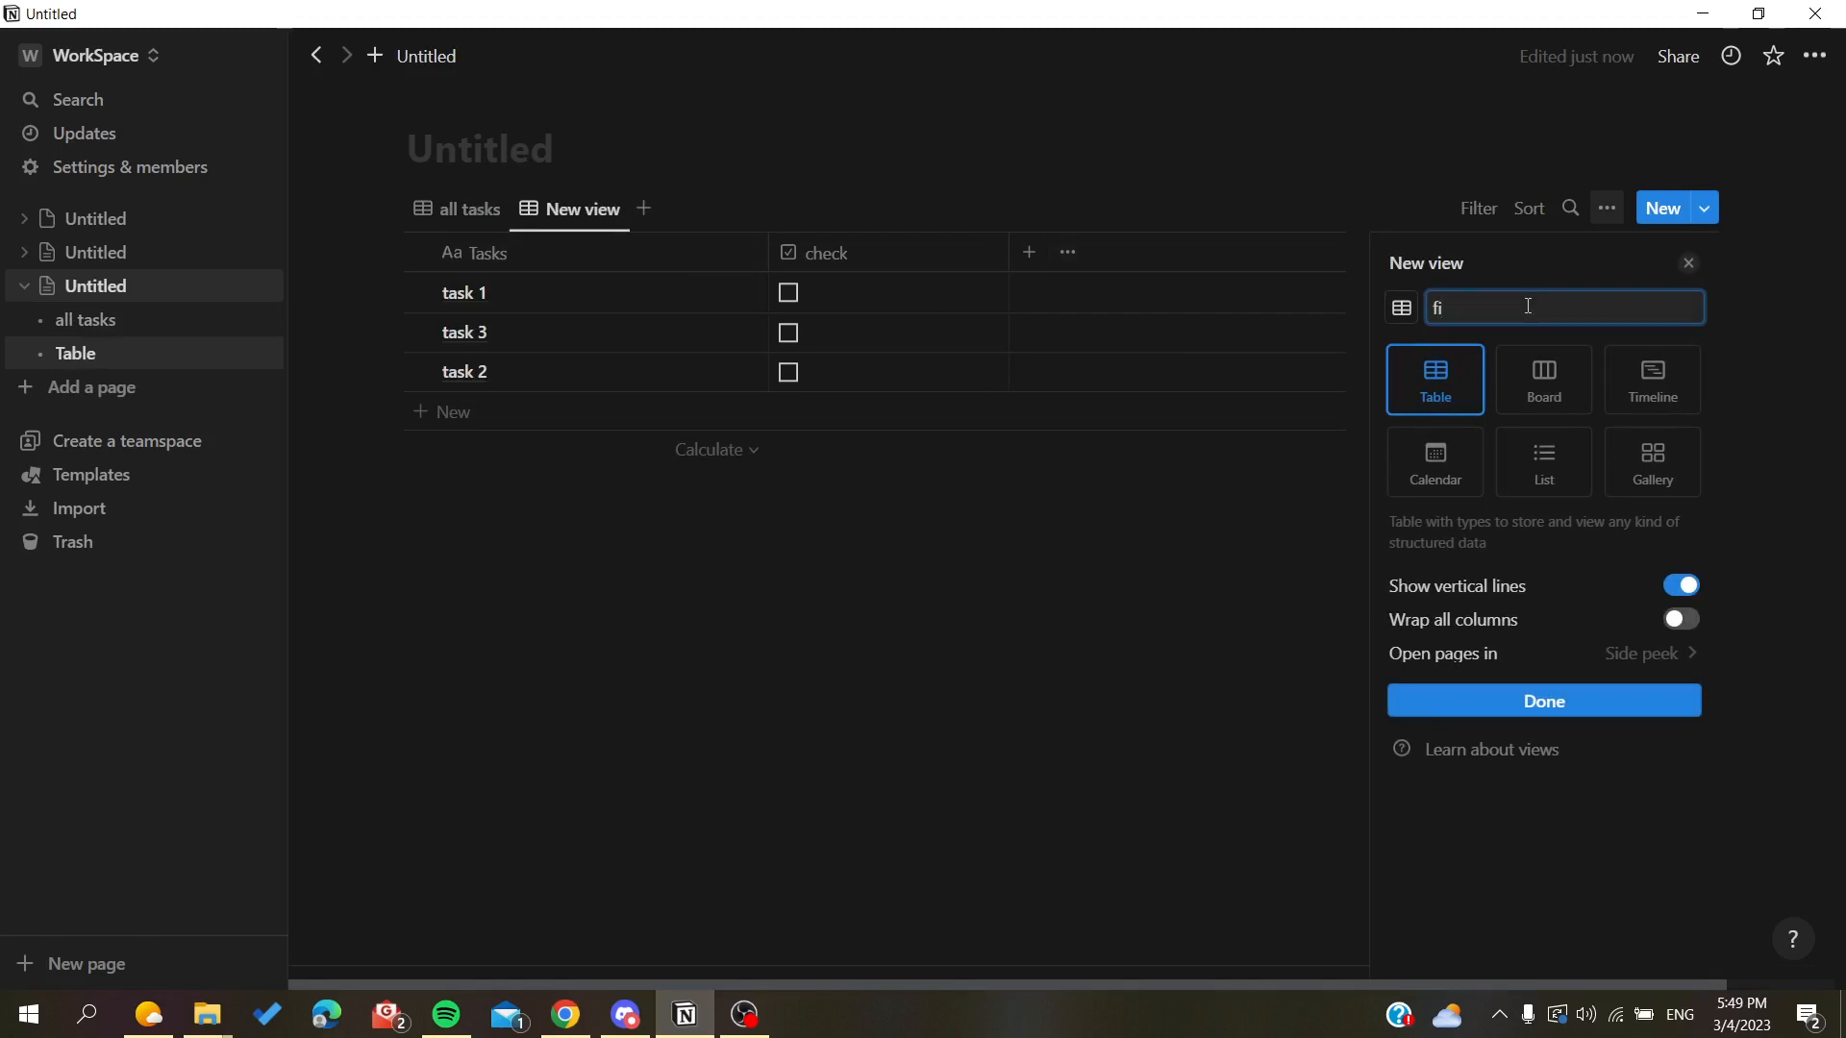
pyautogui.write('c')
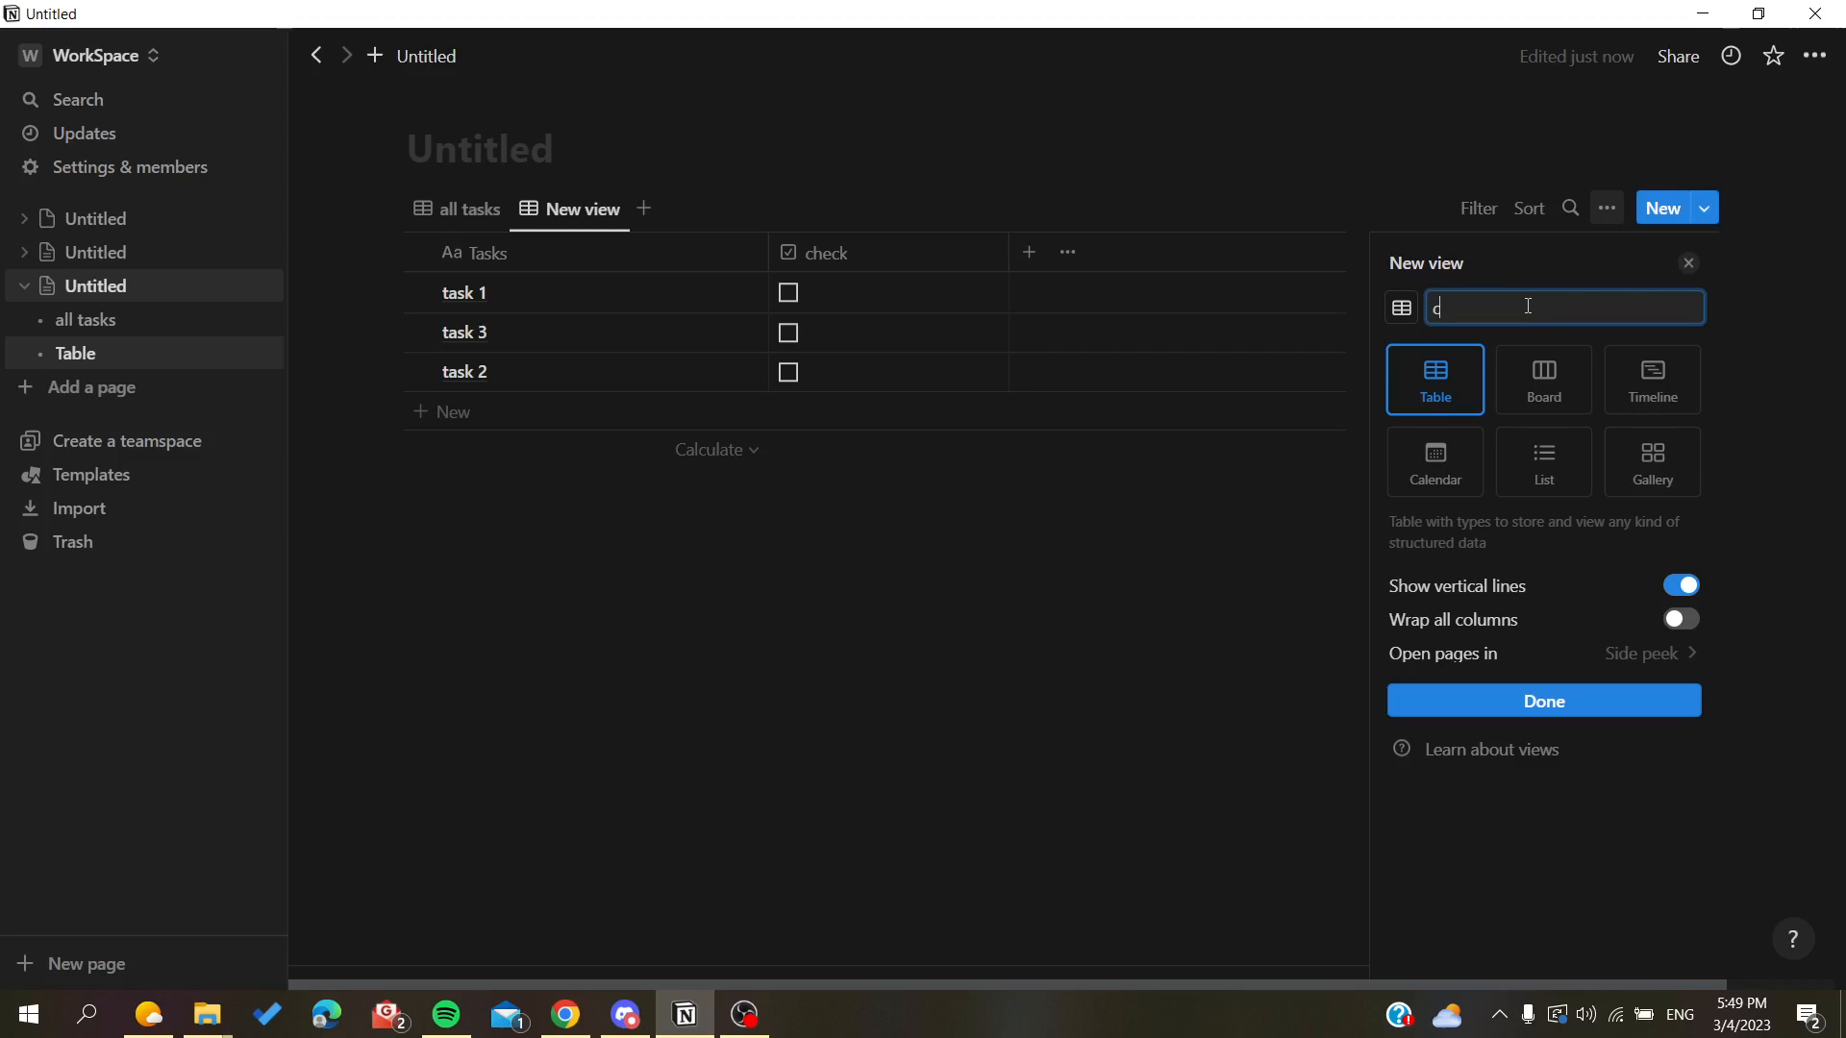
pyautogui.press('Backspace')
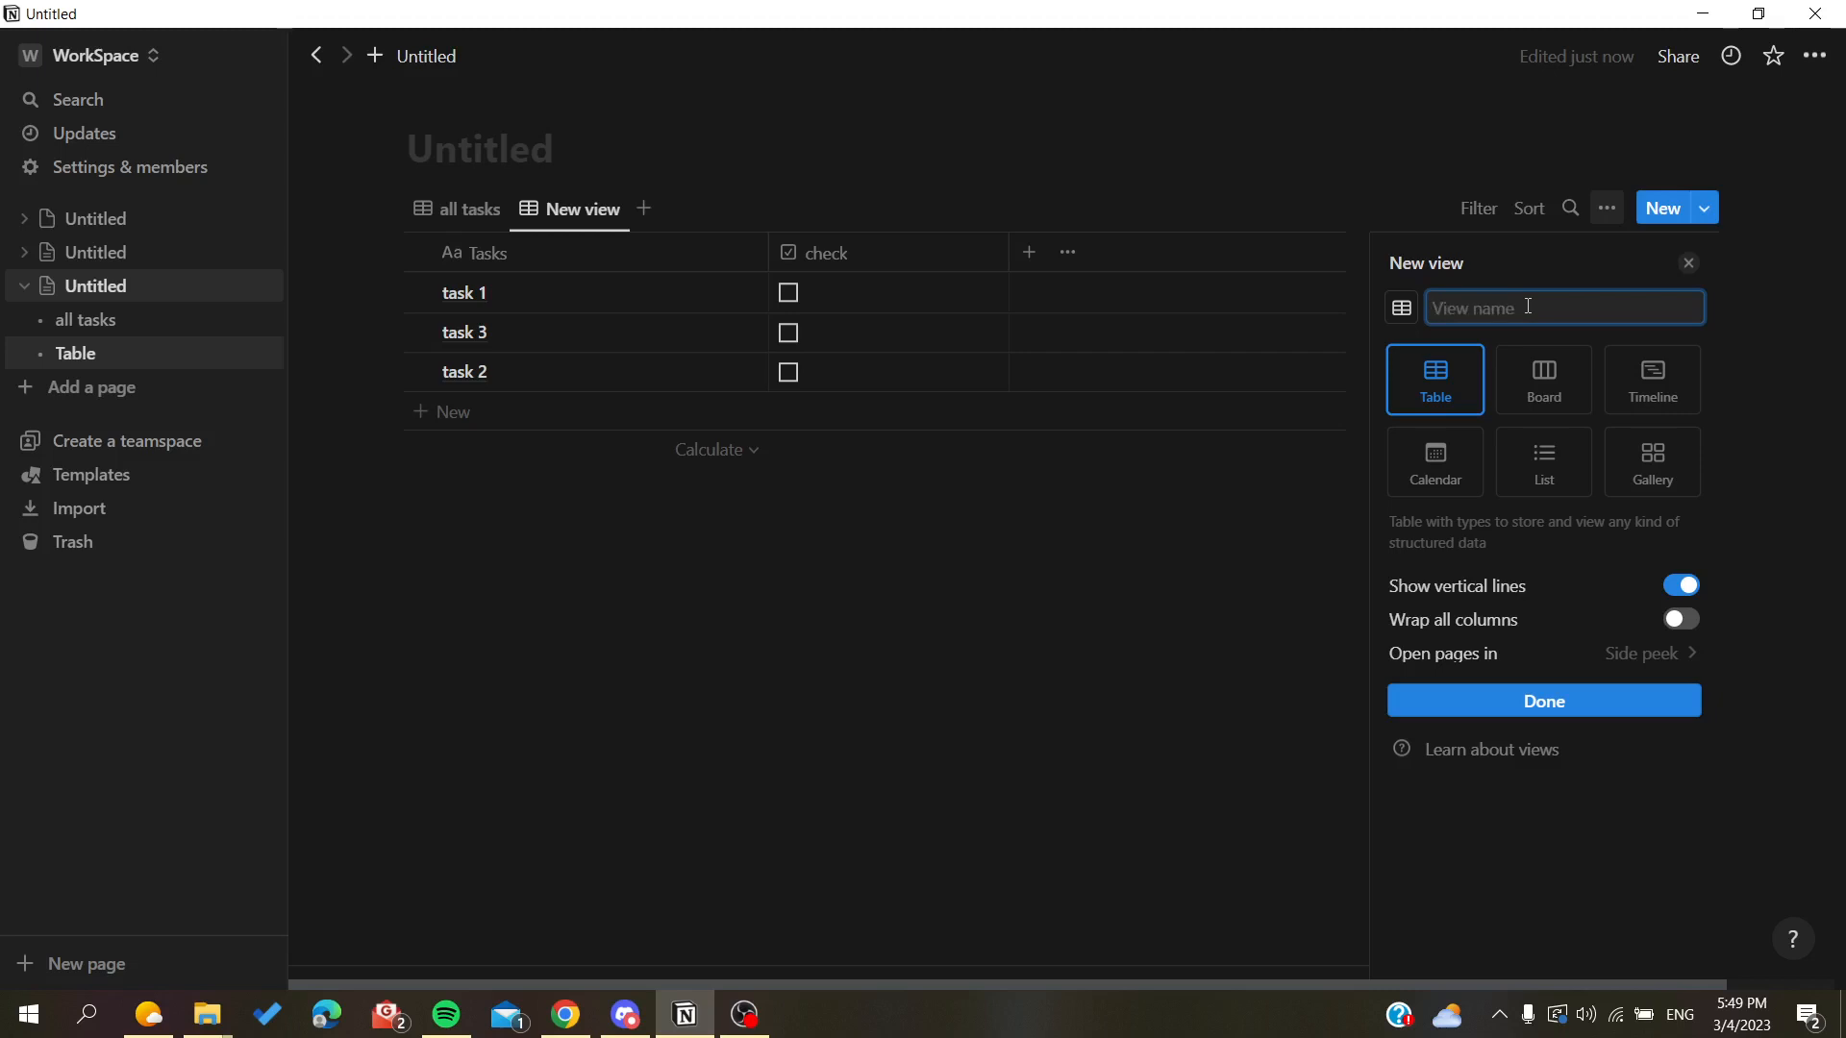
pyautogui.write('c')
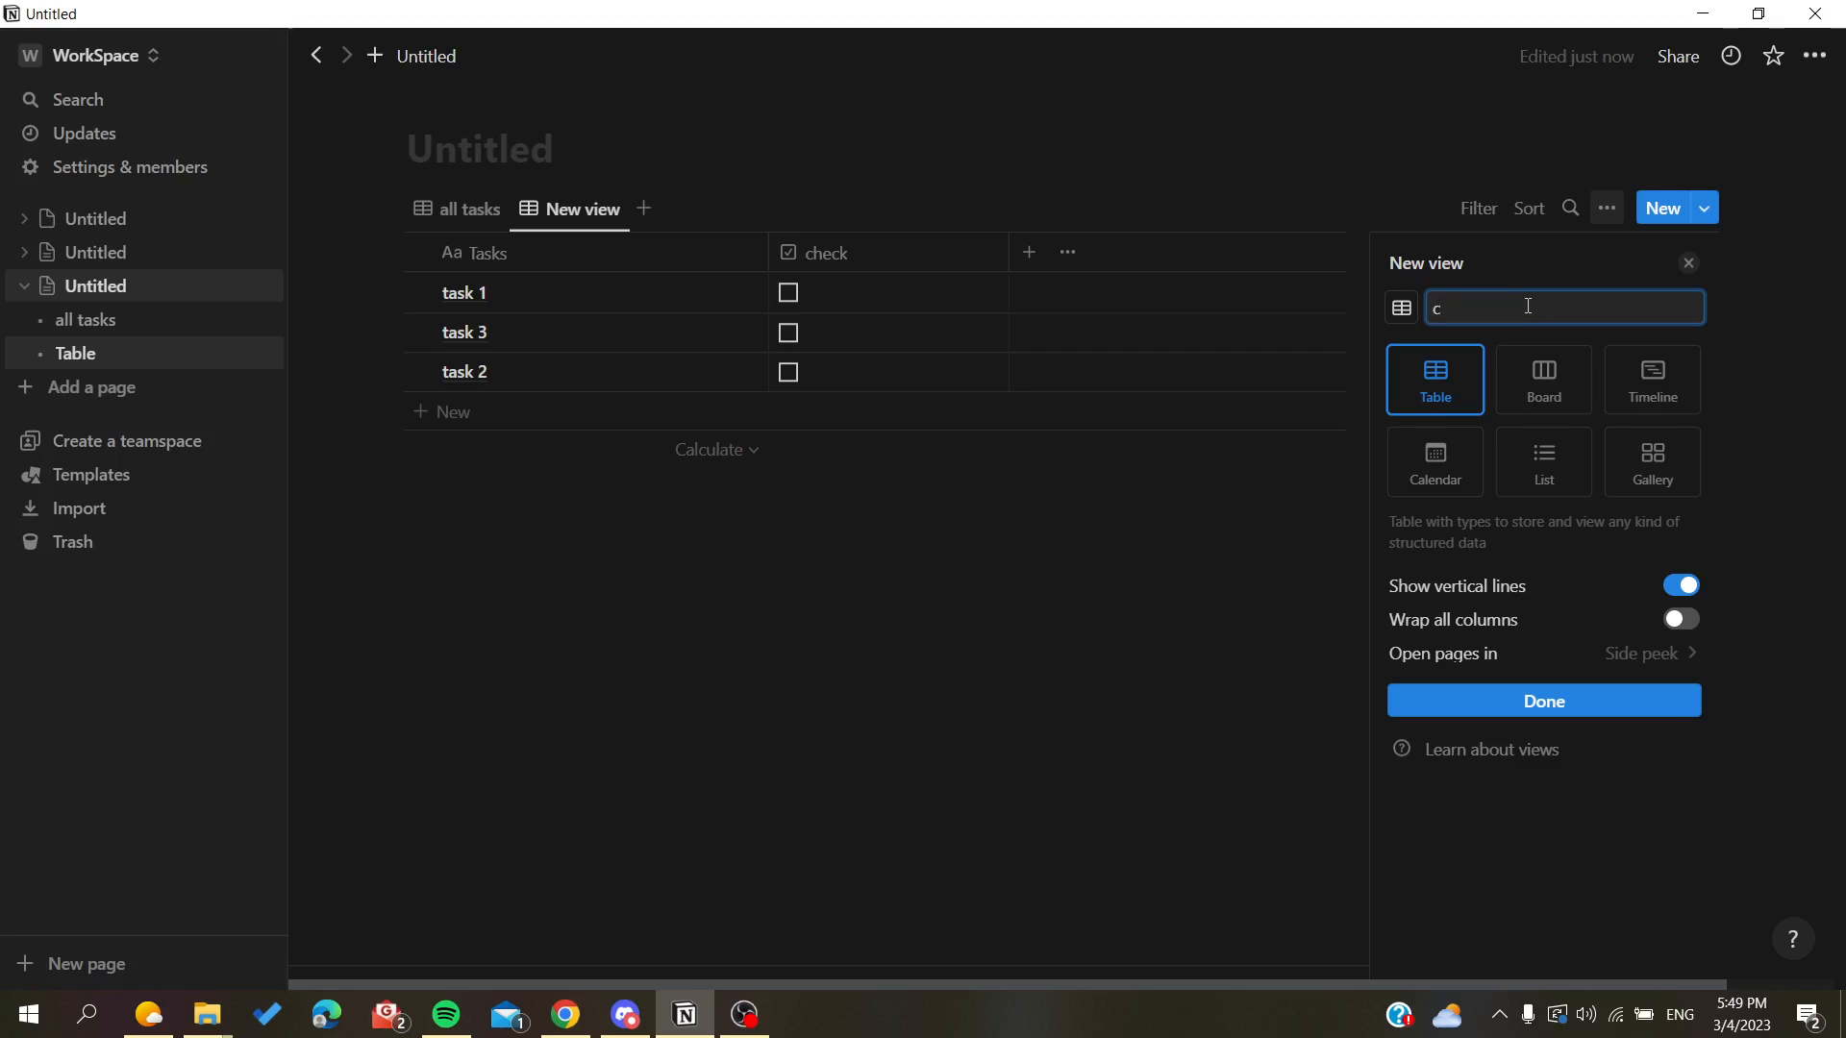
pyautogui.write('unco')
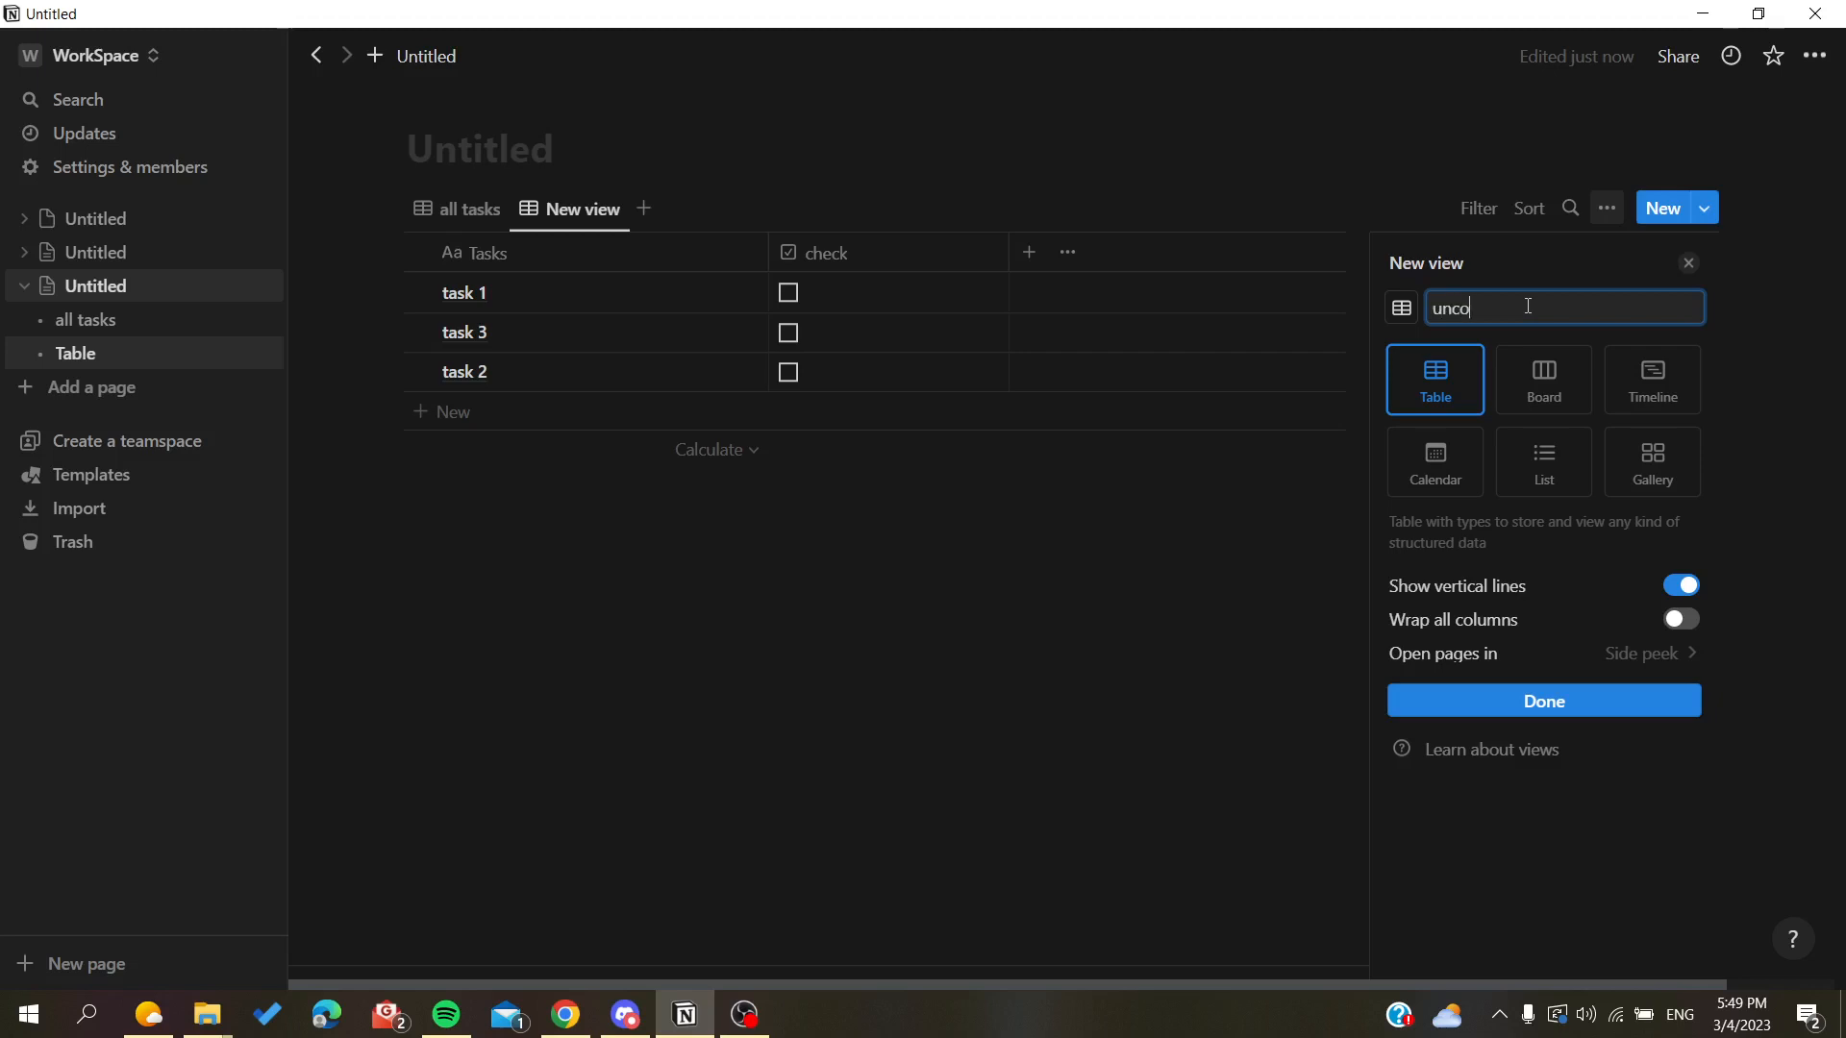
pyautogui.write('mpleted')
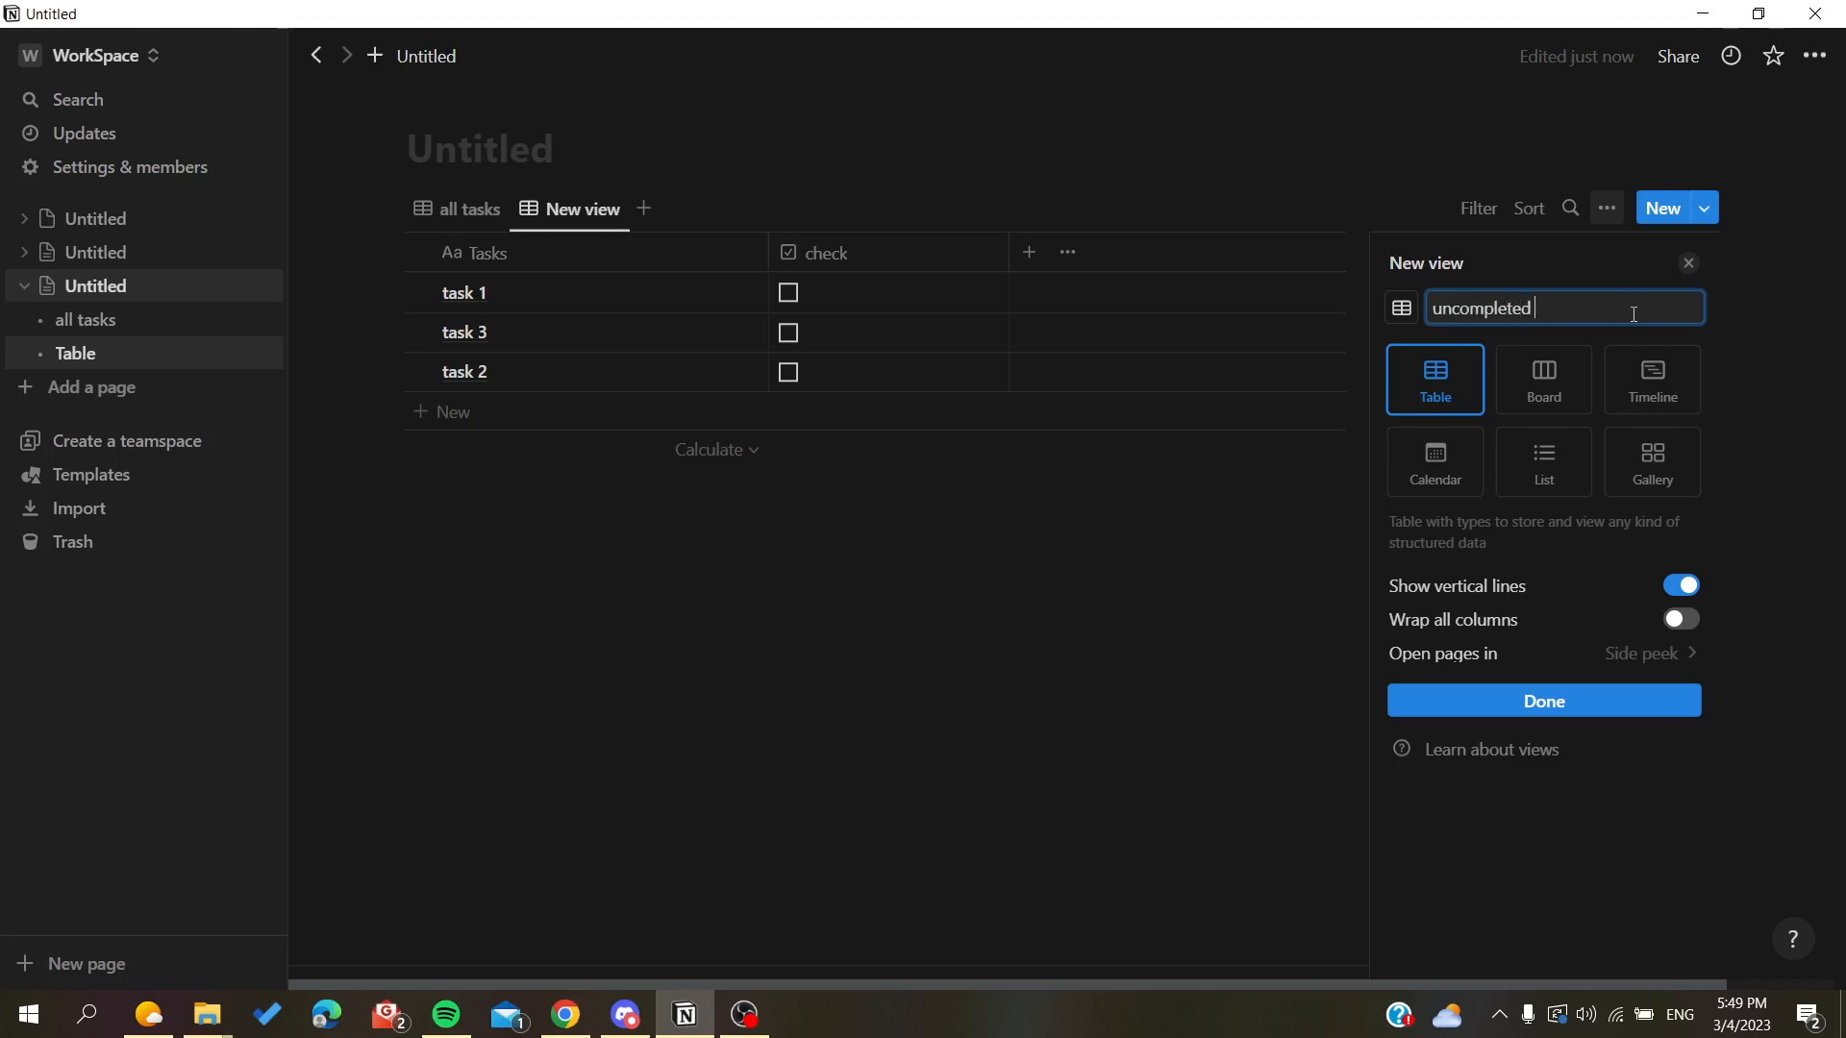
pyautogui.write('tasks')
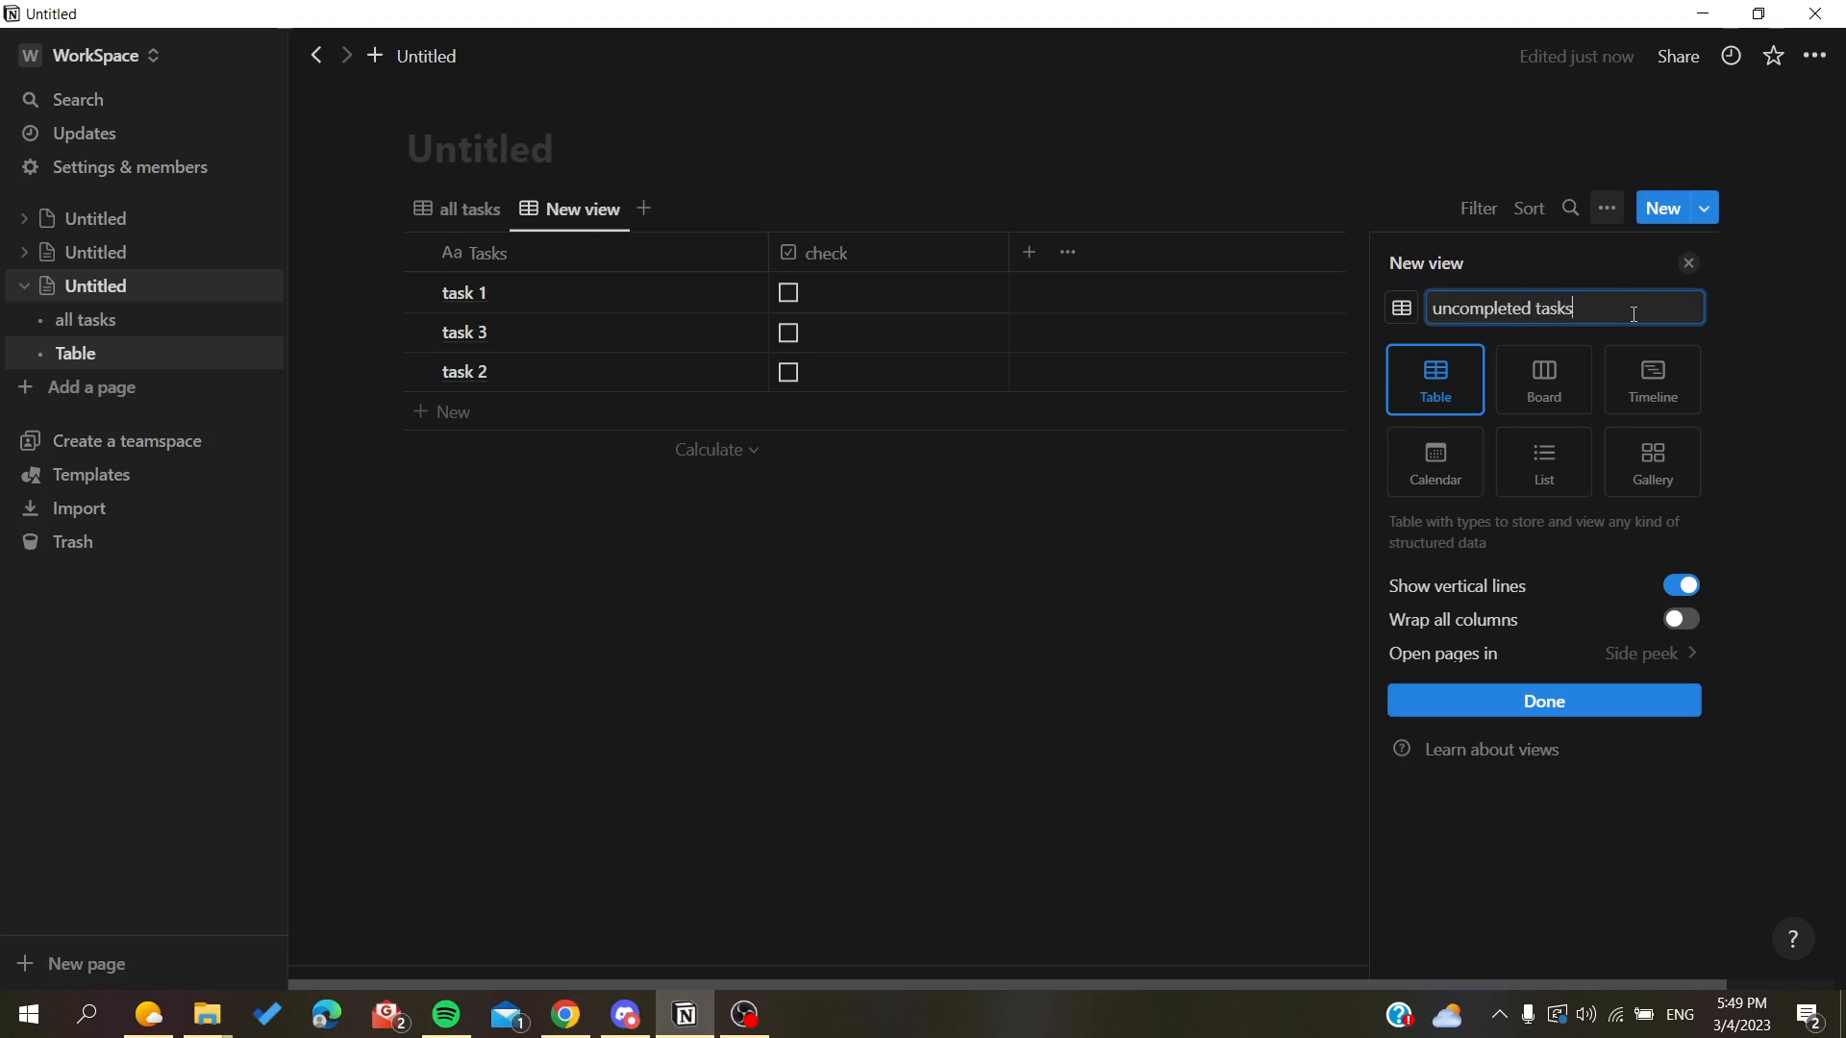
pyautogui.click(1544, 700)
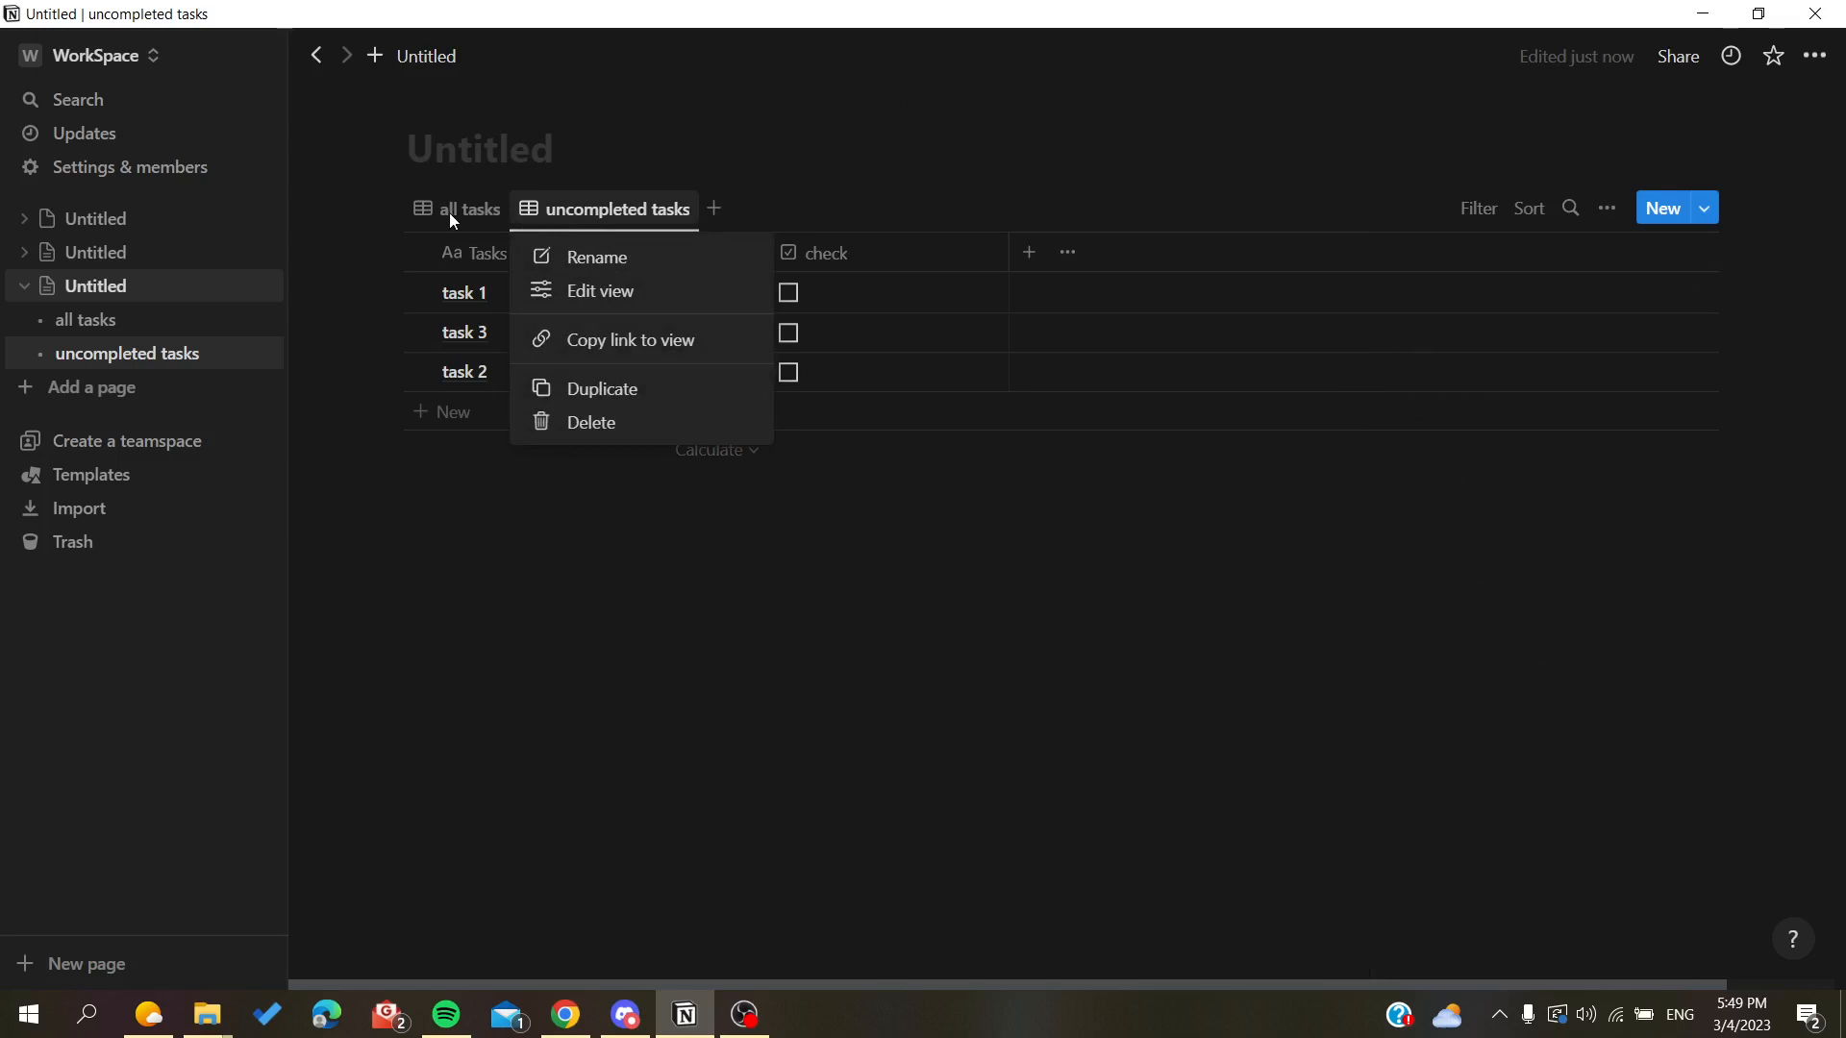
# Switch between the all tasks and uncompleted tasks views to compare them
pyautogui.click(469, 207)
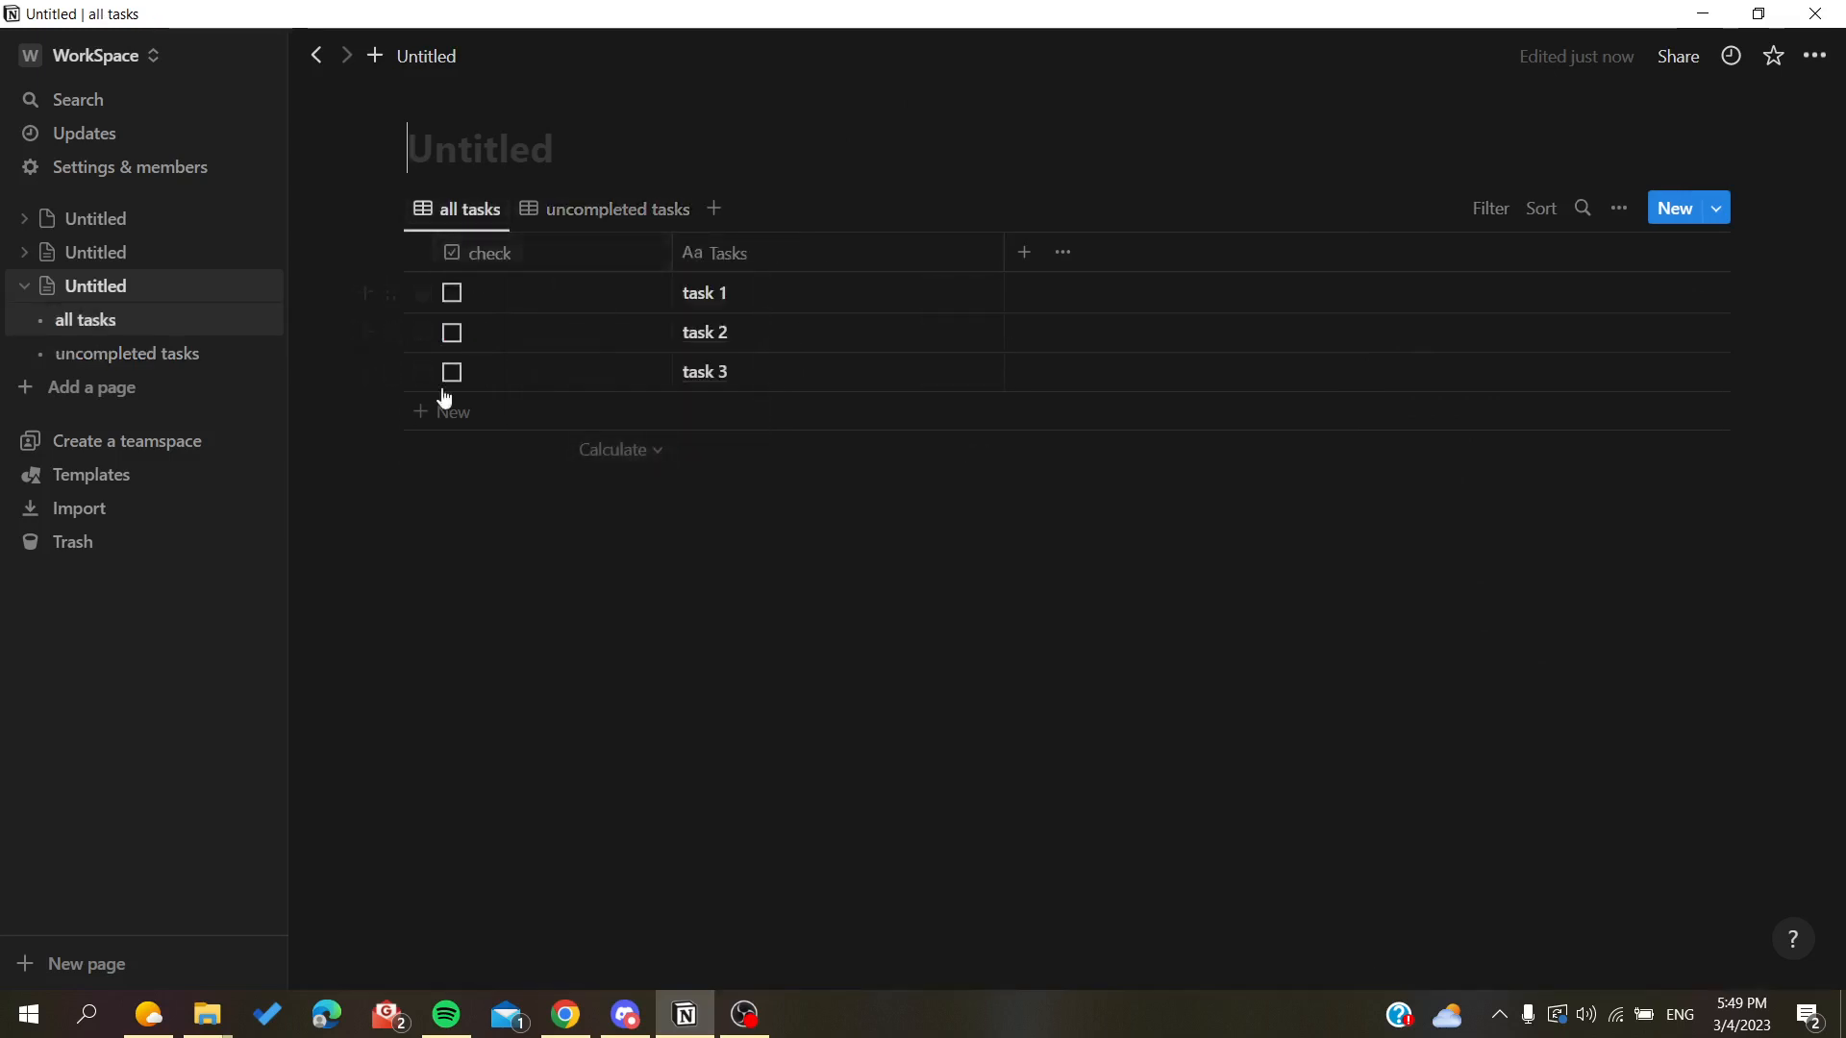
pyautogui.click(618, 208)
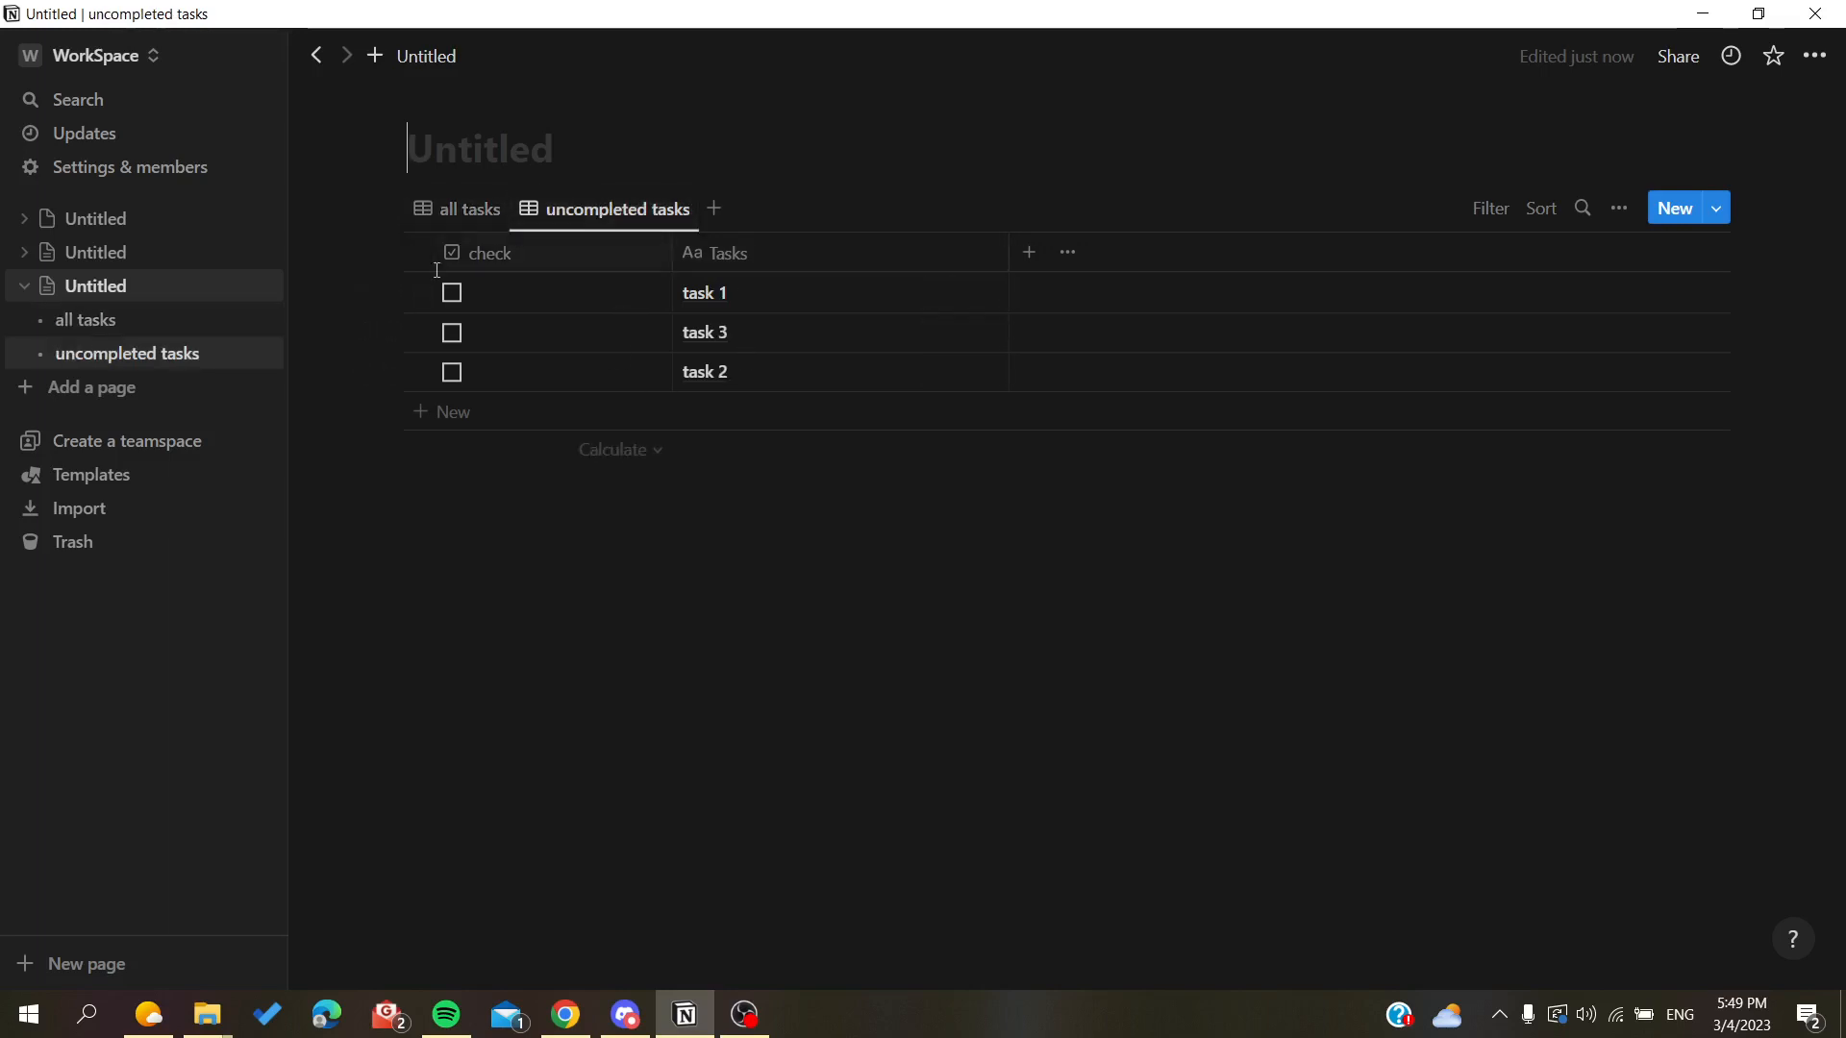
pyautogui.click(469, 207)
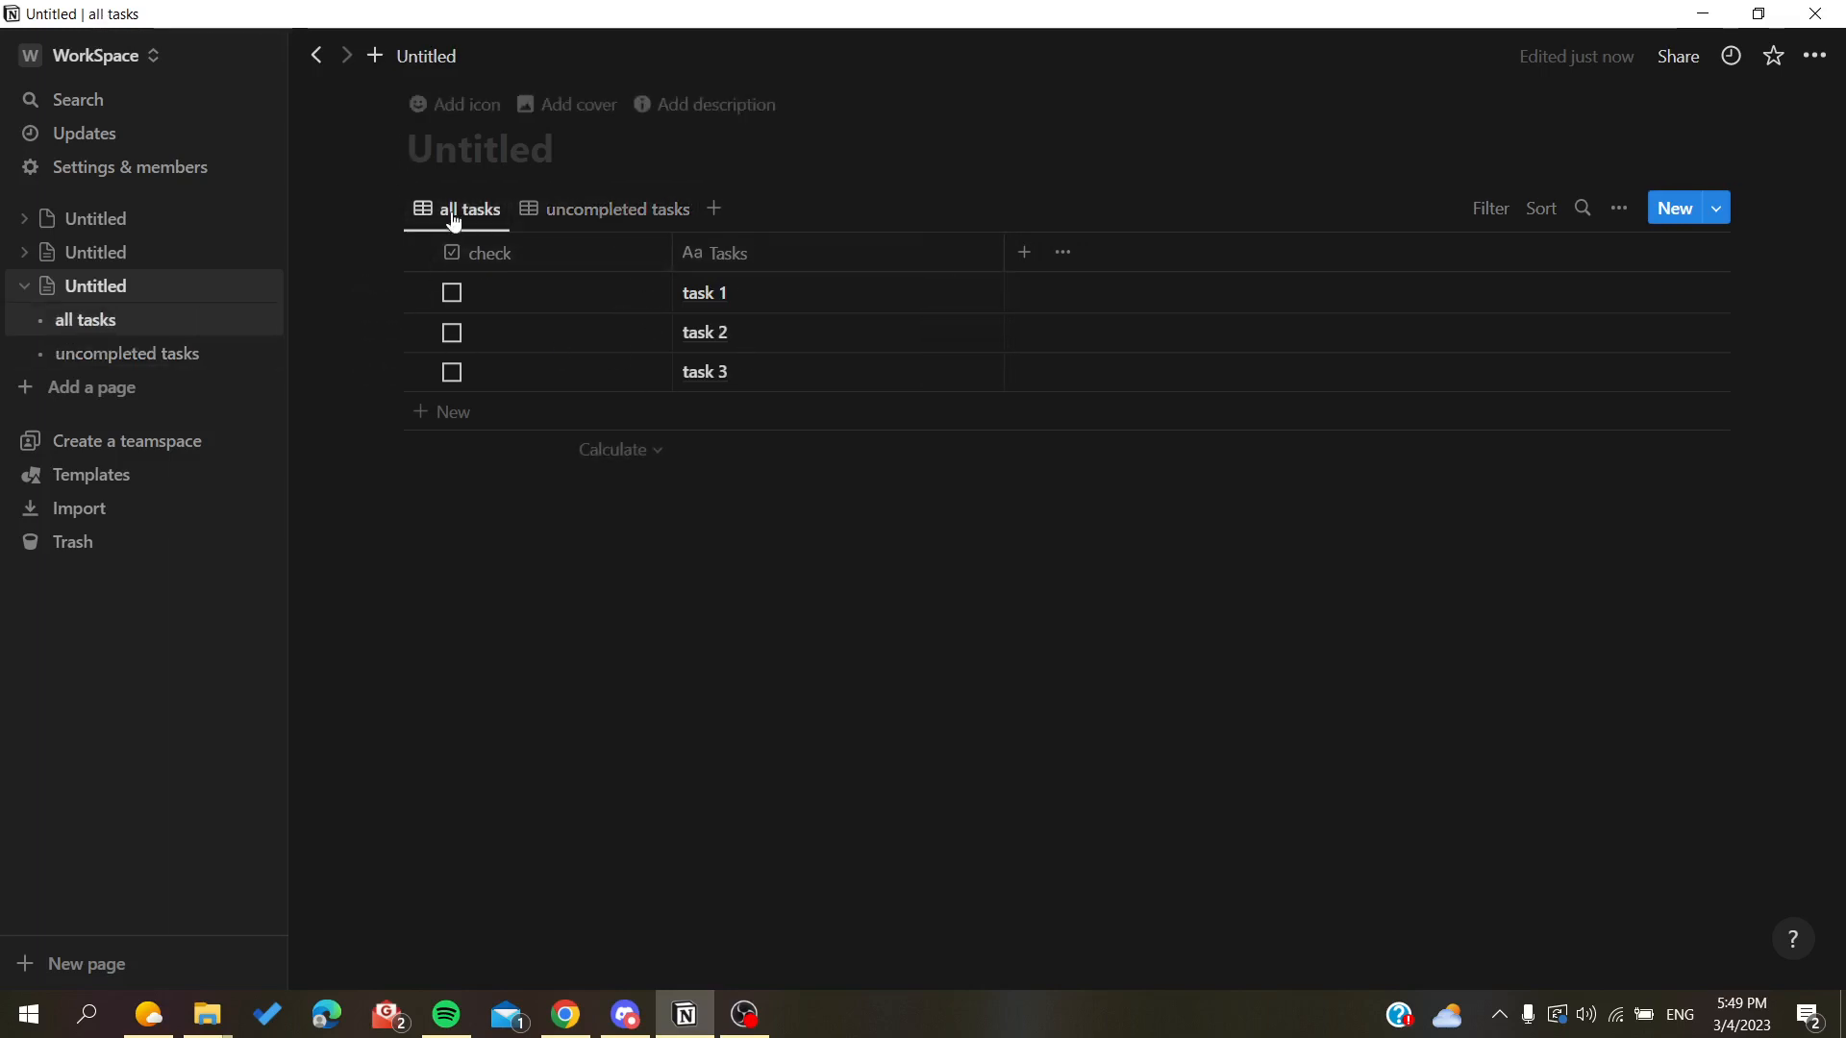
pyautogui.click(617, 208)
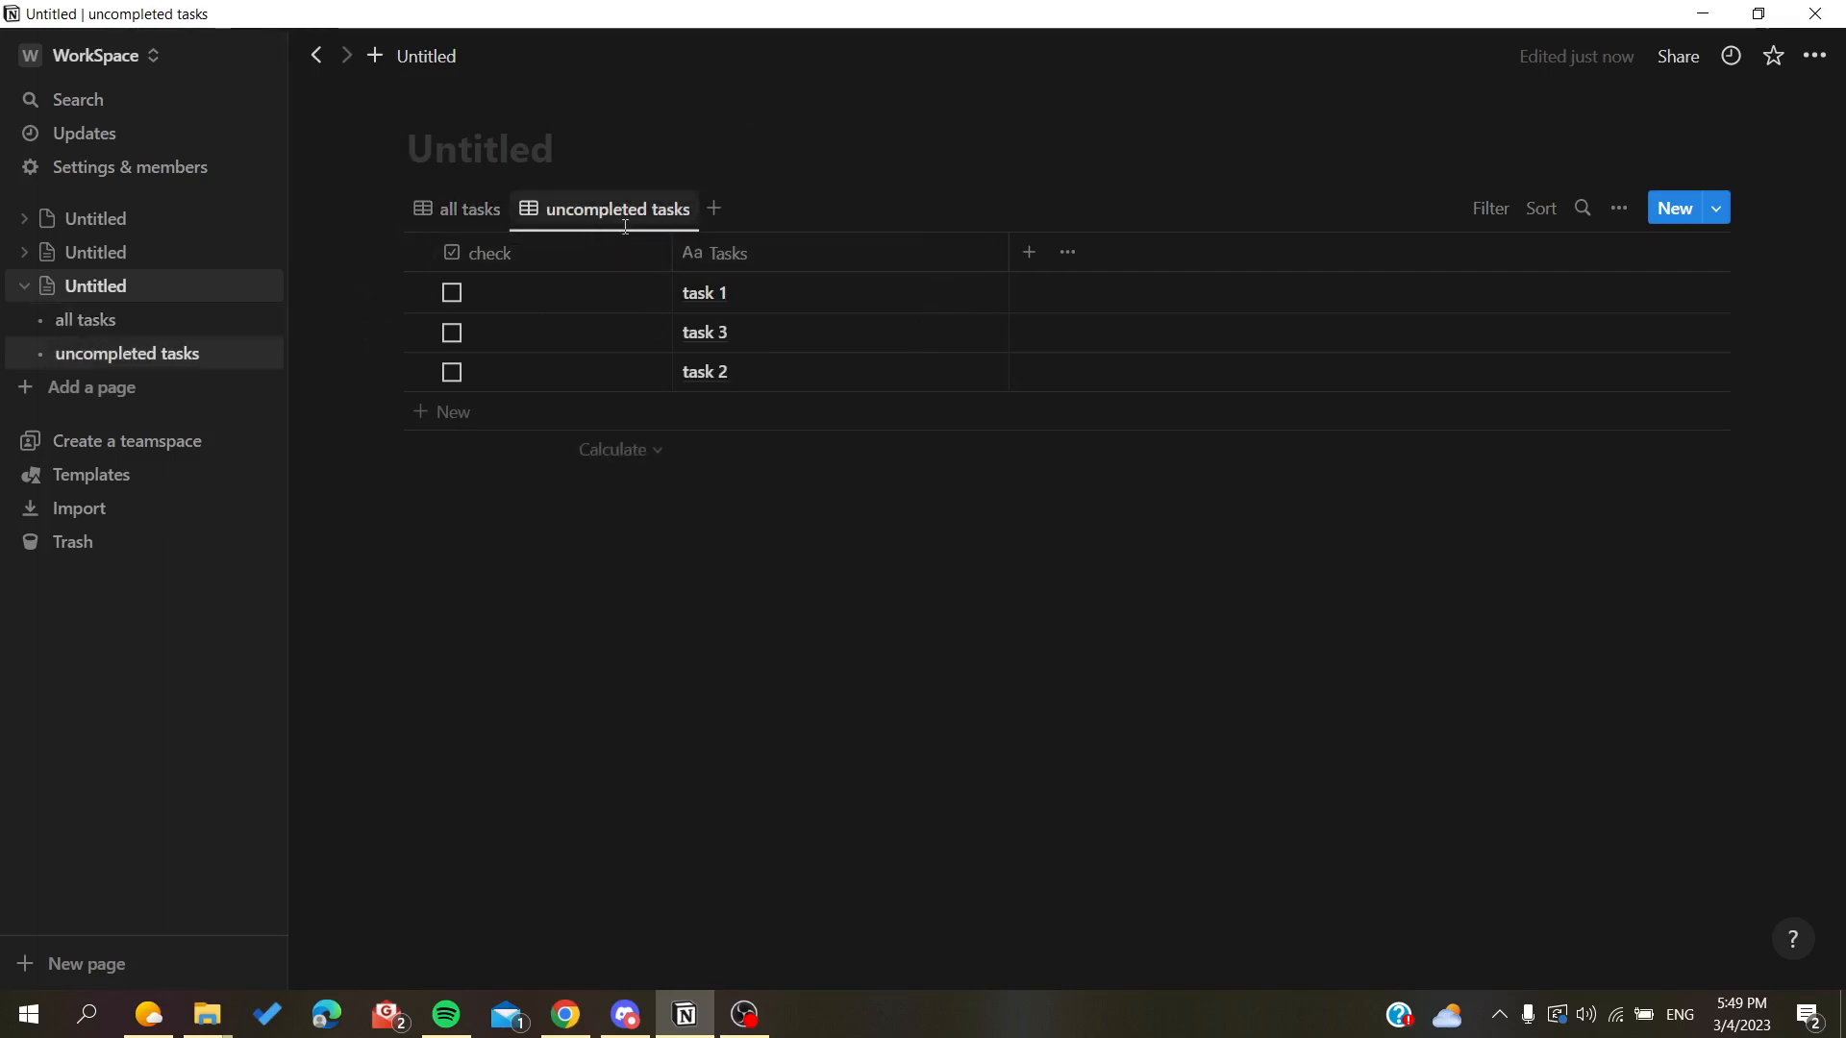
pyautogui.moveTo(608, 208)
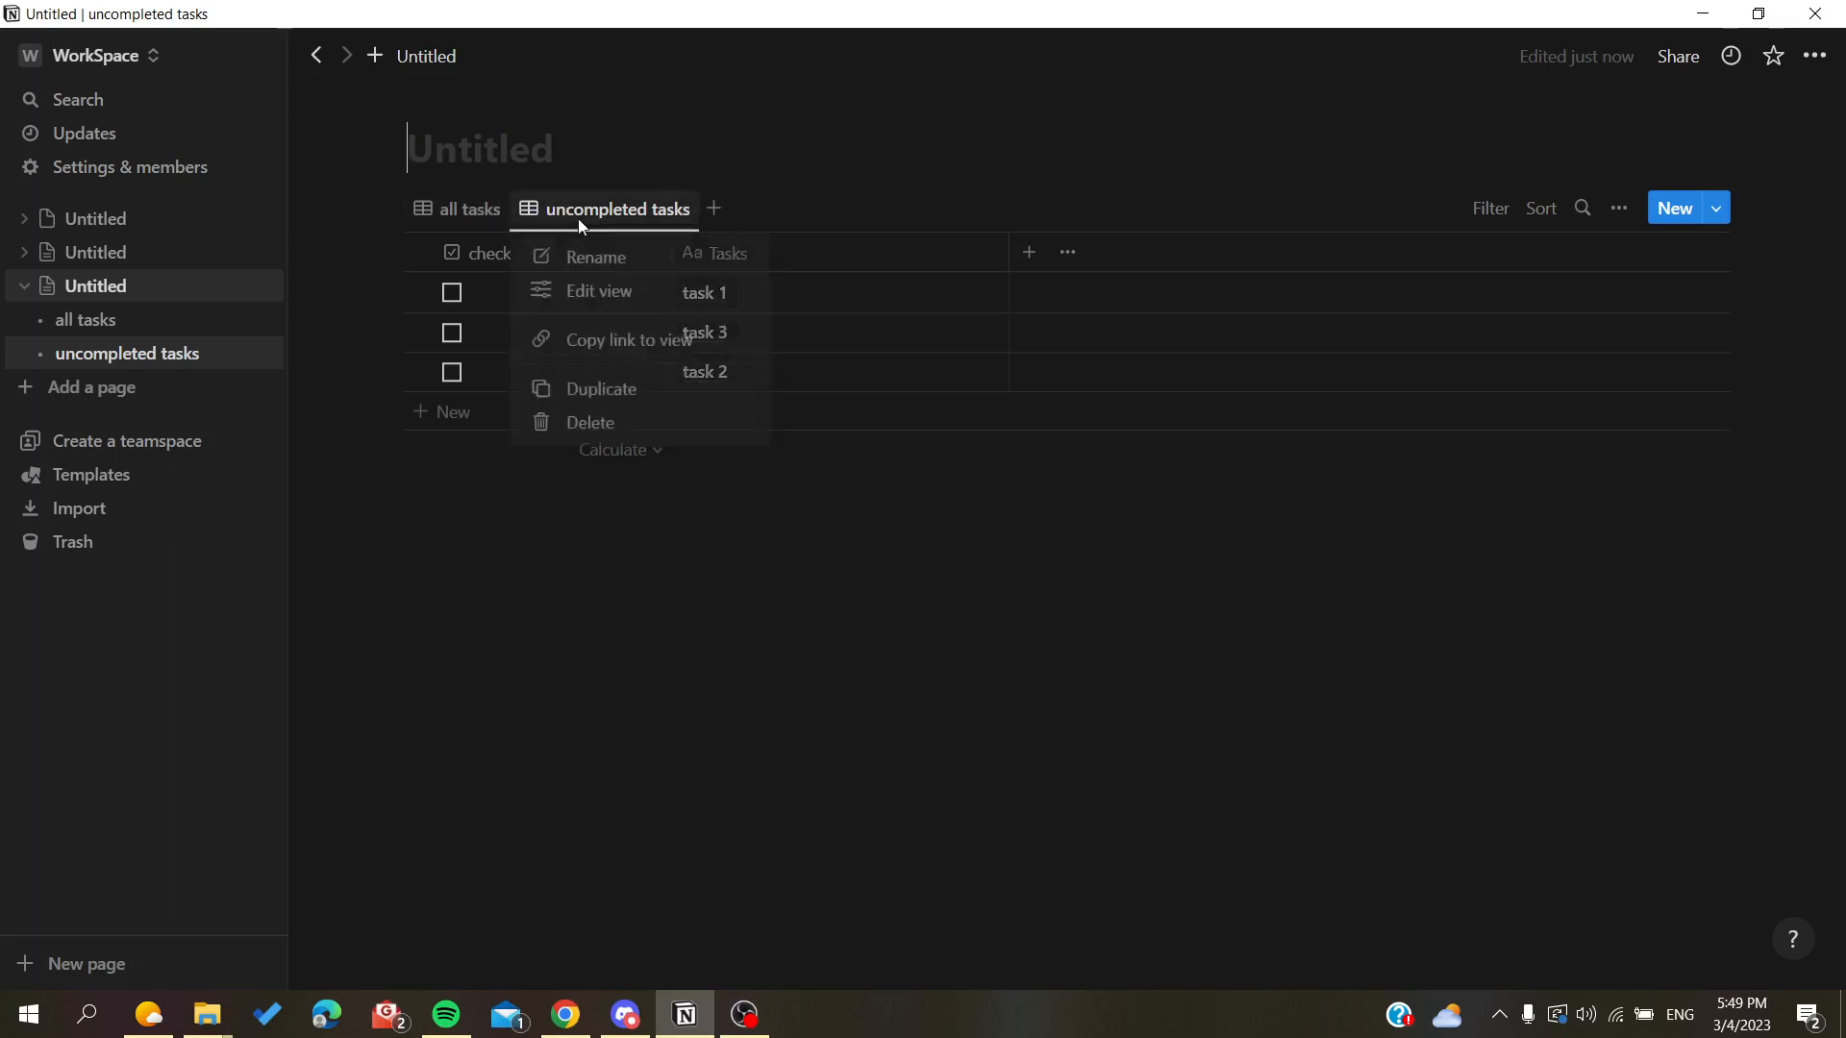
# Filter the uncompleted tasks view to tasks whose check is Unchecked
pyautogui.click(598, 291)
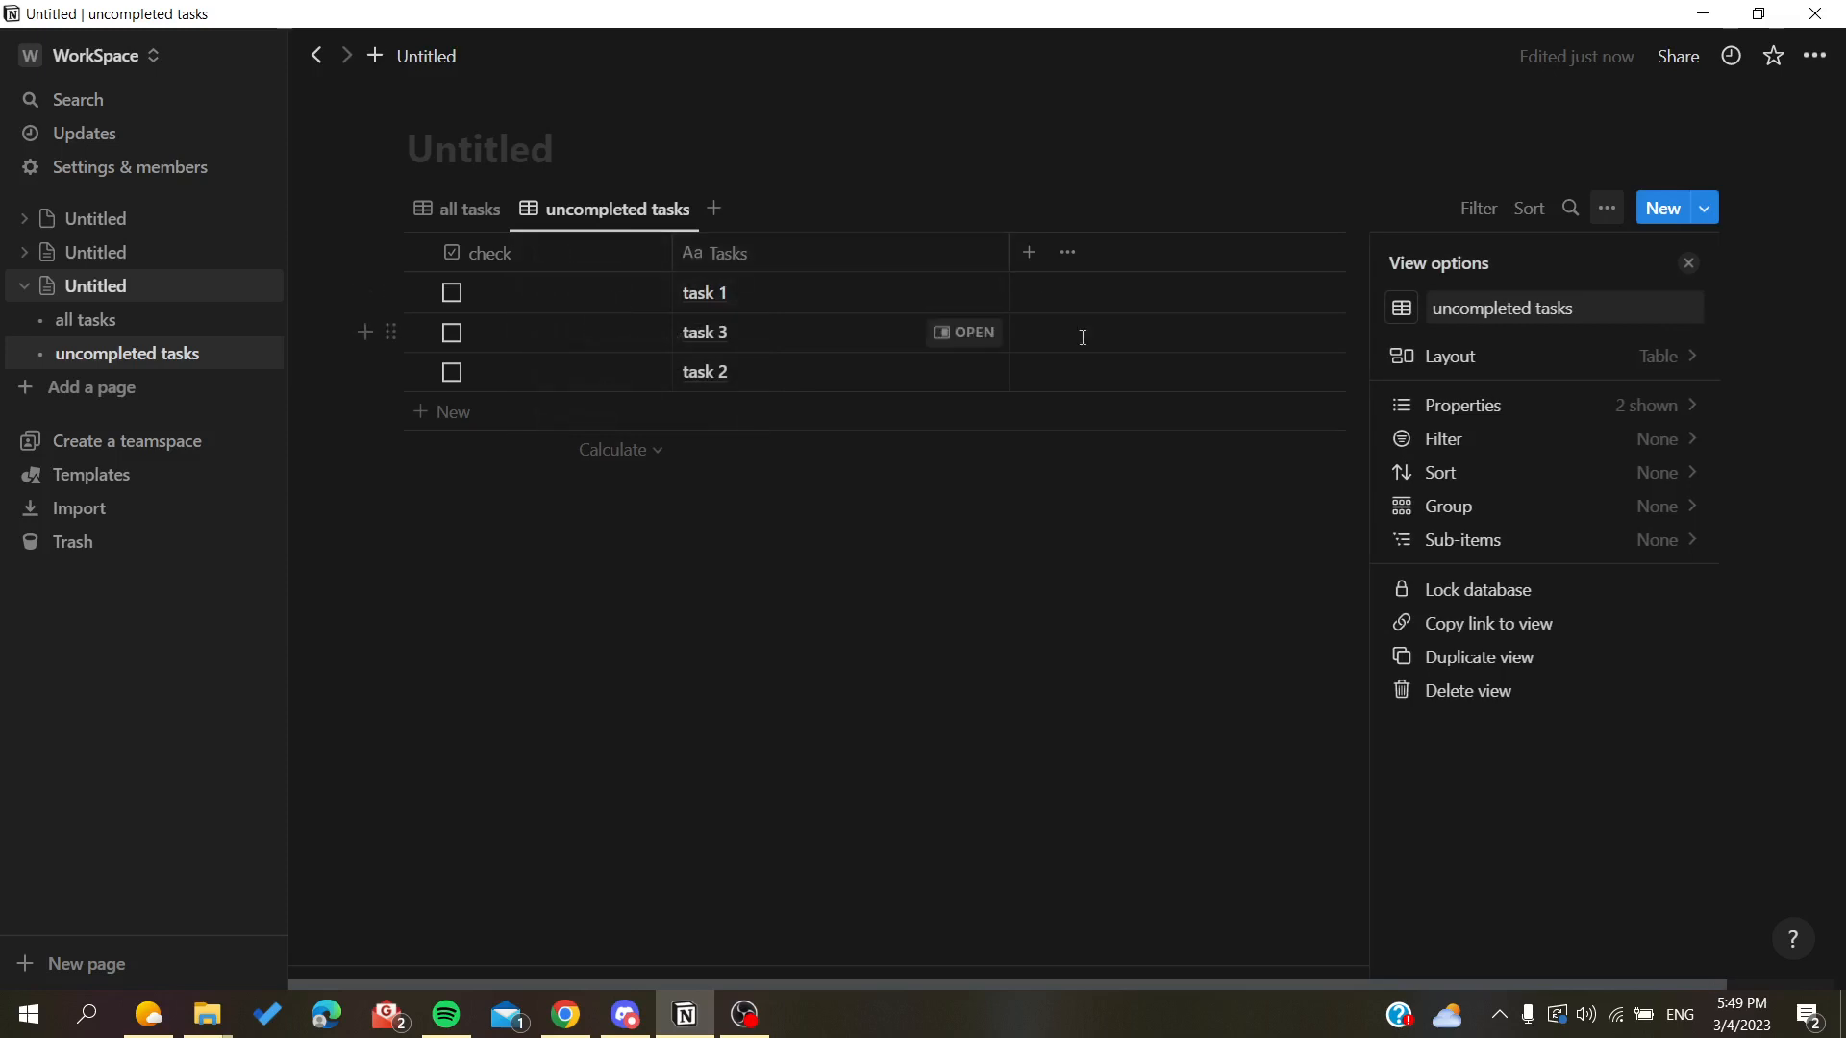
pyautogui.click(1440, 438)
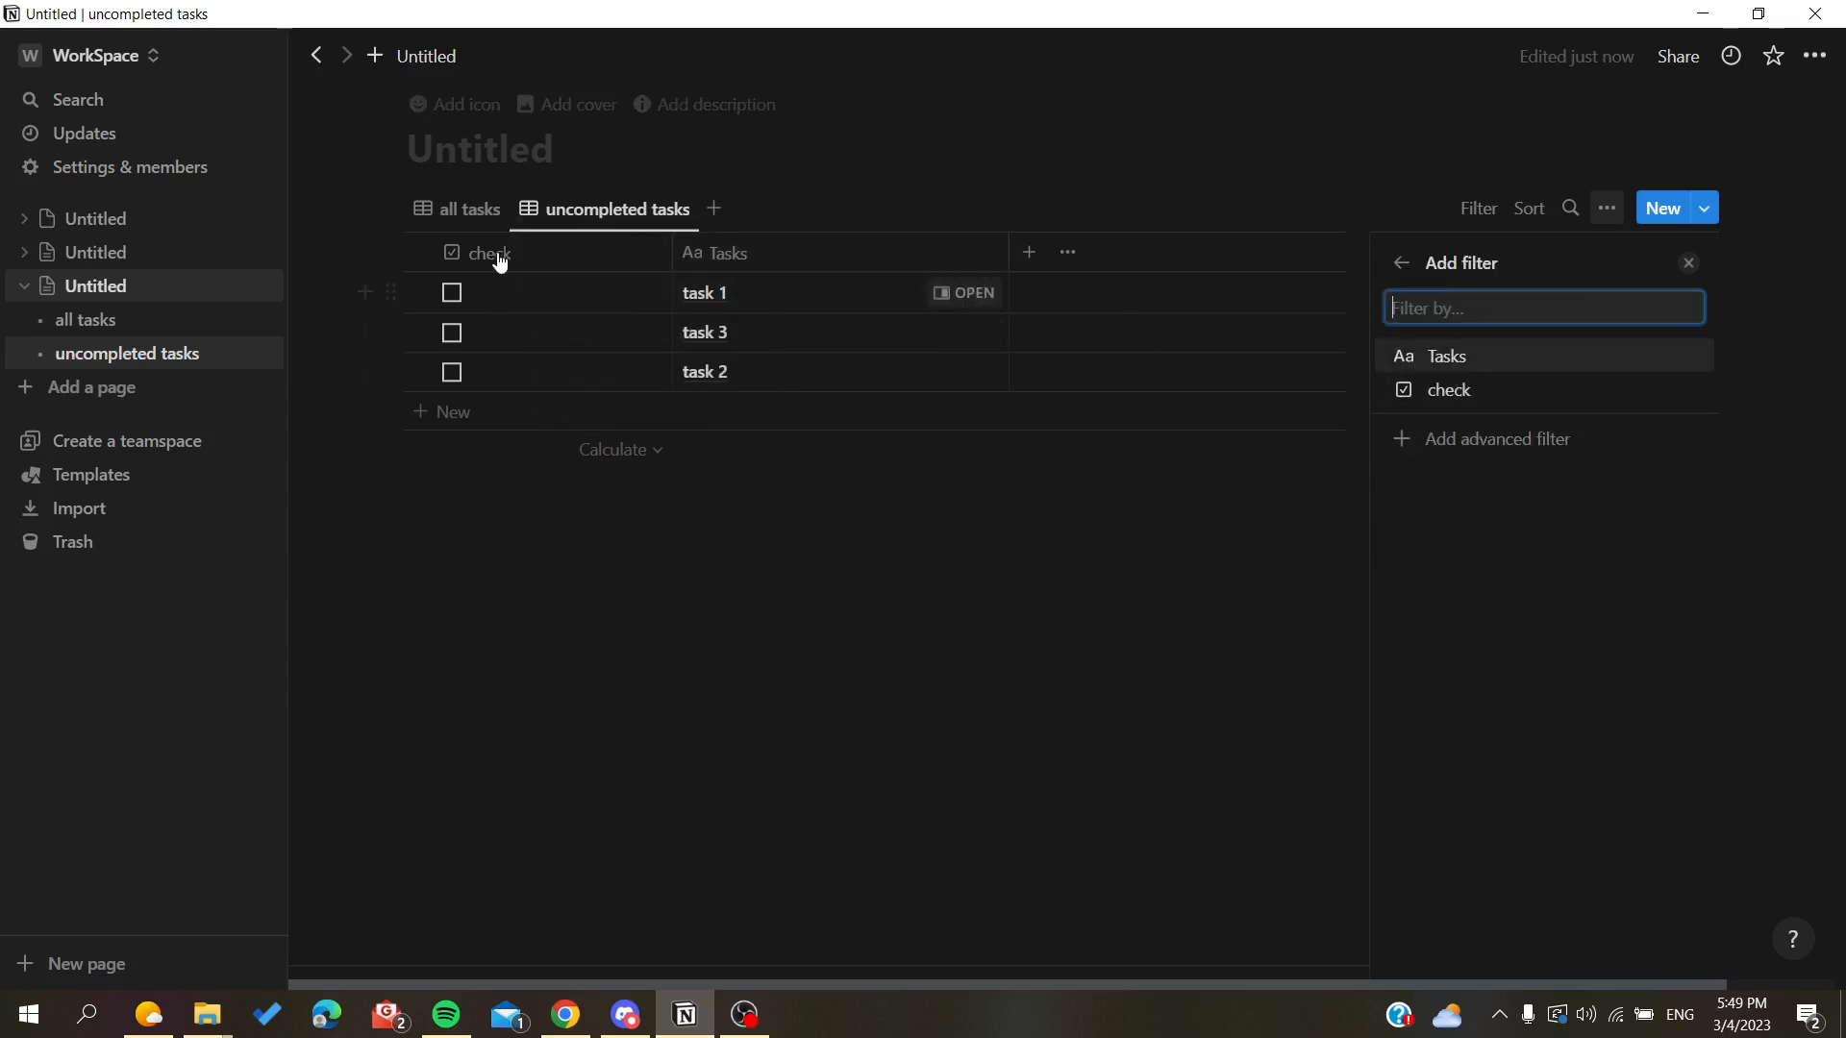
pyautogui.click(1446, 390)
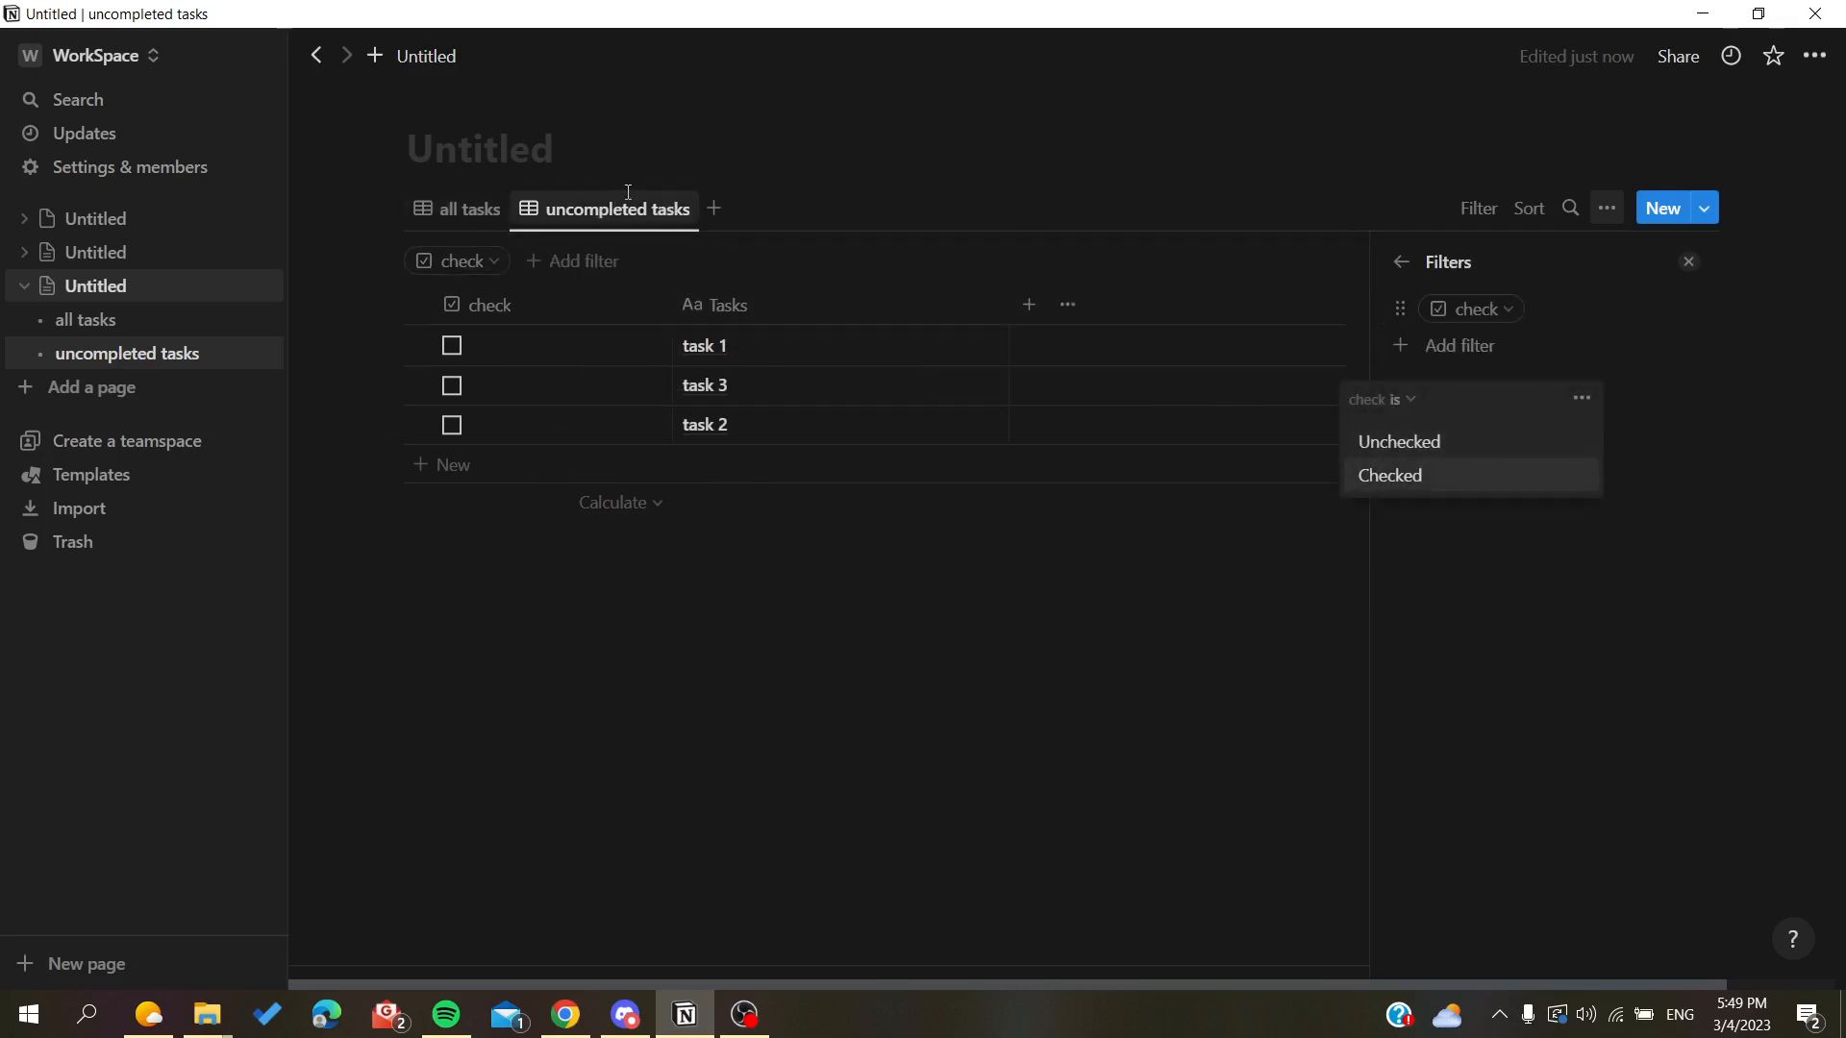
pyautogui.moveTo(1496, 457)
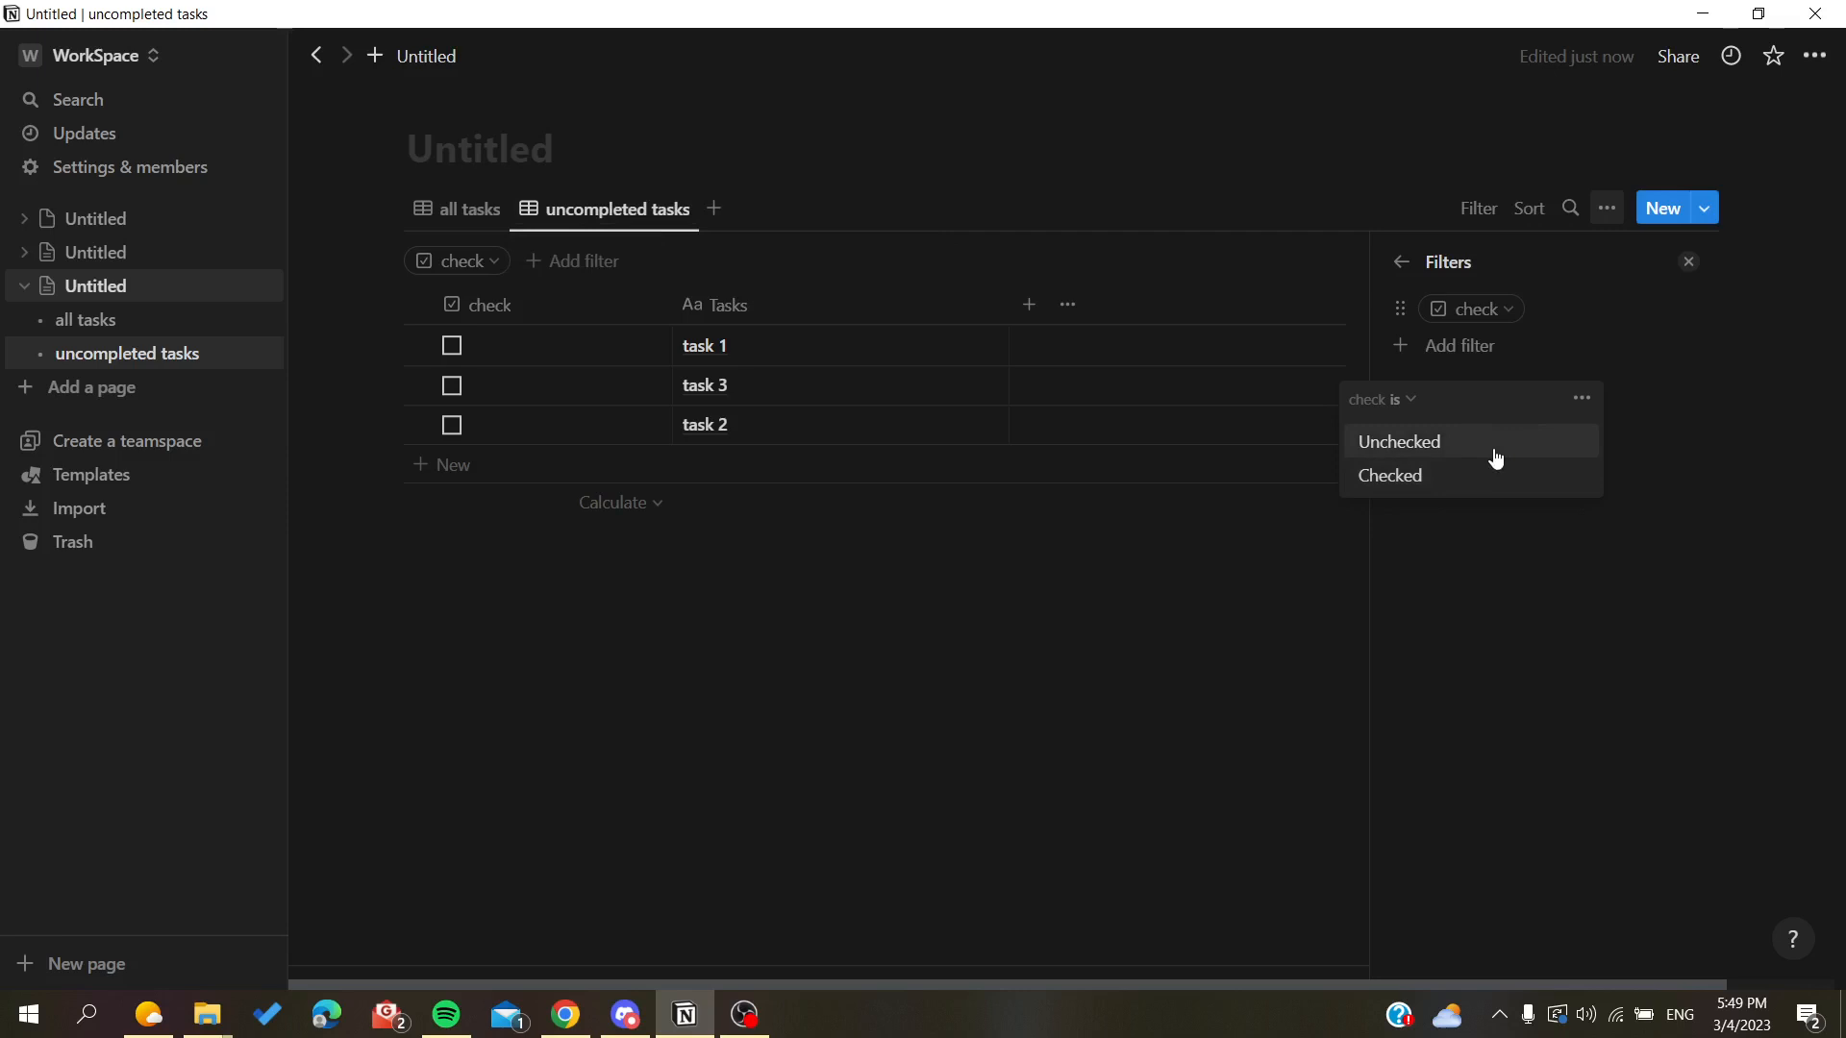
pyautogui.click(1398, 442)
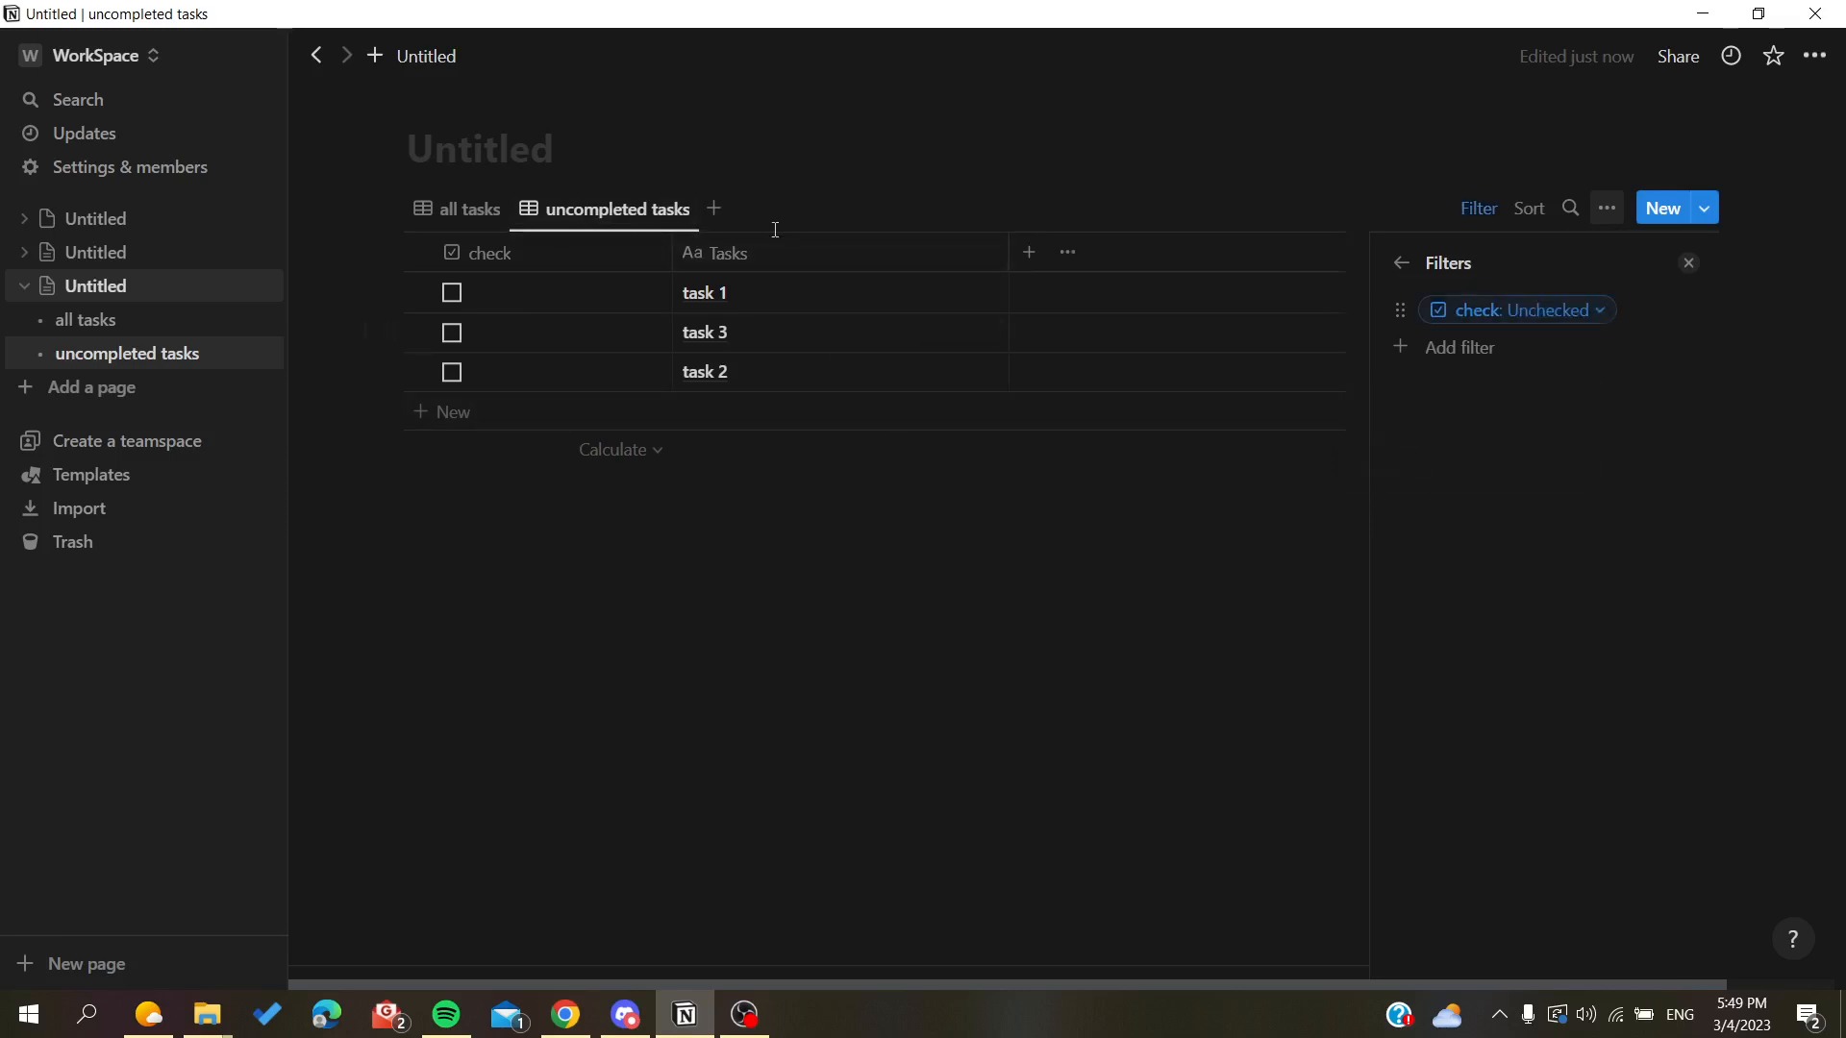
# Tick task 1 as done in all tasks and move the uncompleted tasks view first
pyautogui.click(465, 208)
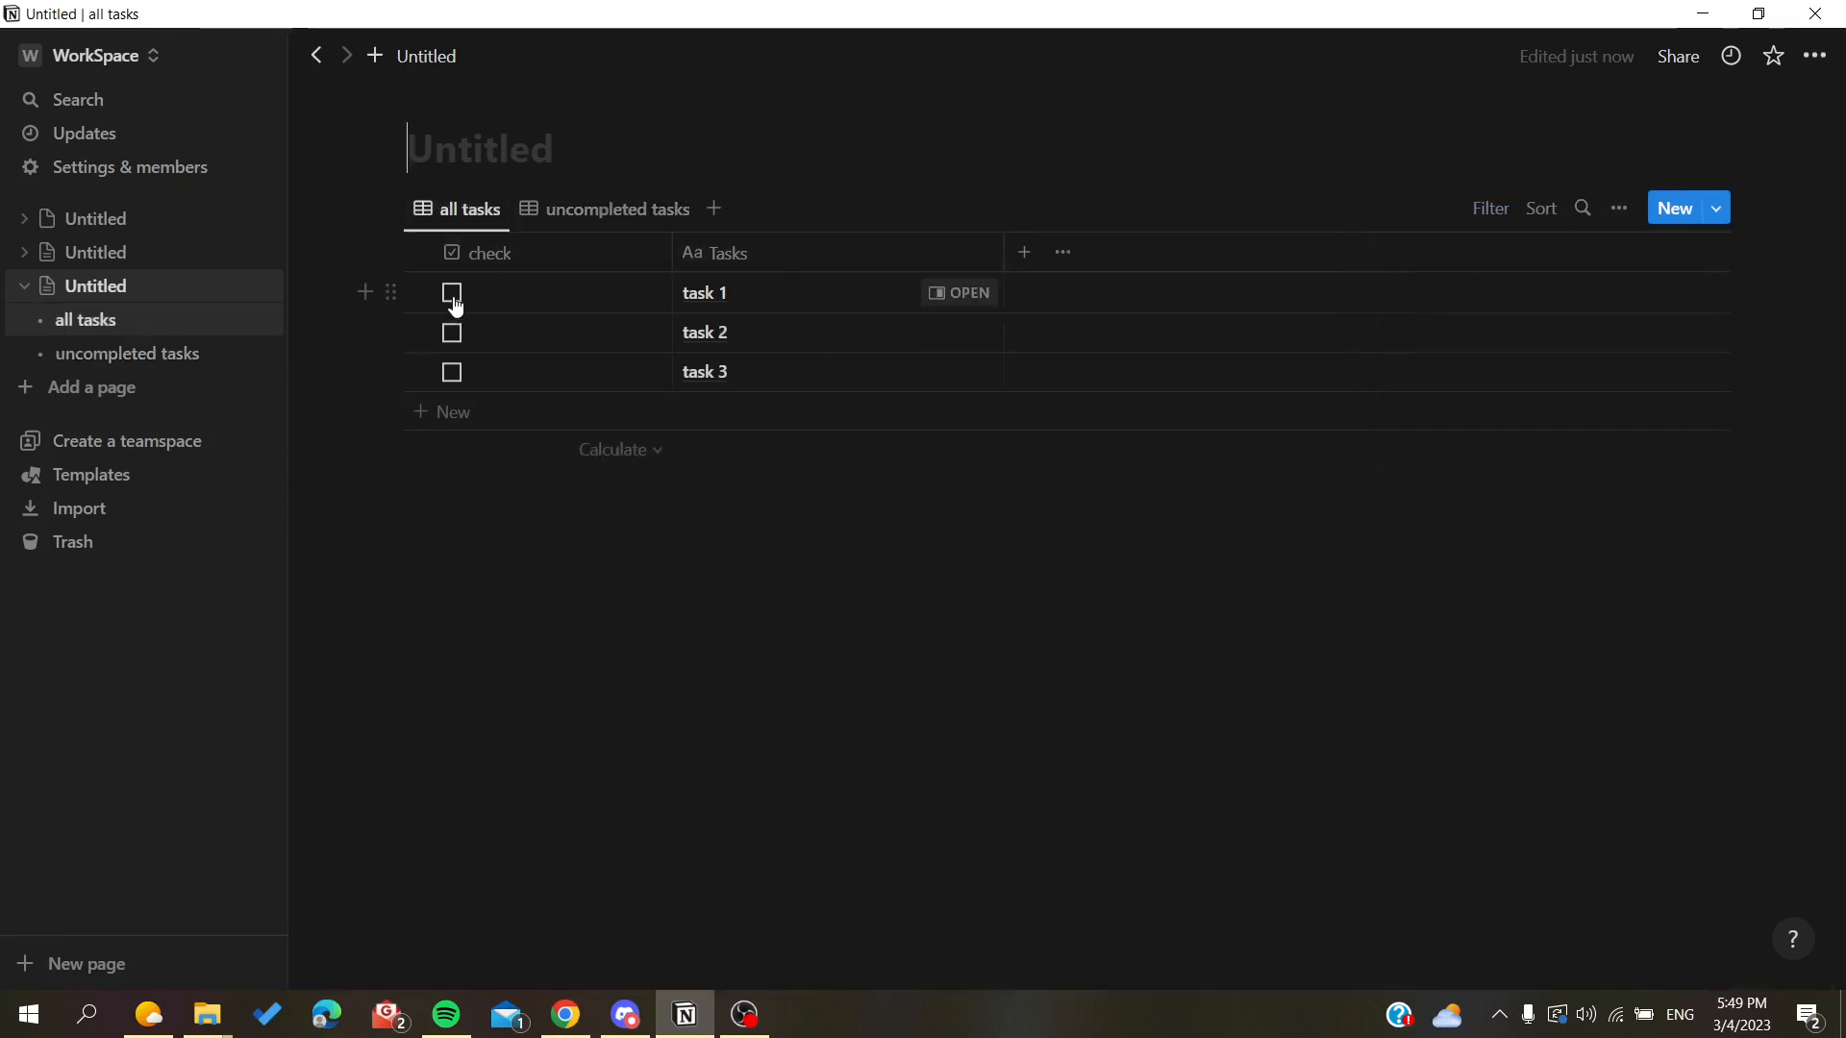
pyautogui.click(617, 208)
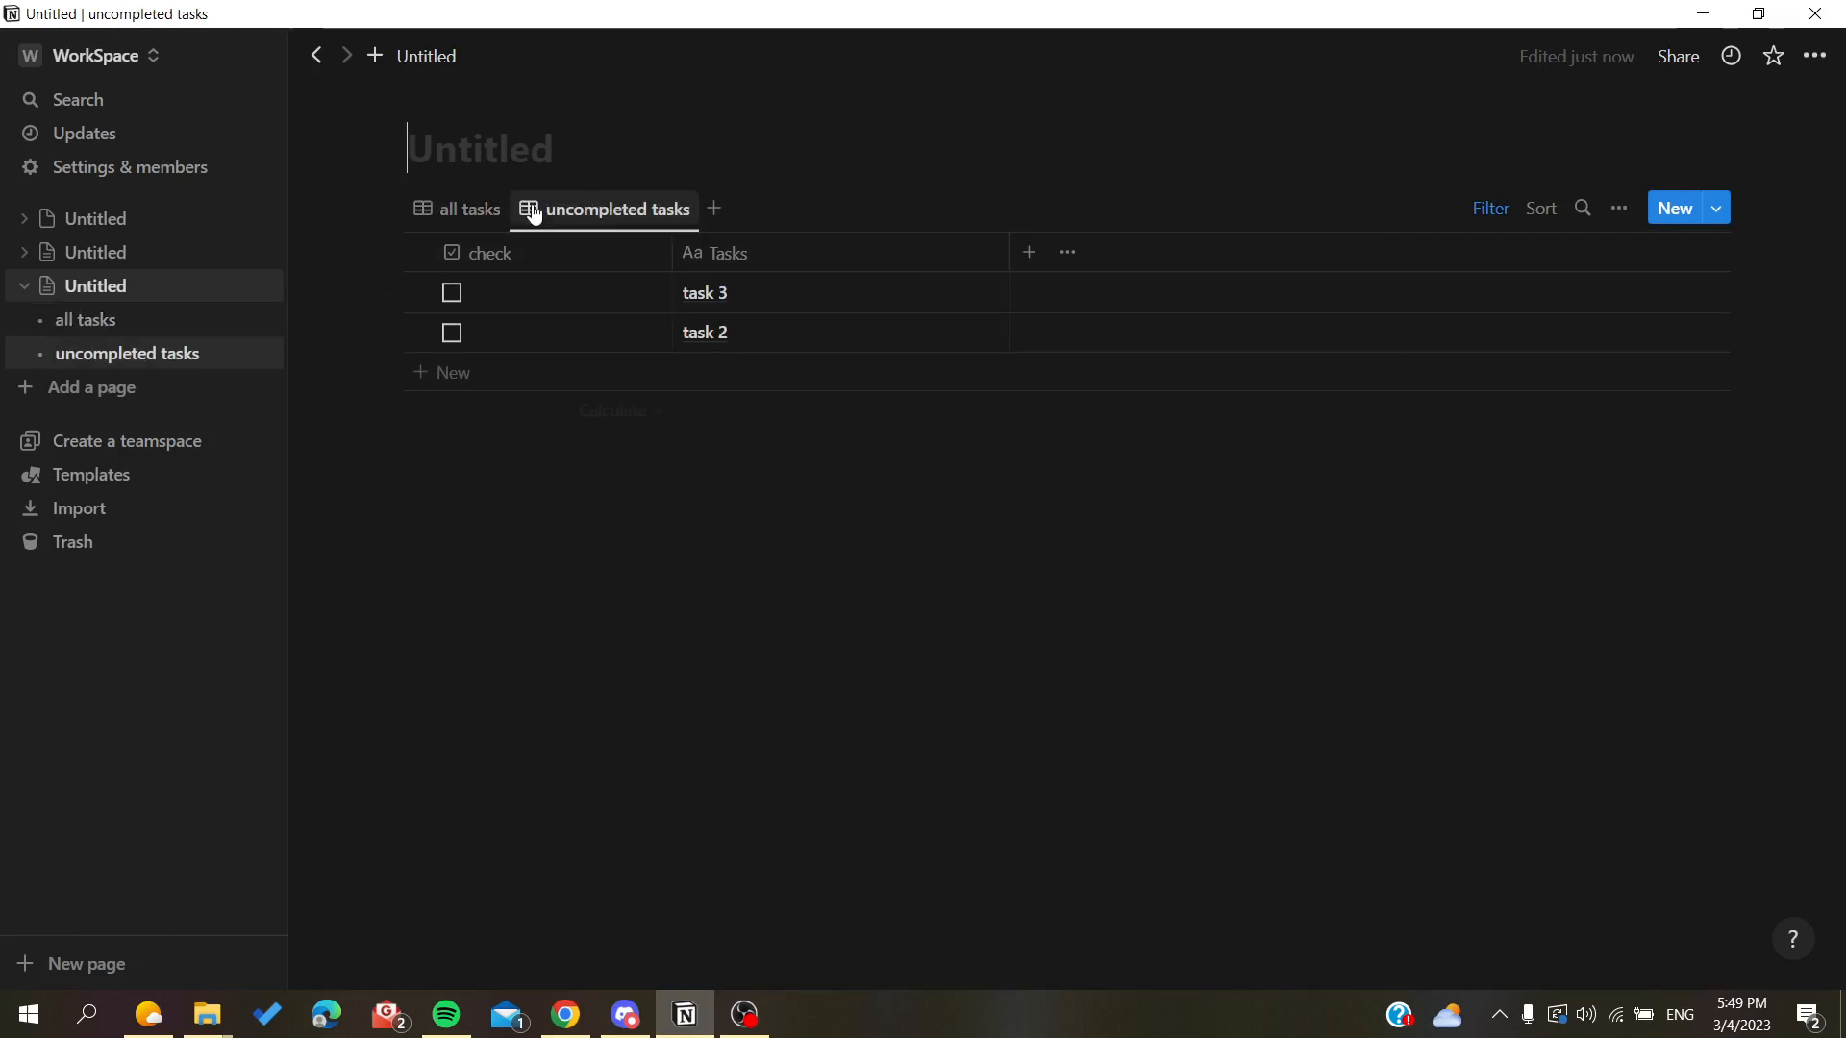
pyautogui.moveTo(576, 292)
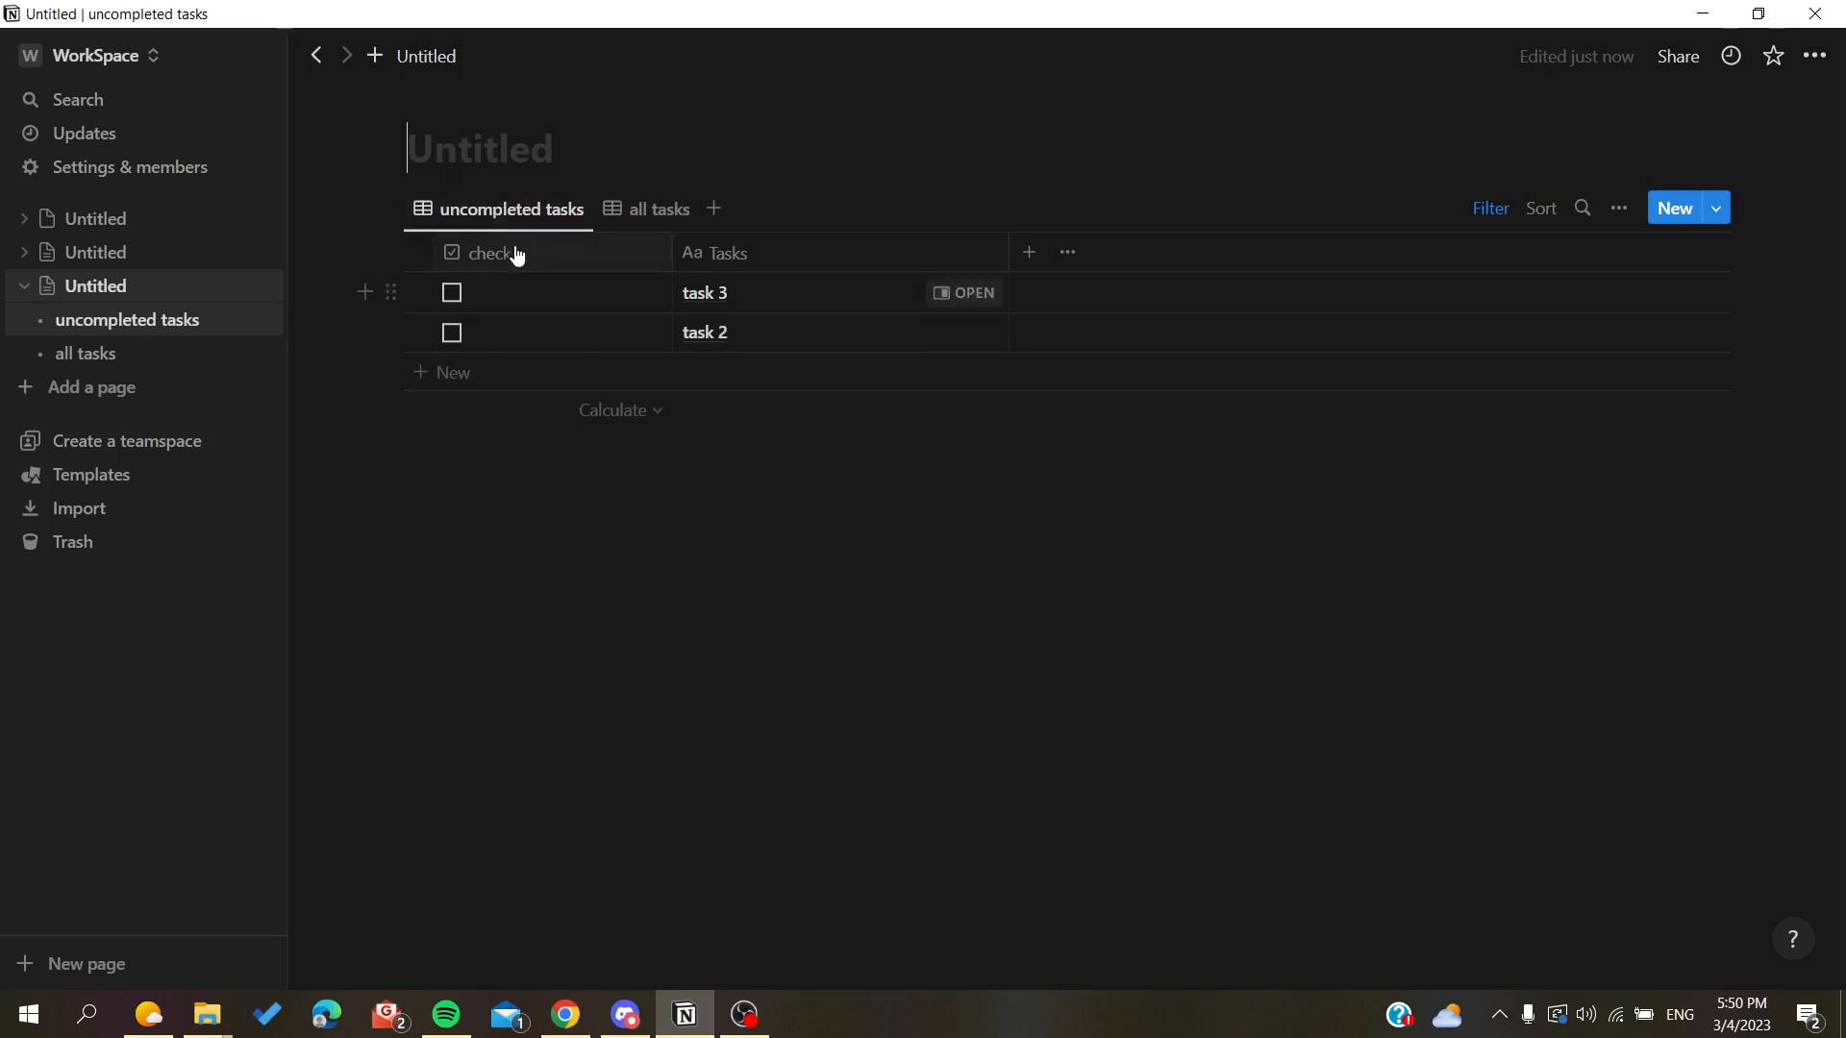
pyautogui.click(657, 208)
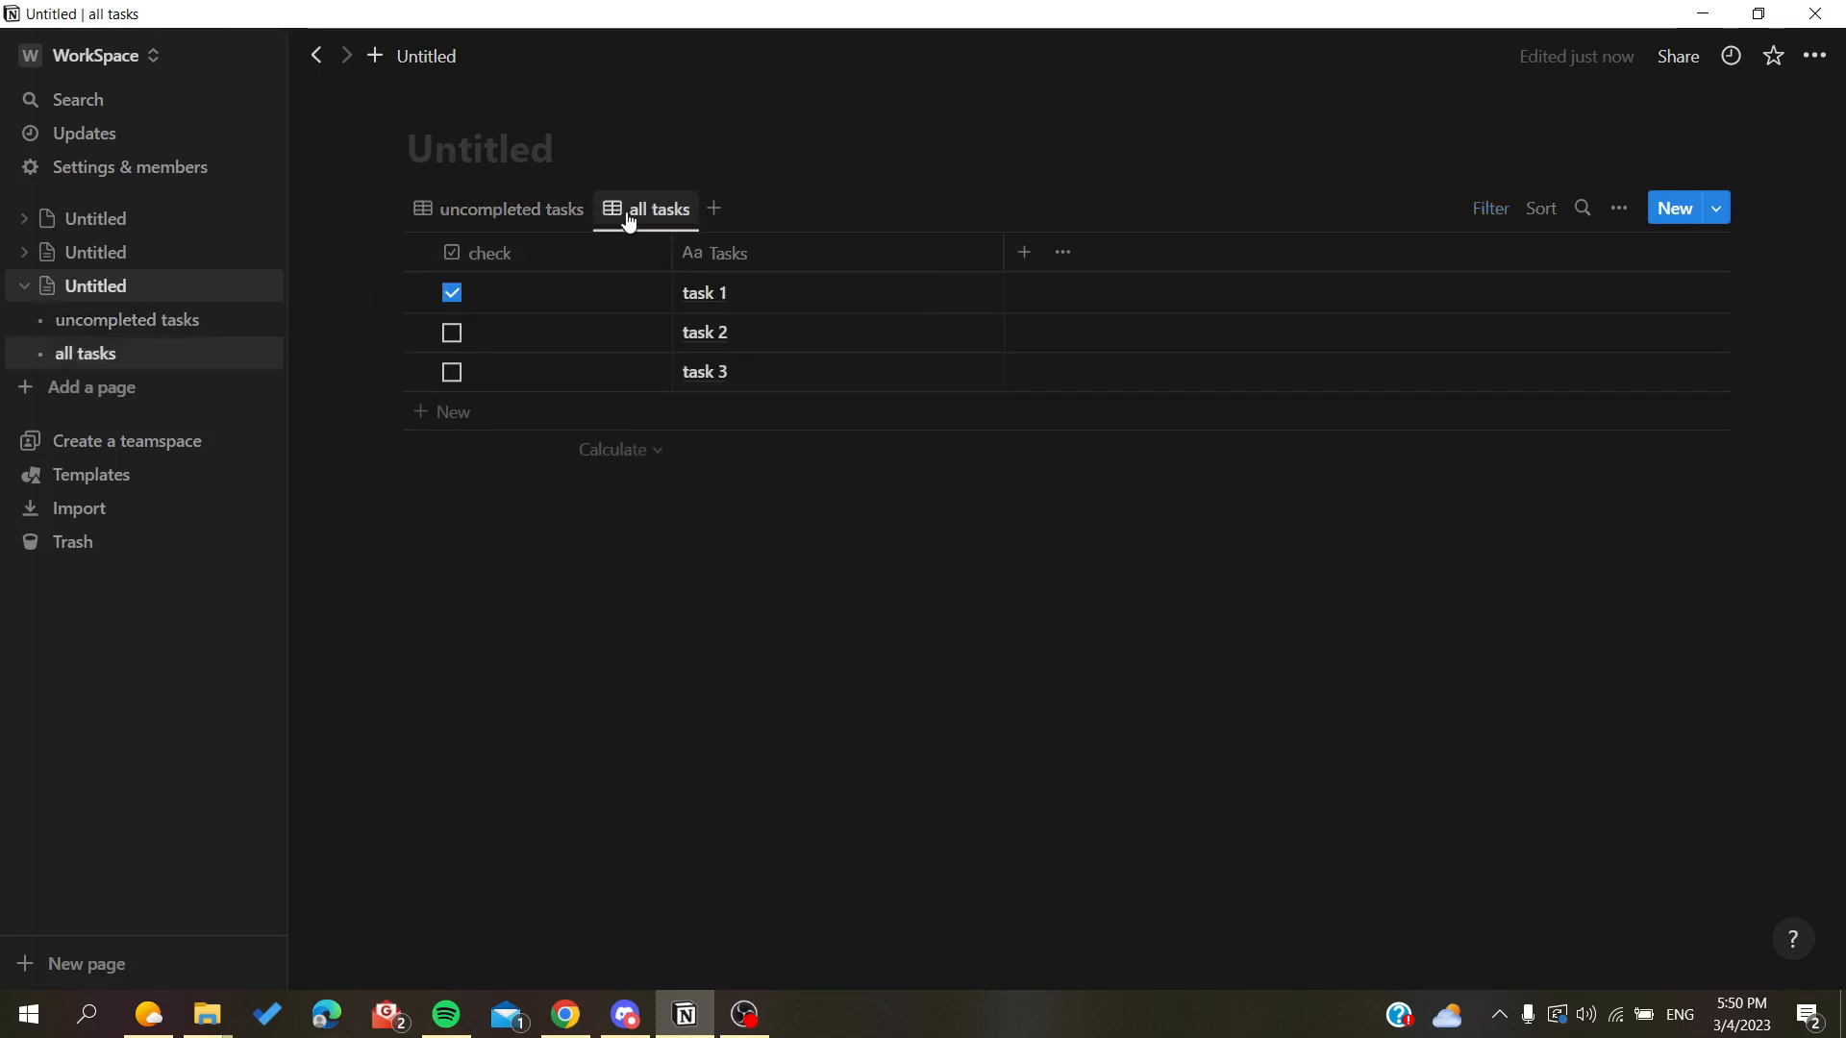
# Filter the all tasks view to tasks whose check is Checked, leaving only task 1
pyautogui.click(1605, 208)
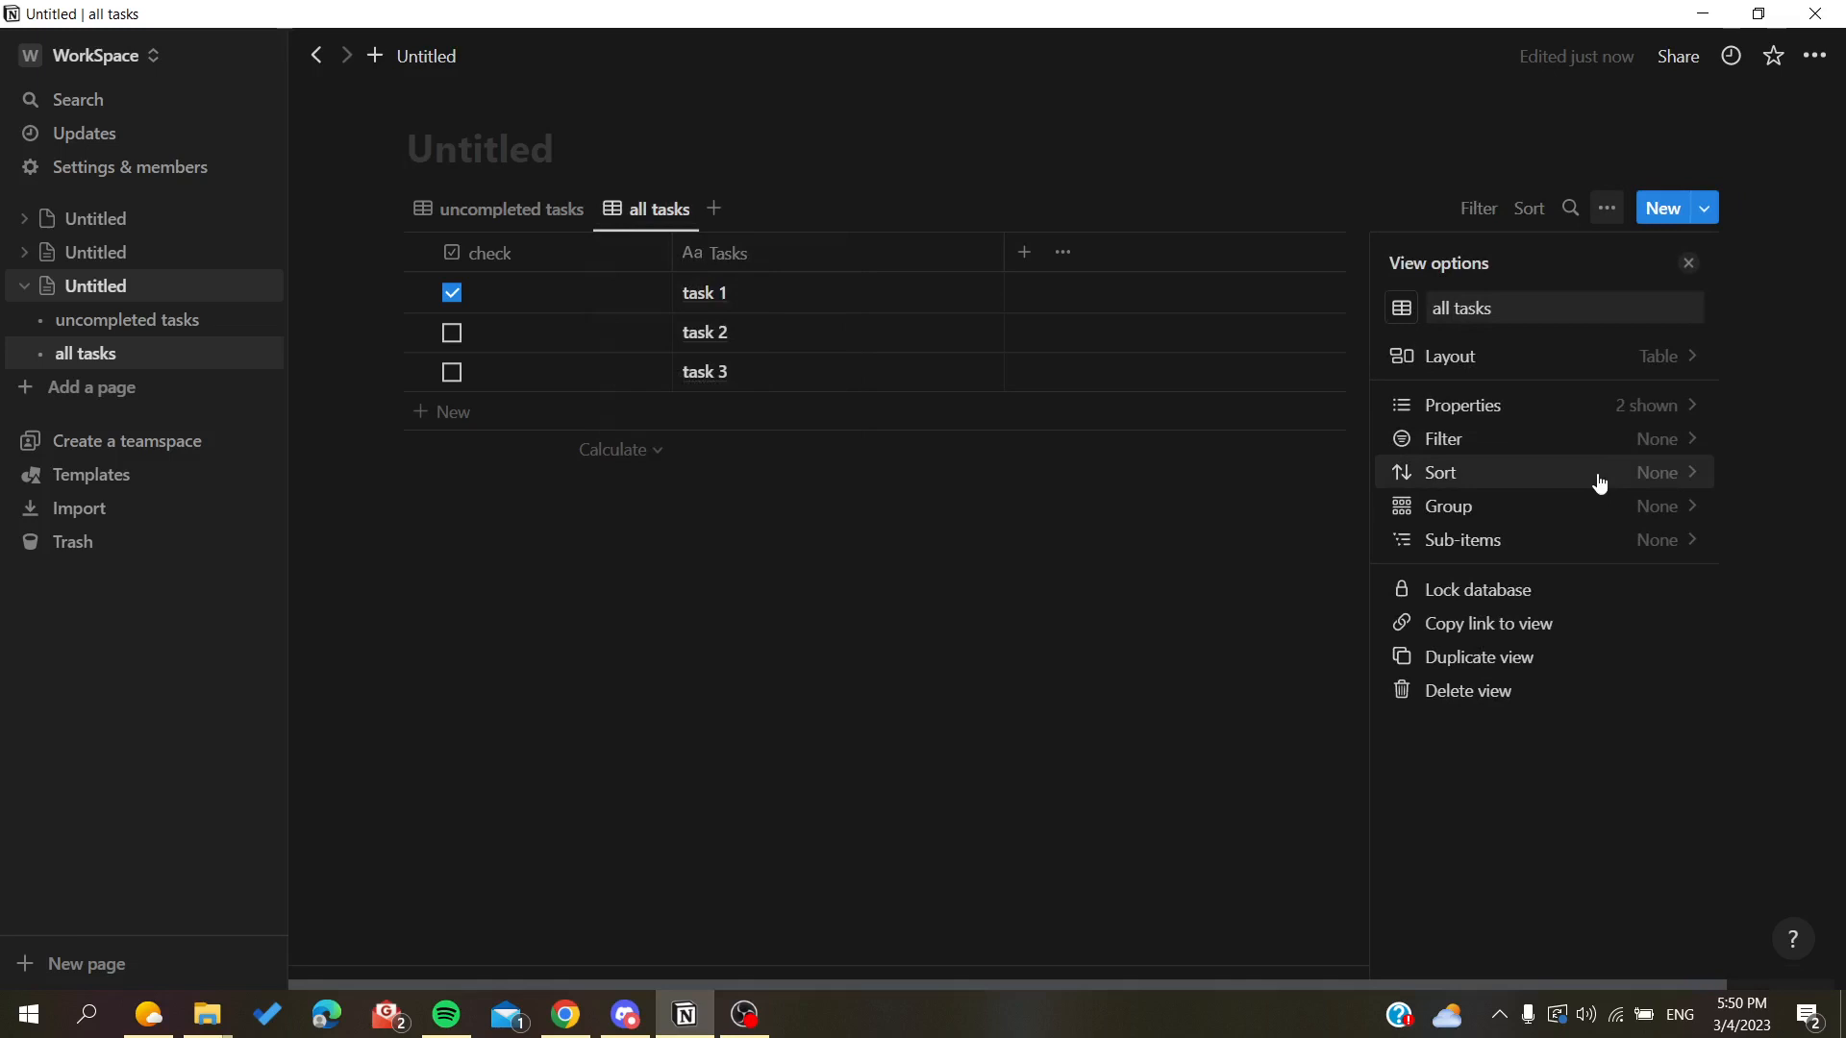
pyautogui.click(1442, 439)
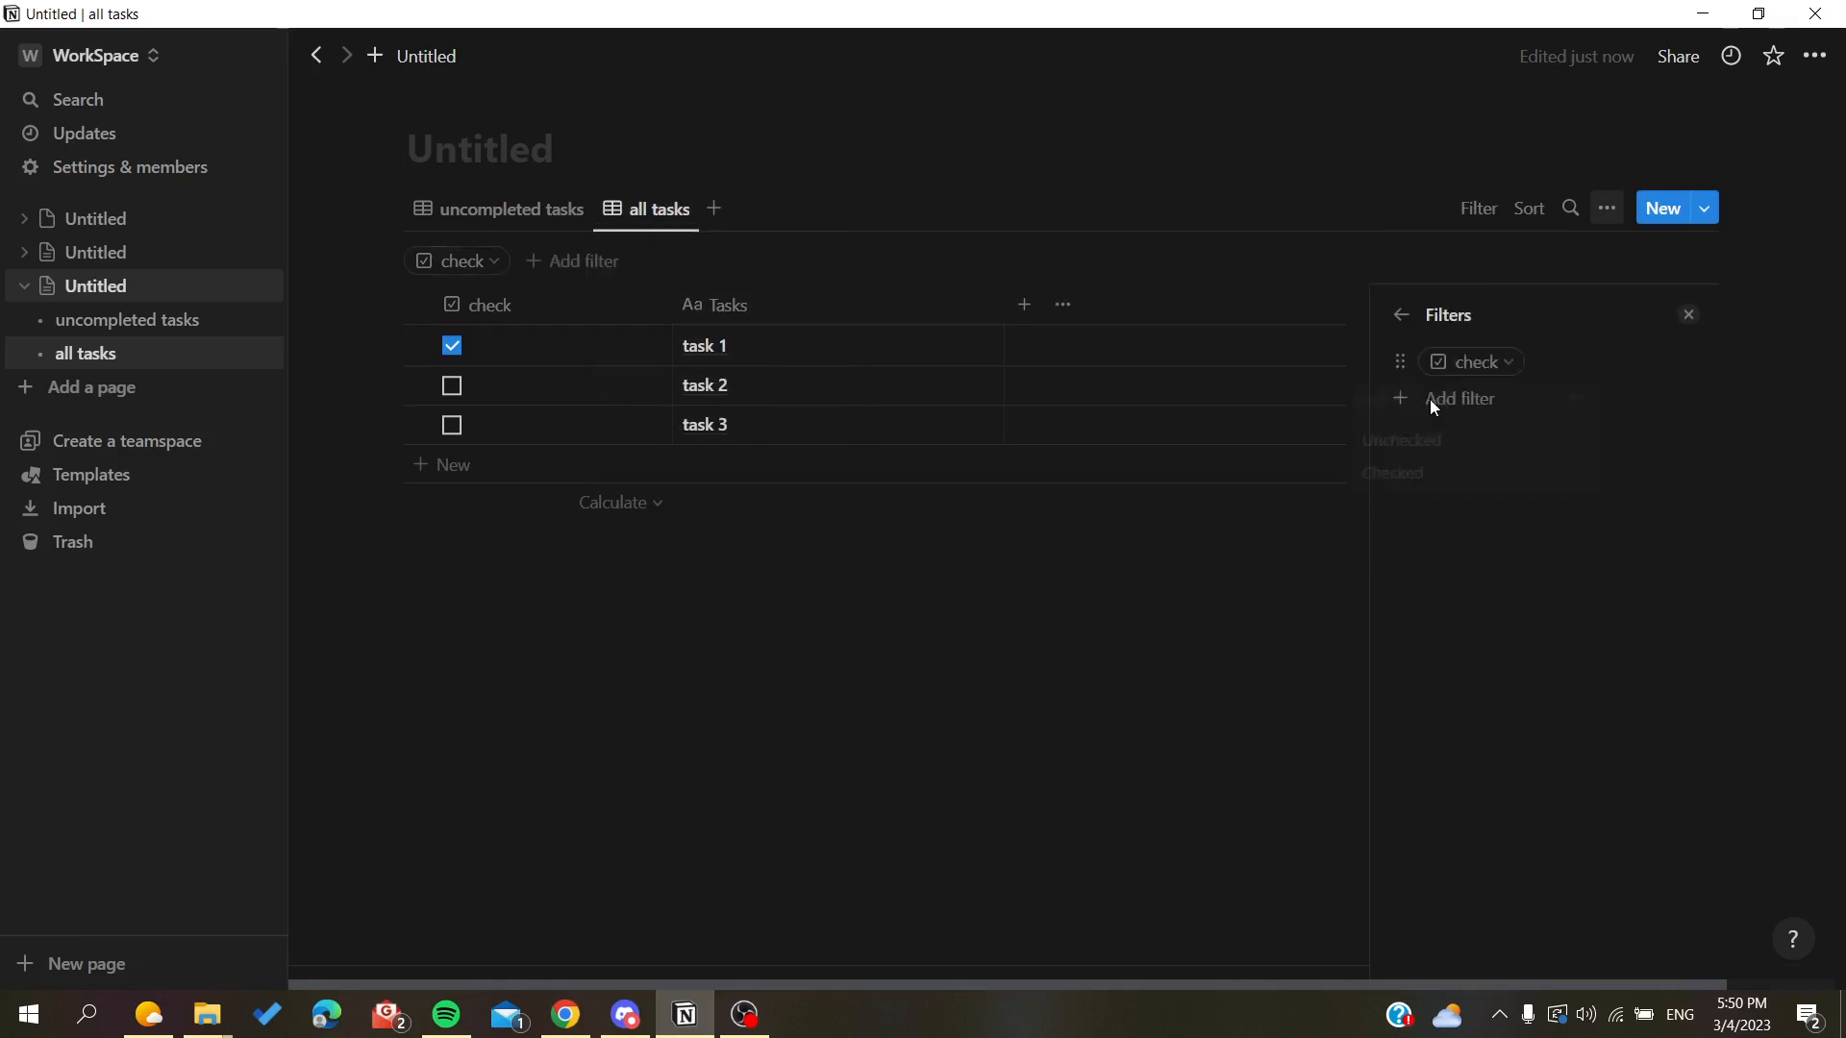
pyautogui.click(1471, 362)
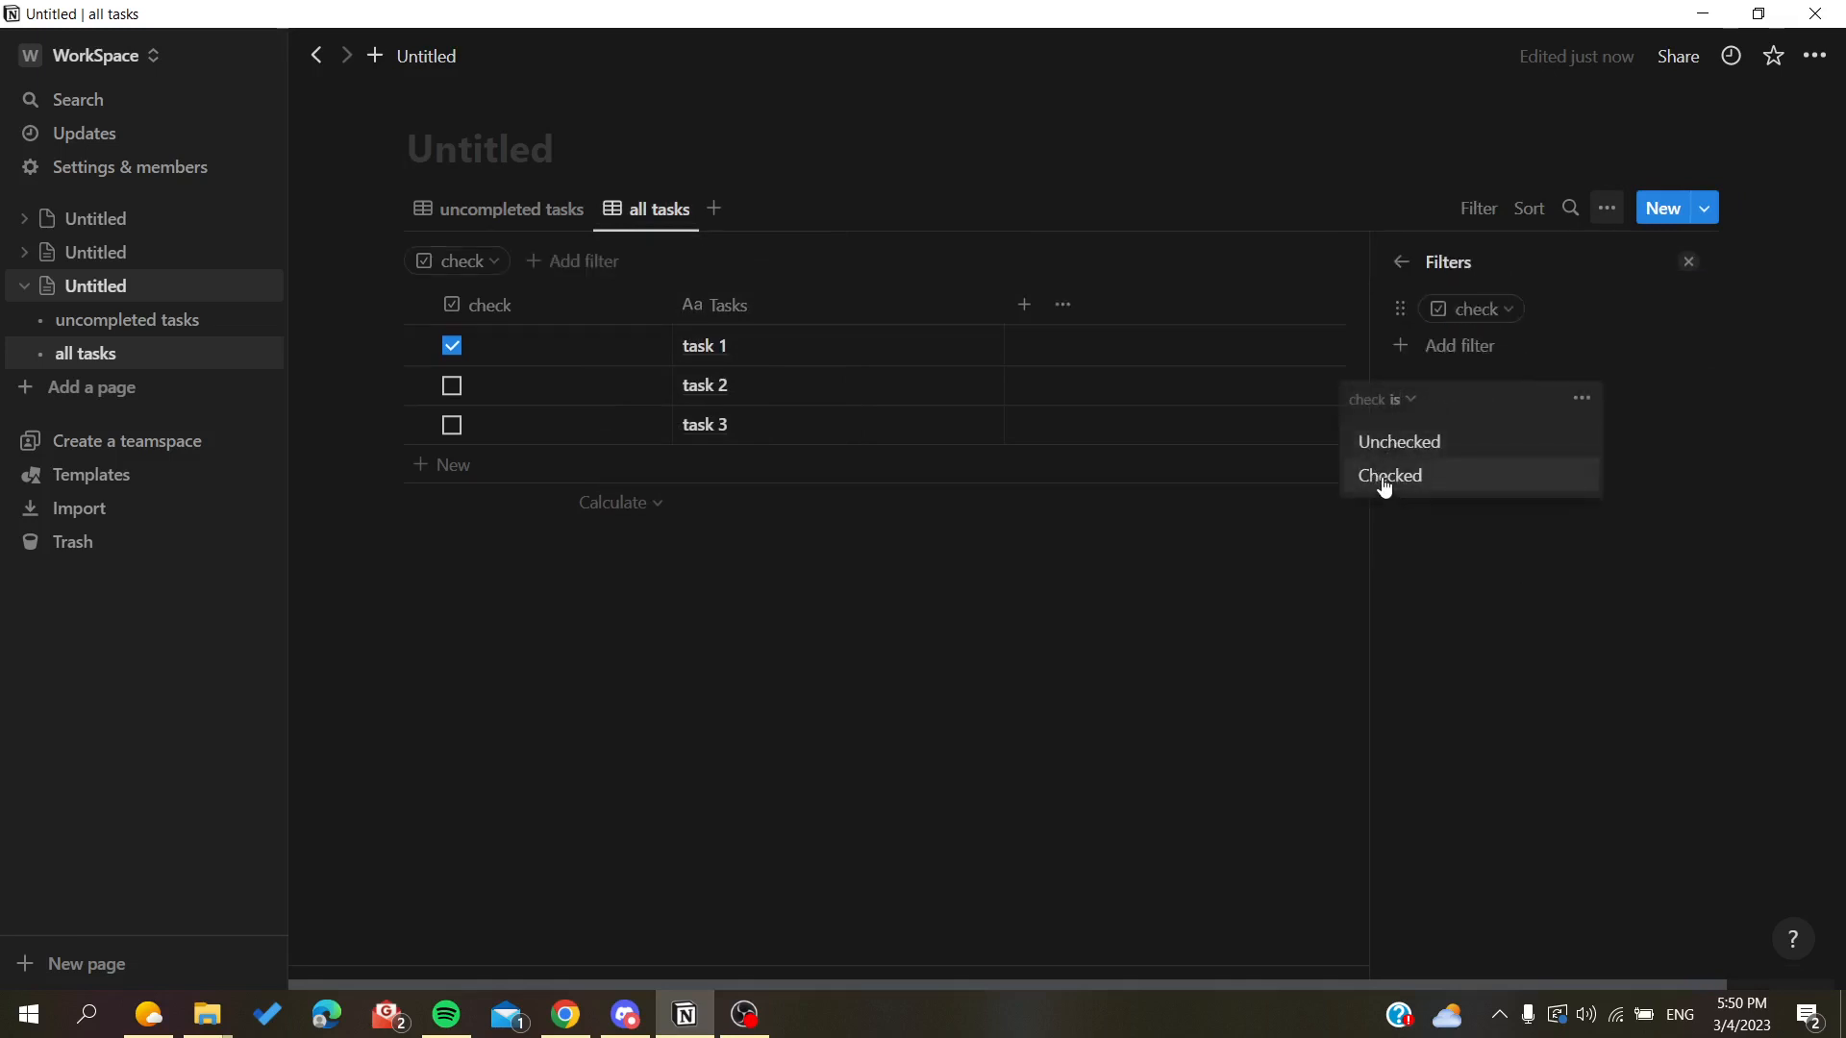
pyautogui.click(1388, 474)
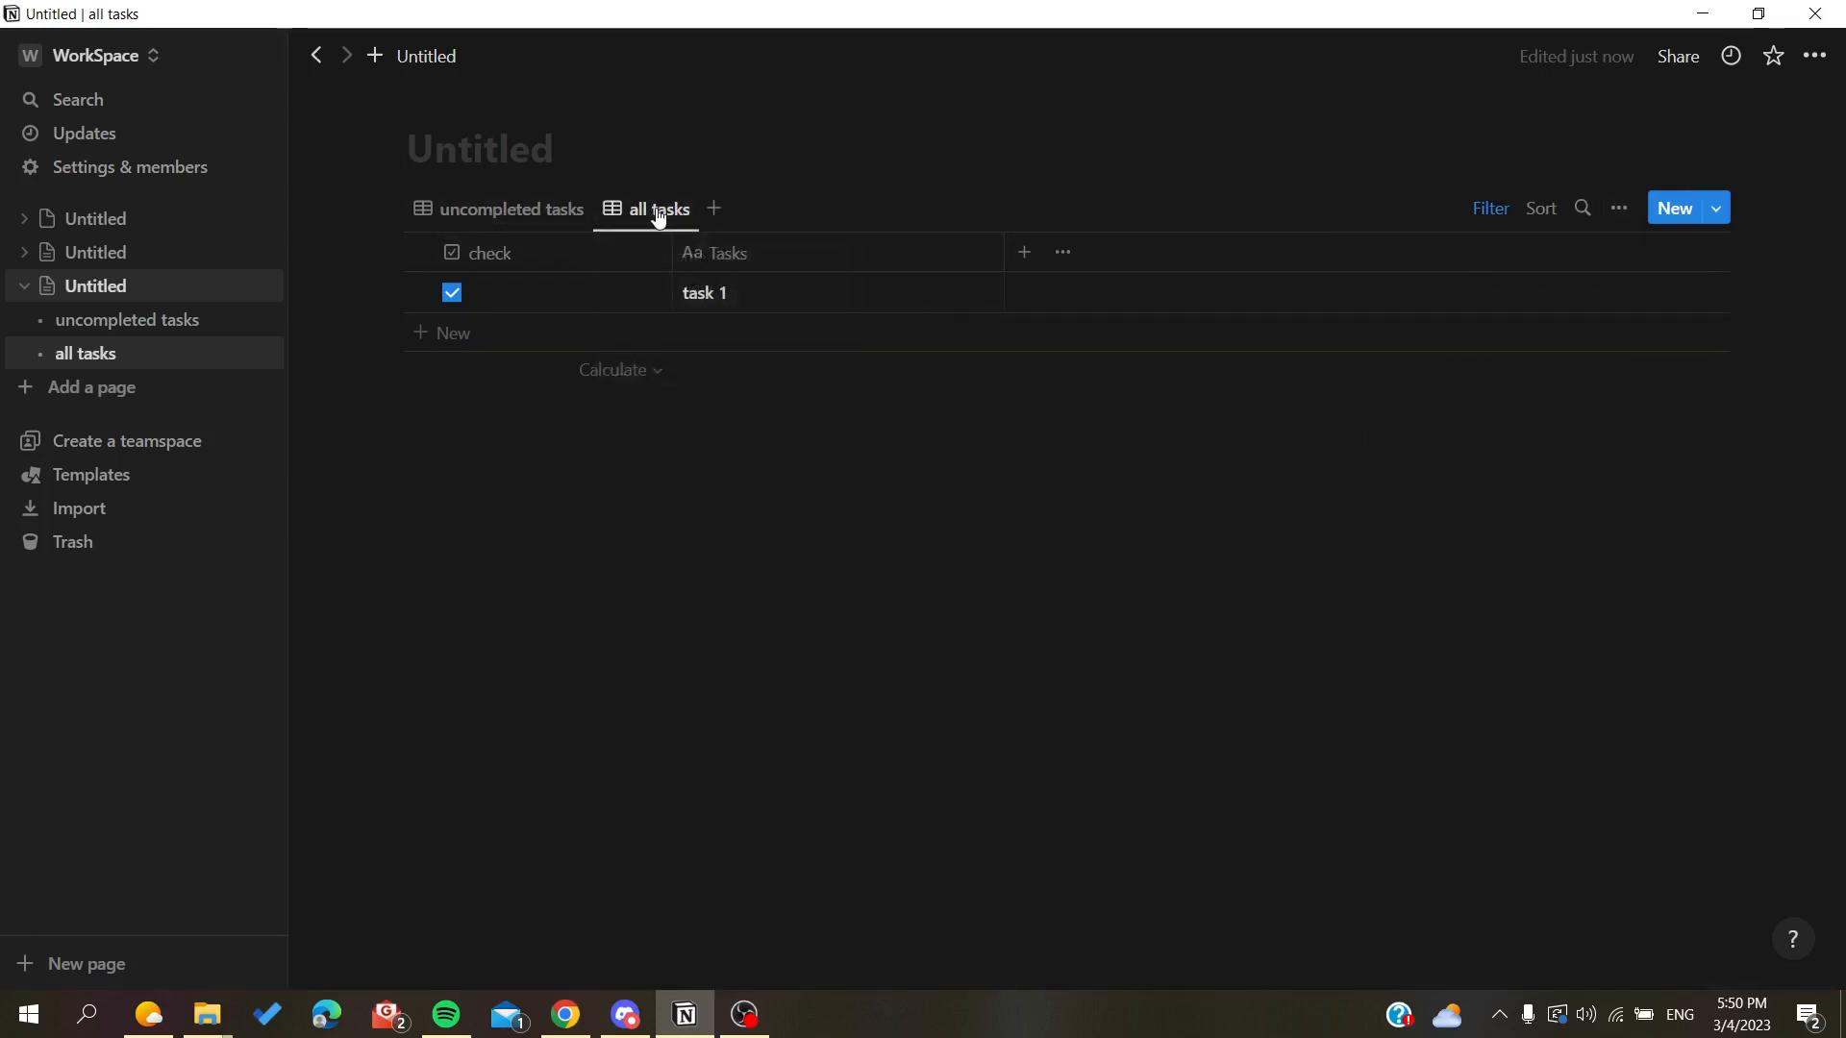
pyautogui.click(510, 208)
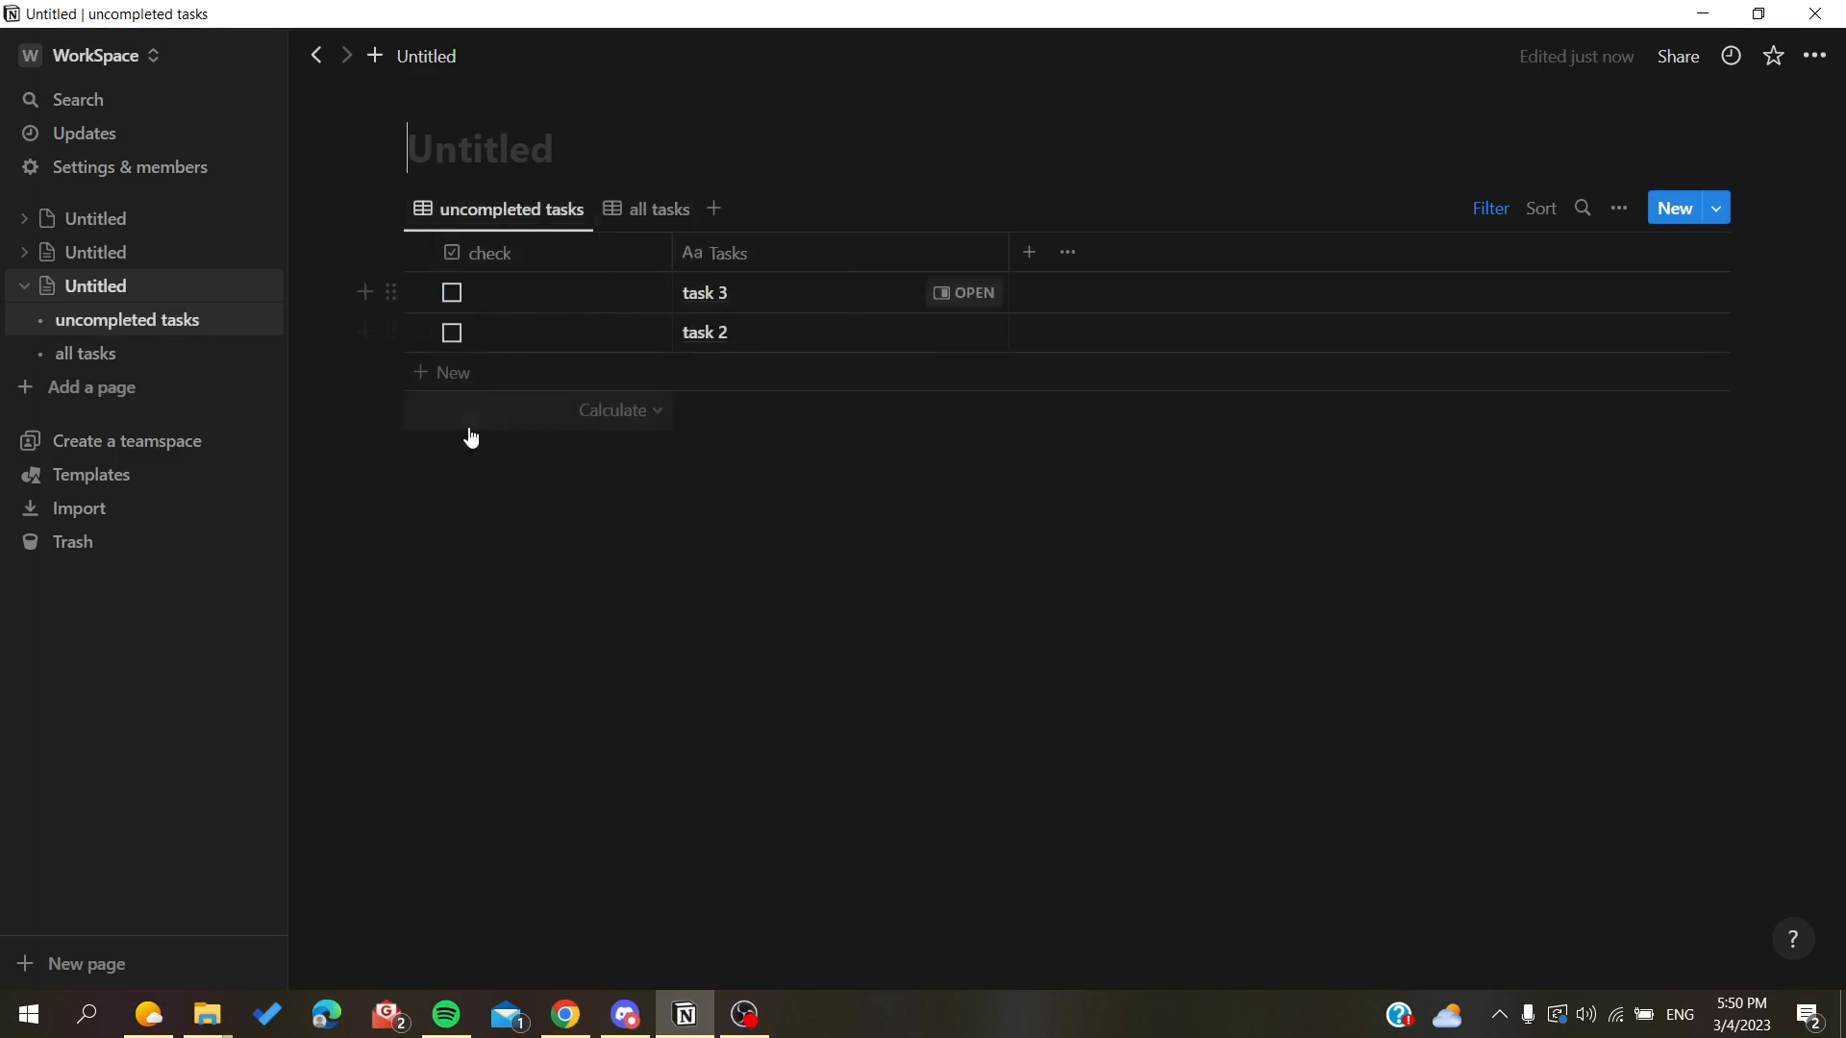
pyautogui.moveTo(606, 373)
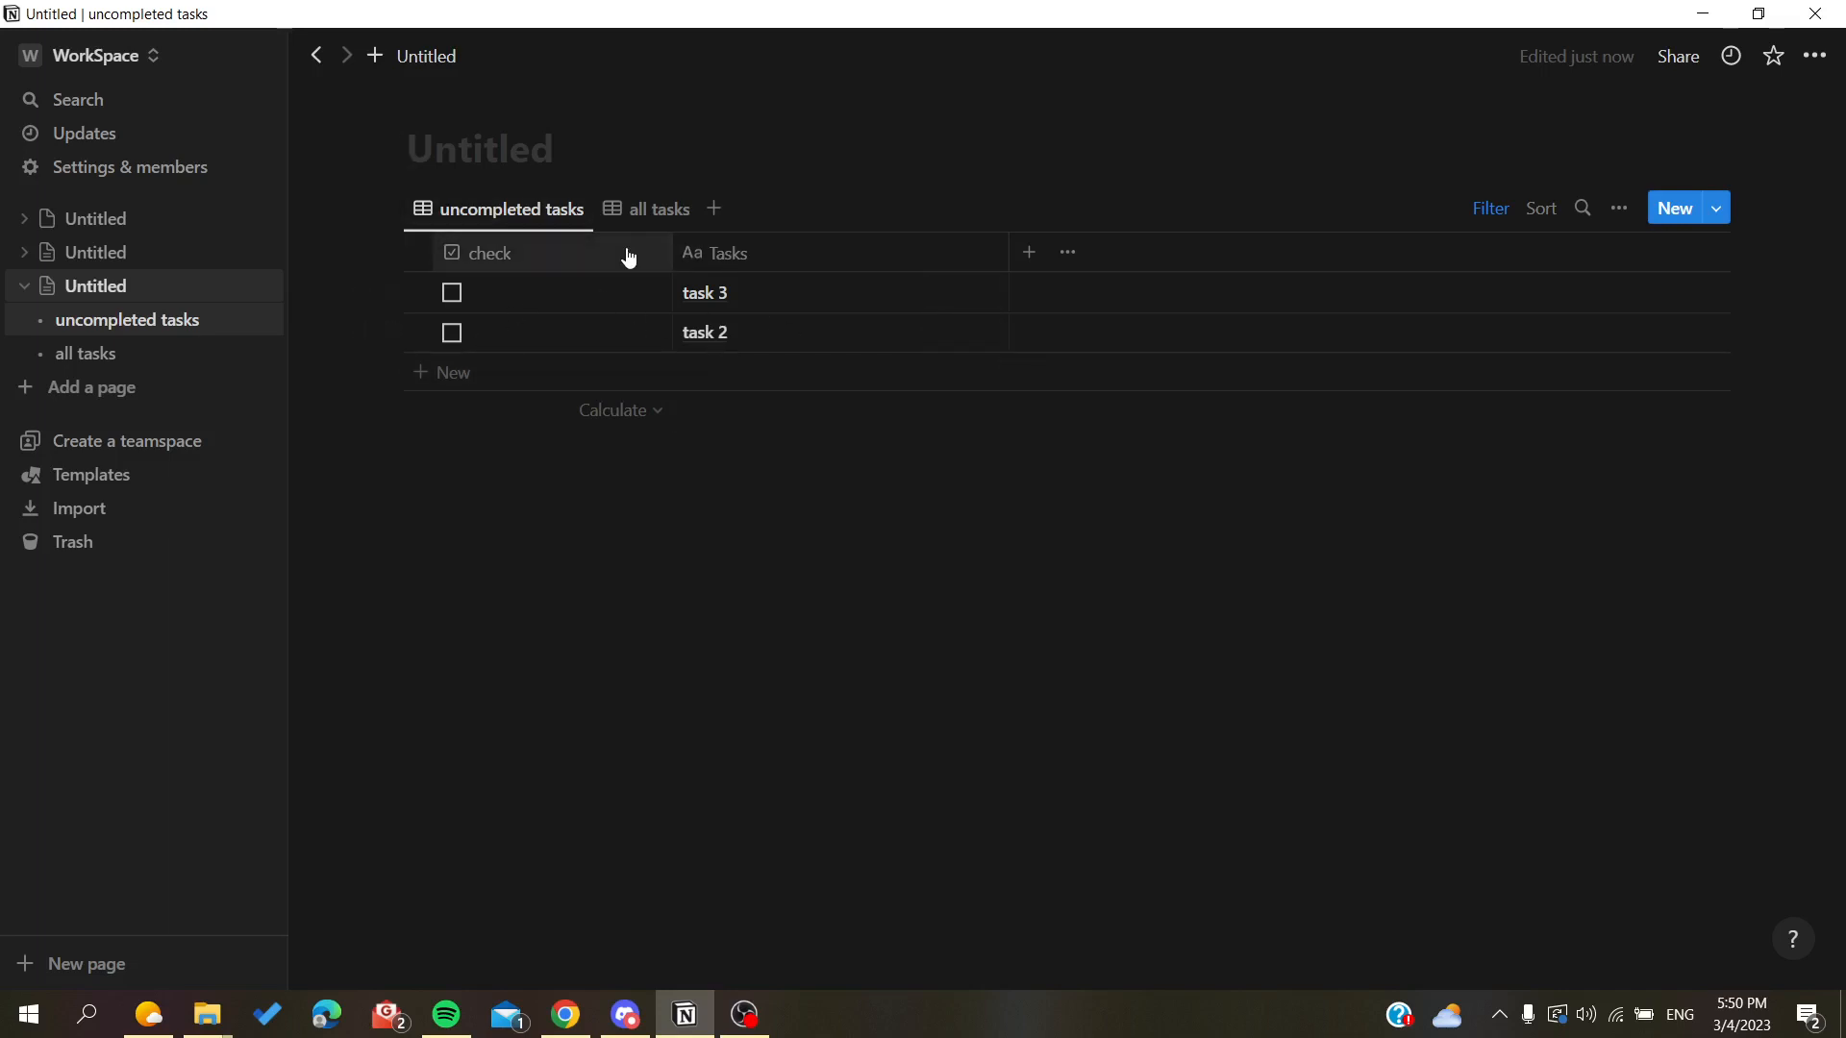
pyautogui.moveTo(991, 489)
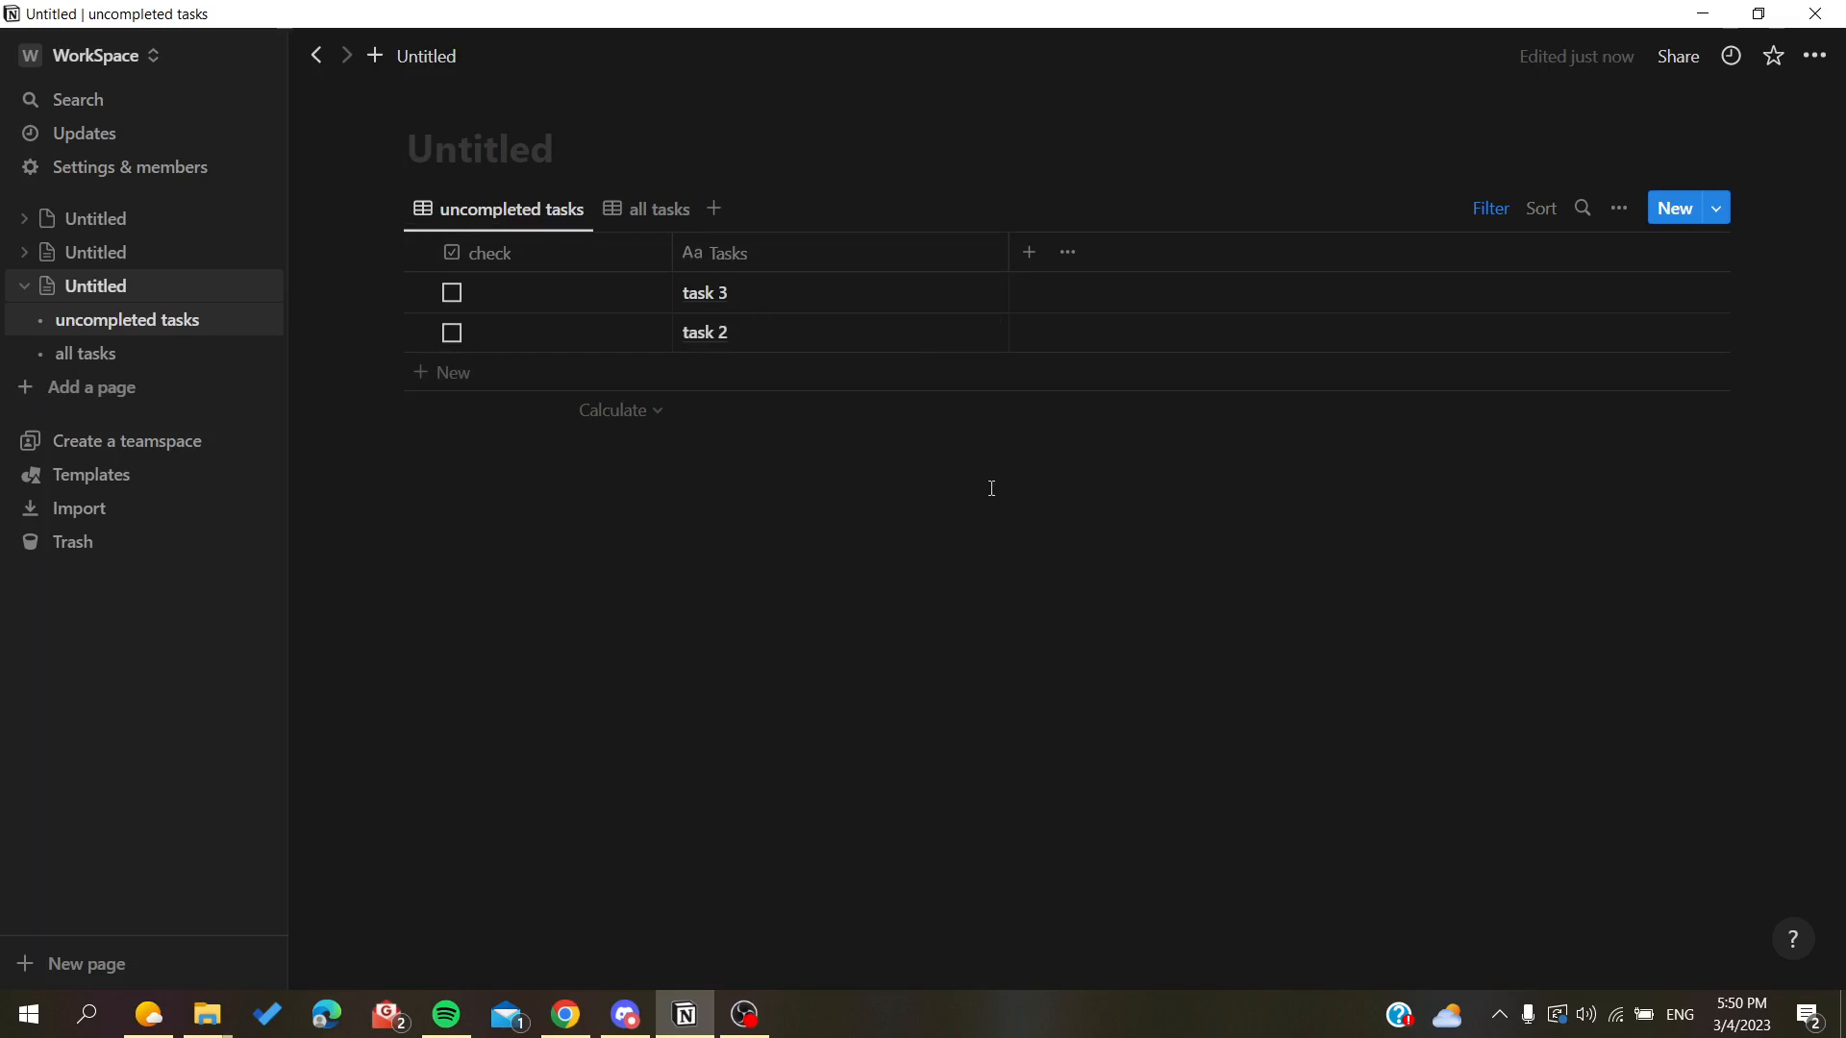